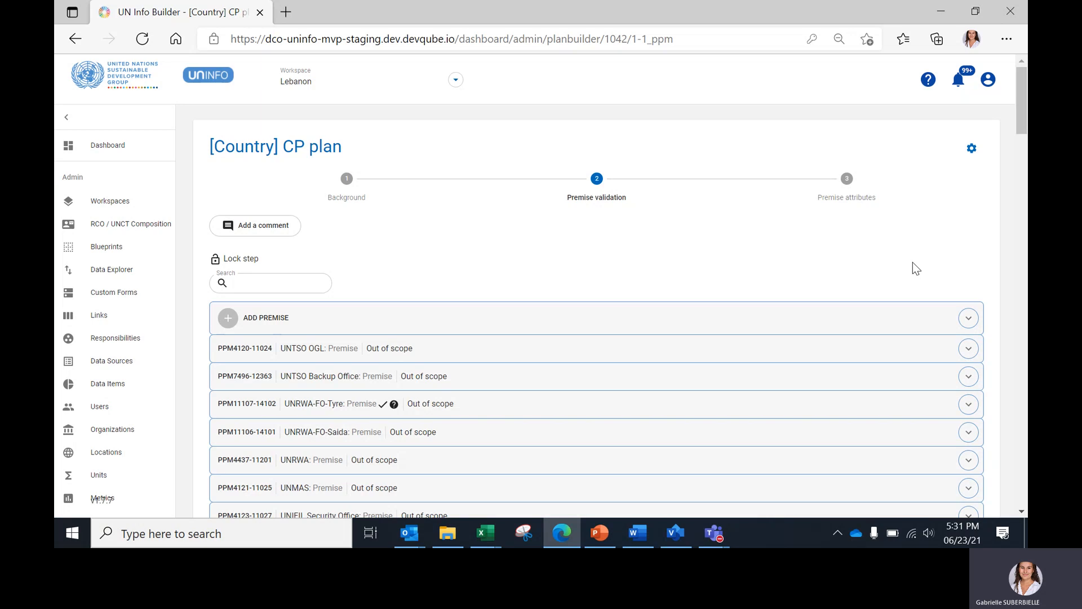
{"action": "mouse_move", "coordinate": [597, 153]}
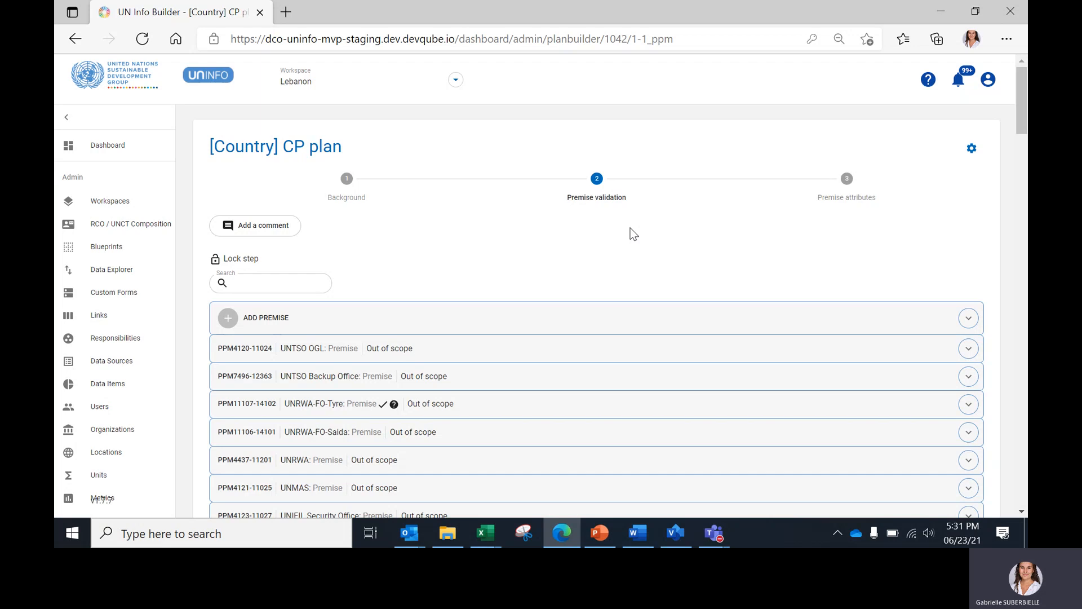
{"action": "mouse_move", "coordinate": [597, 533]}
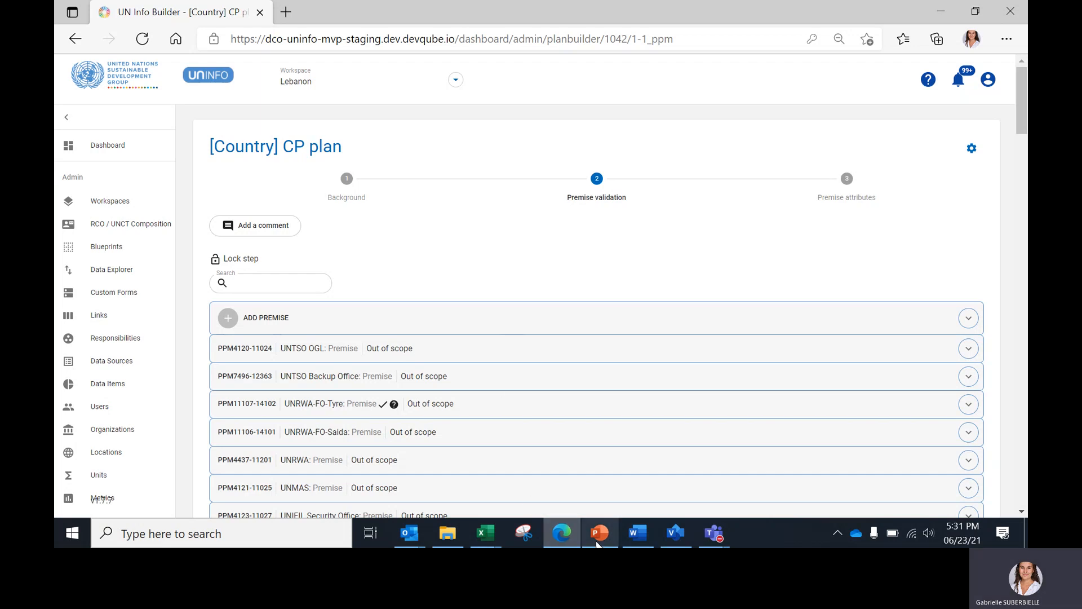
Step: Show the Stock-take | Premises validation slide, selecting and then deselecting the Premises banner
{"action": "left_click", "coordinate": [597, 533]}
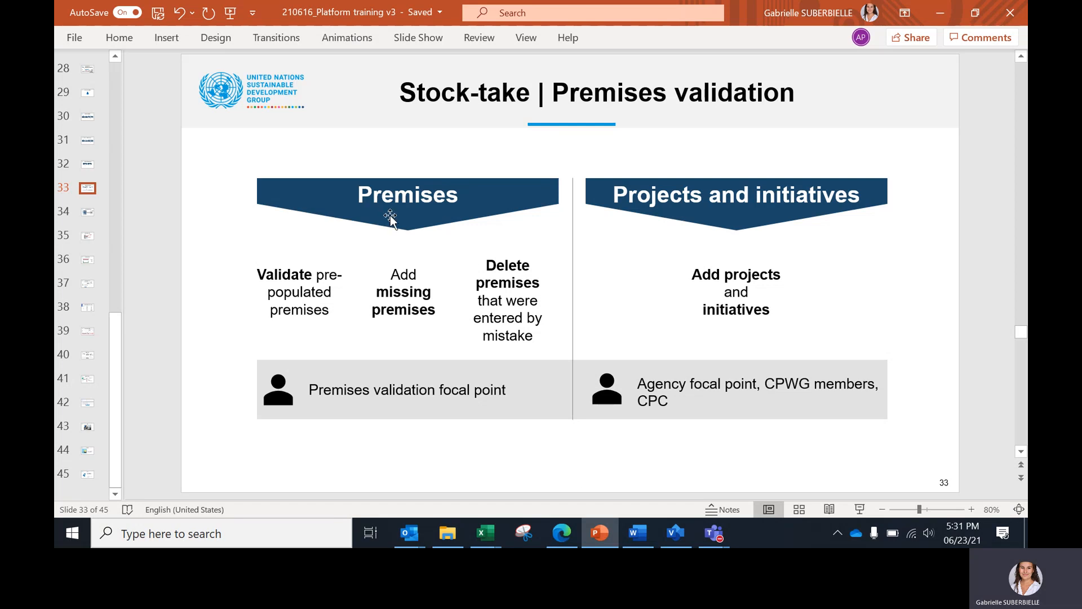
{"action": "left_click", "coordinate": [407, 194]}
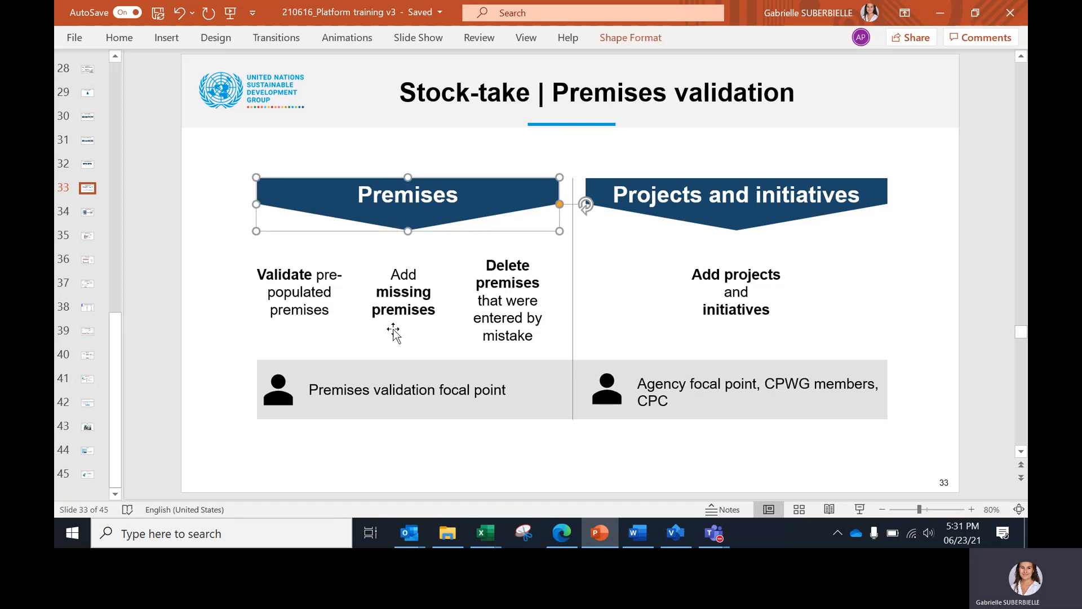
{"action": "mouse_move", "coordinate": [490, 403]}
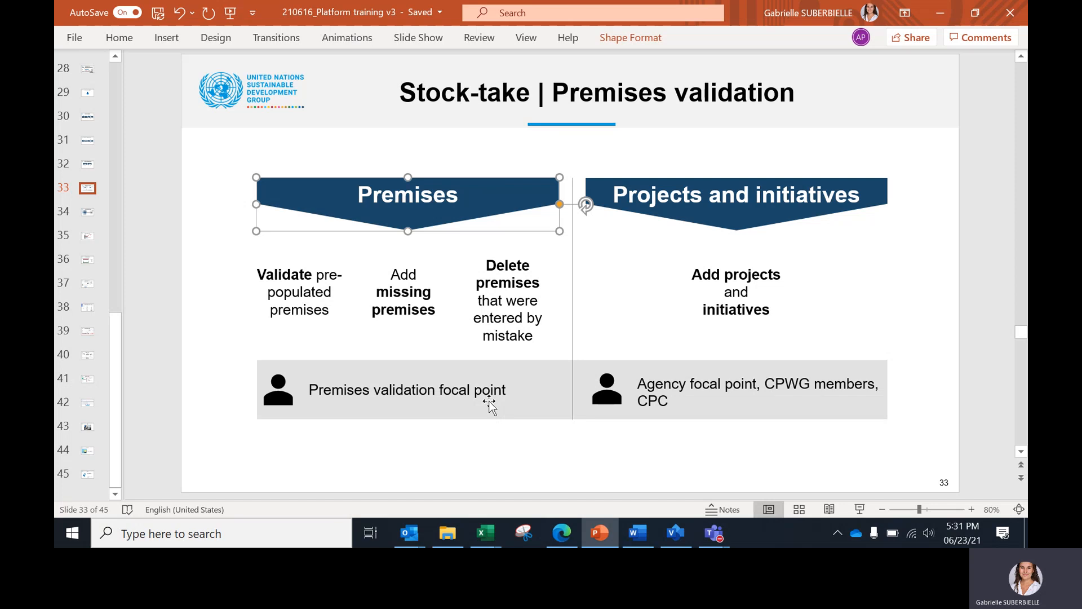
{"action": "mouse_move", "coordinate": [399, 339]}
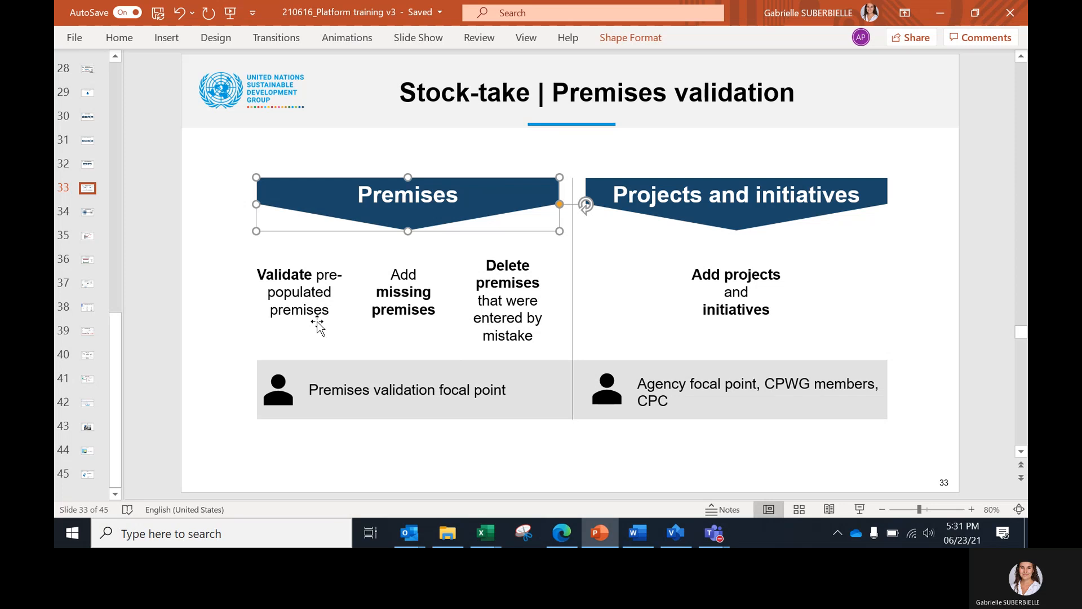
{"action": "mouse_move", "coordinate": [389, 325]}
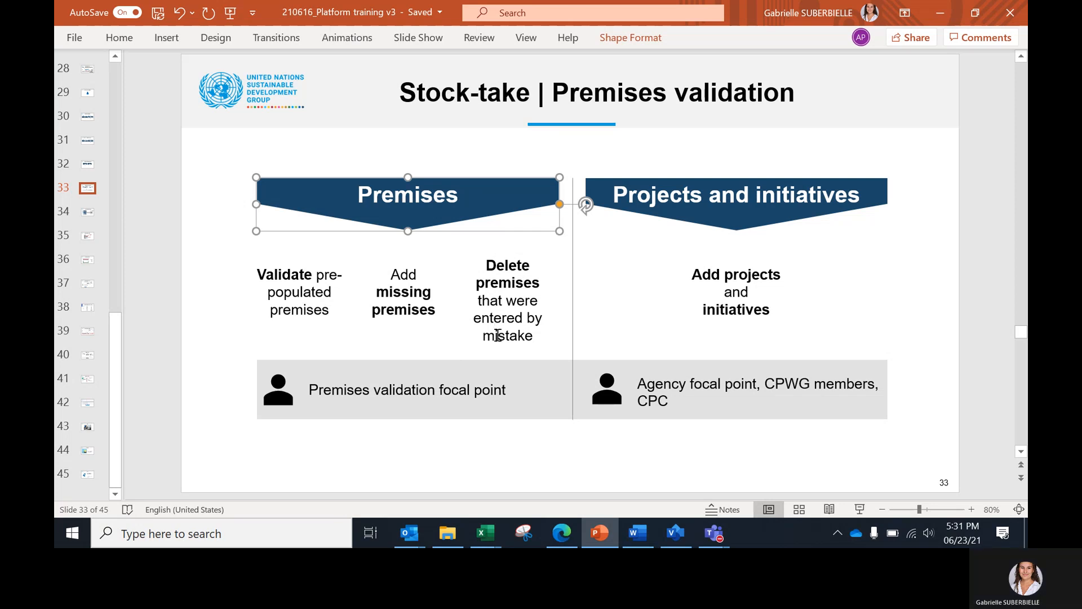
{"action": "left_click", "coordinate": [588, 307]}
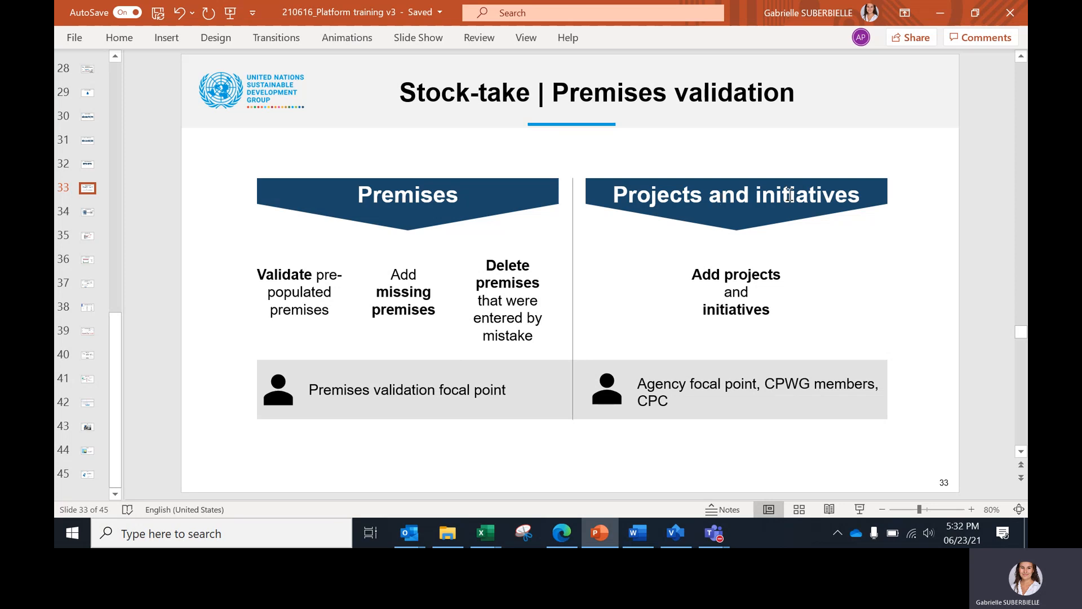
{"action": "mouse_move", "coordinate": [723, 284]}
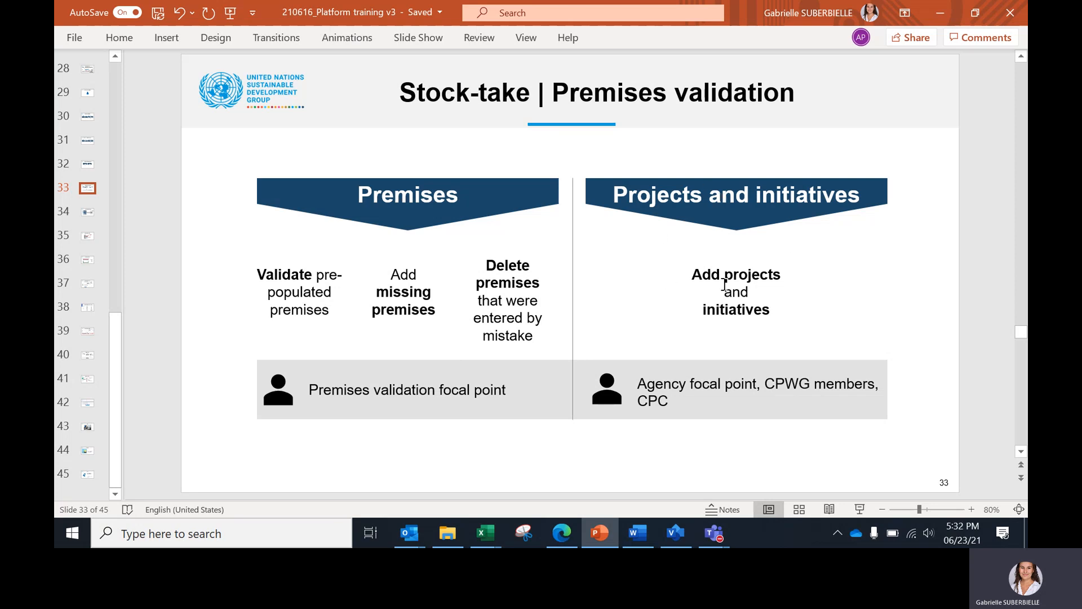
{"action": "mouse_move", "coordinate": [703, 397]}
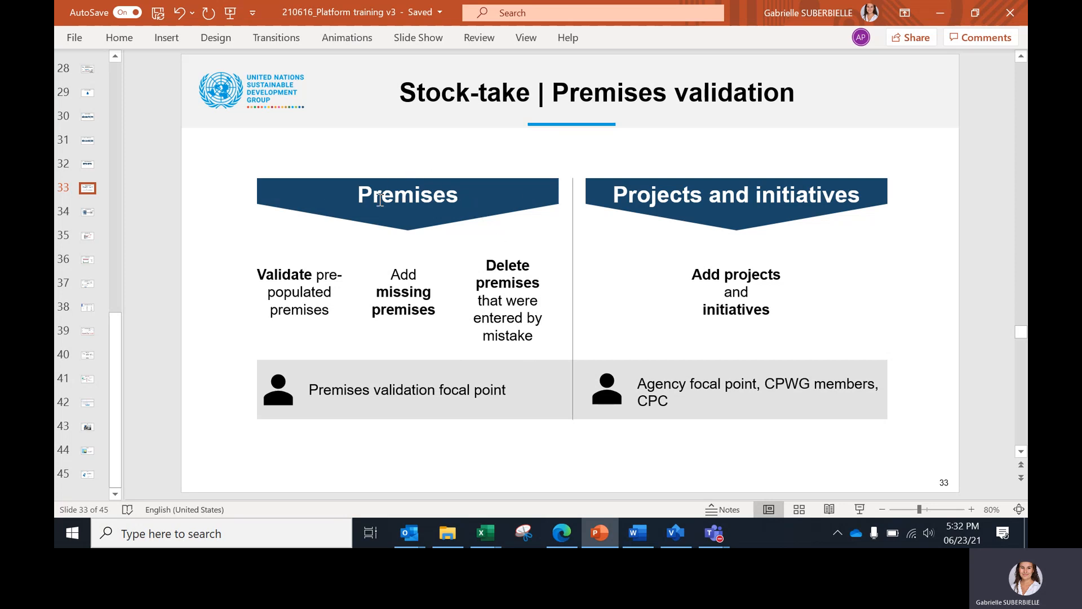
{"action": "mouse_move", "coordinate": [472, 281]}
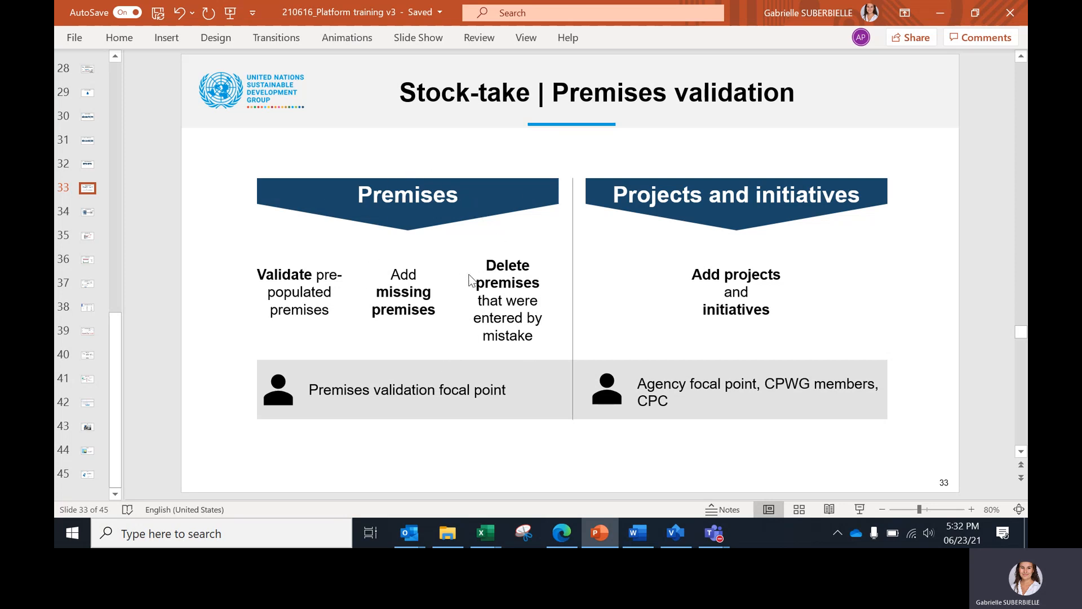
{"action": "mouse_move", "coordinate": [449, 254]}
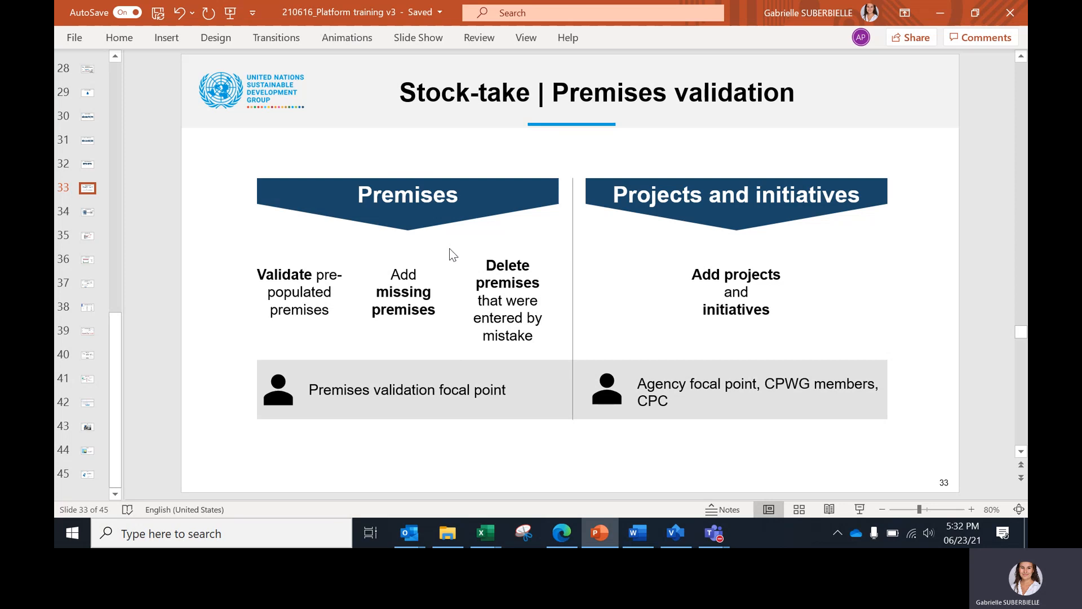
{"action": "mouse_move", "coordinate": [265, 286]}
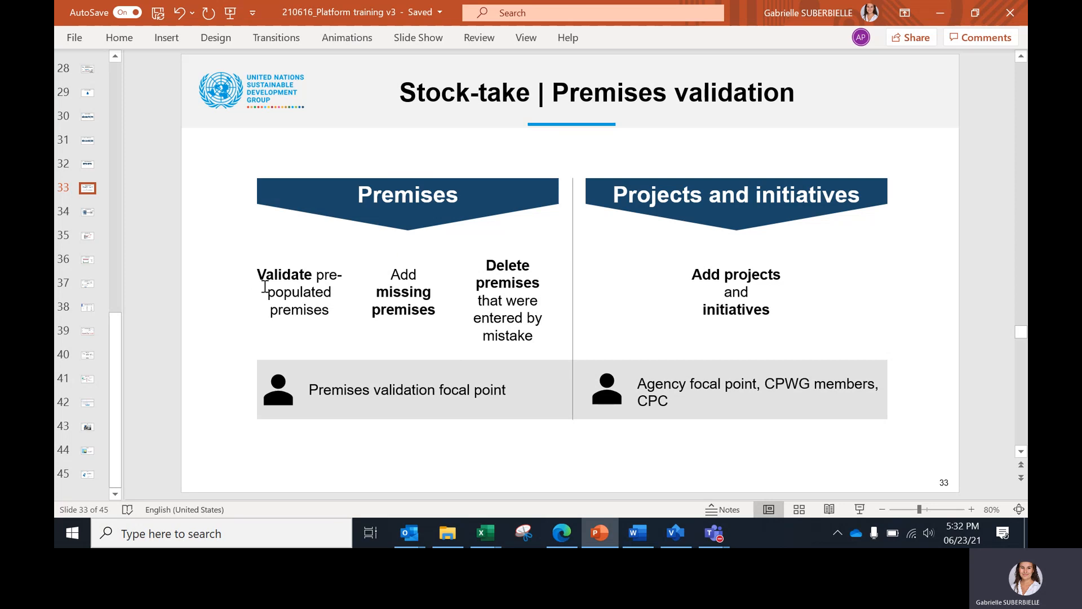
{"action": "mouse_move", "coordinate": [562, 533]}
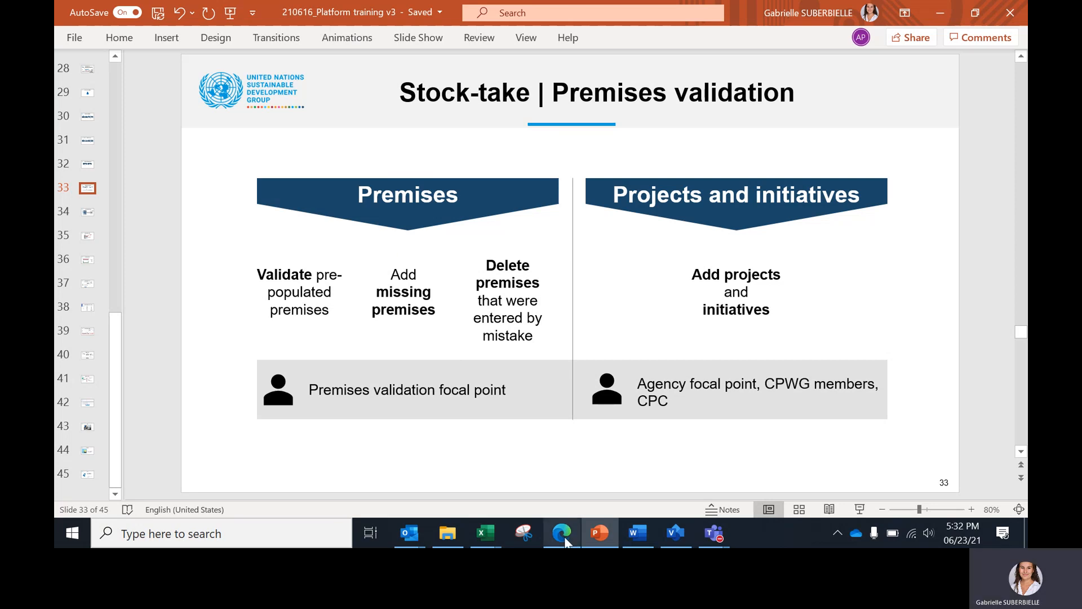
Step: Browse the Lebanon CP premise list, searching for WFP, and reach the UNRWA-FO-Saida record
{"action": "left_click", "coordinate": [561, 532]}
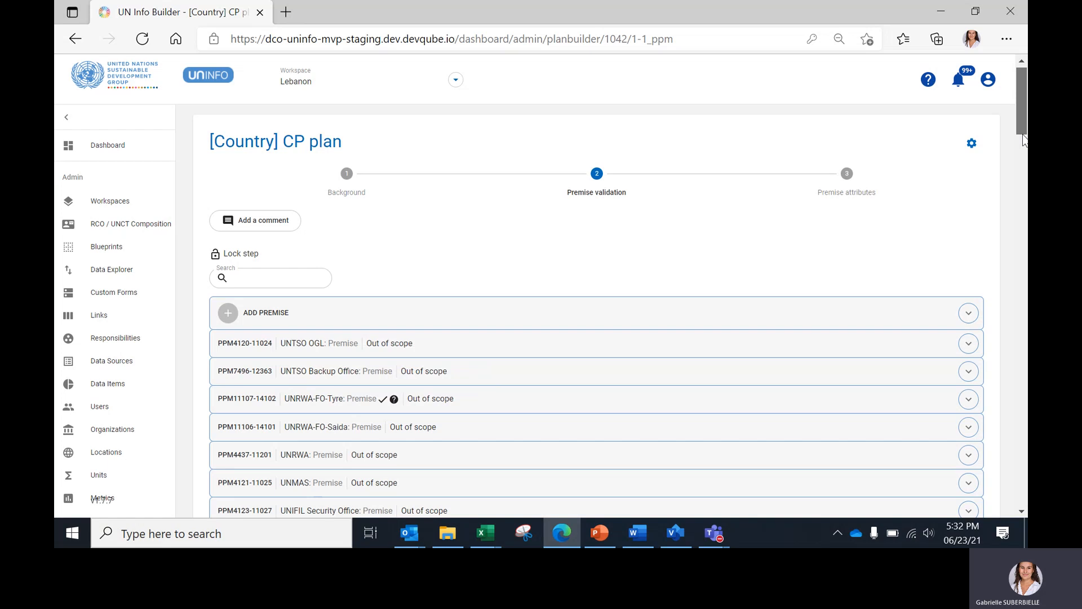
{"action": "scroll", "scroll_direction": "down", "scroll_amount": 3}
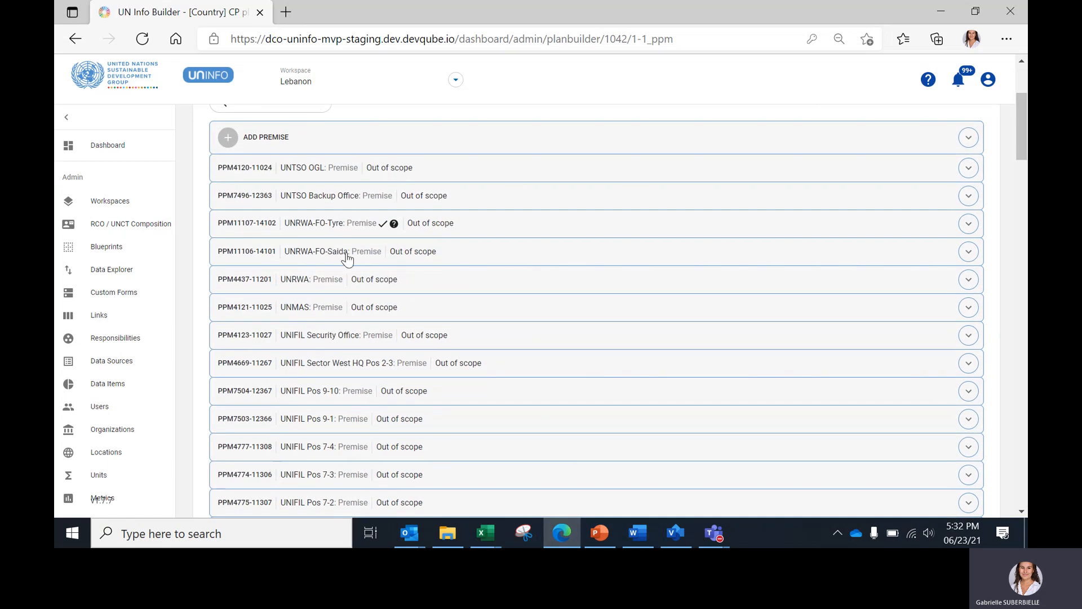
{"action": "scroll", "scroll_direction": "down", "scroll_amount": 3}
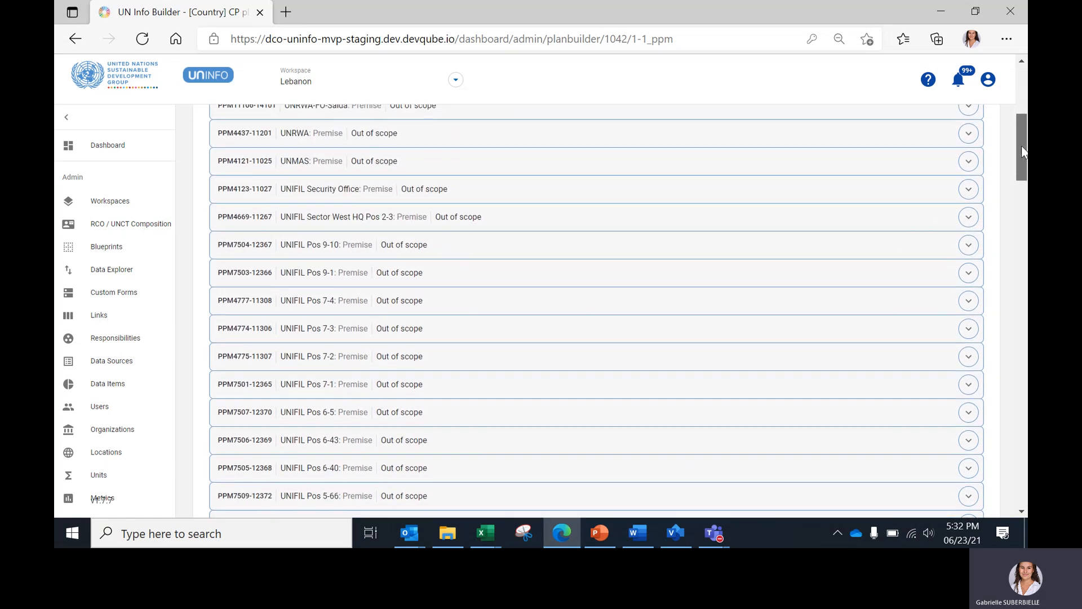
{"action": "scroll", "scroll_direction": "up", "scroll_amount": 3}
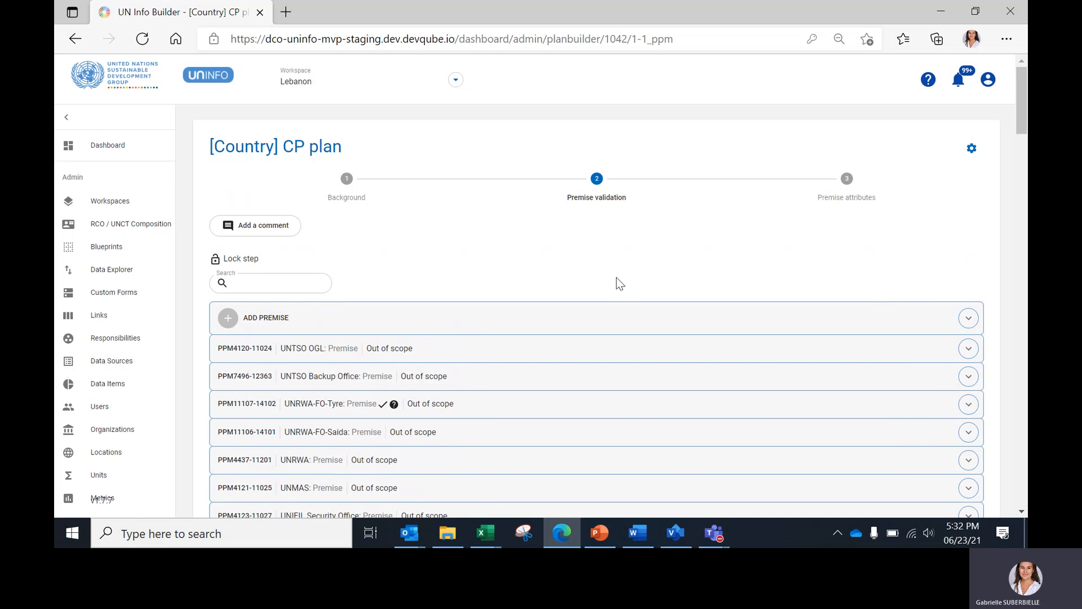
{"action": "mouse_move", "coordinate": [585, 305]}
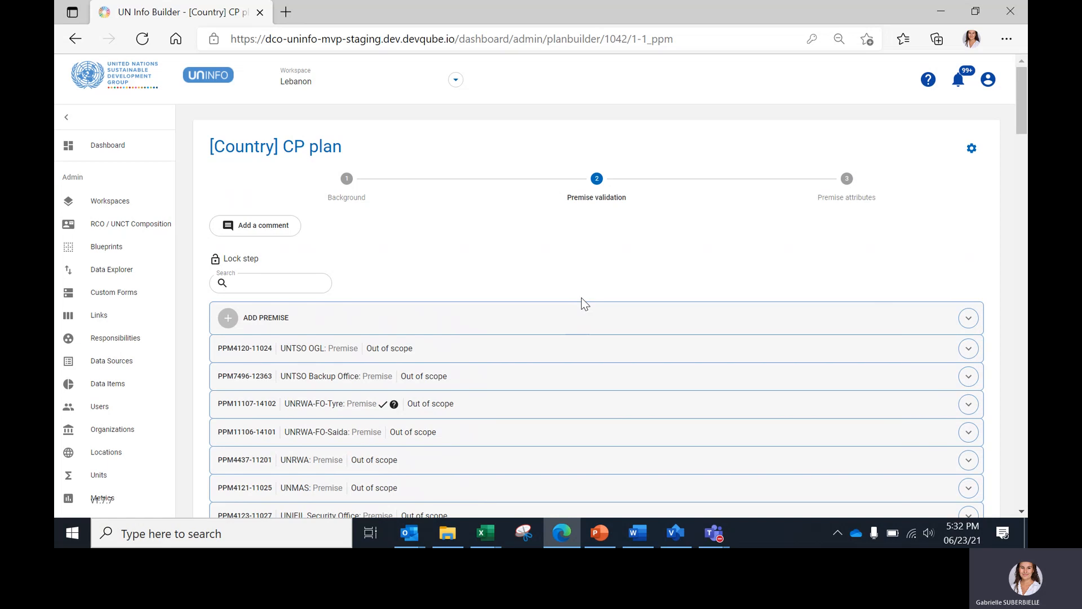
{"action": "scroll", "scroll_direction": "down", "scroll_amount": 3}
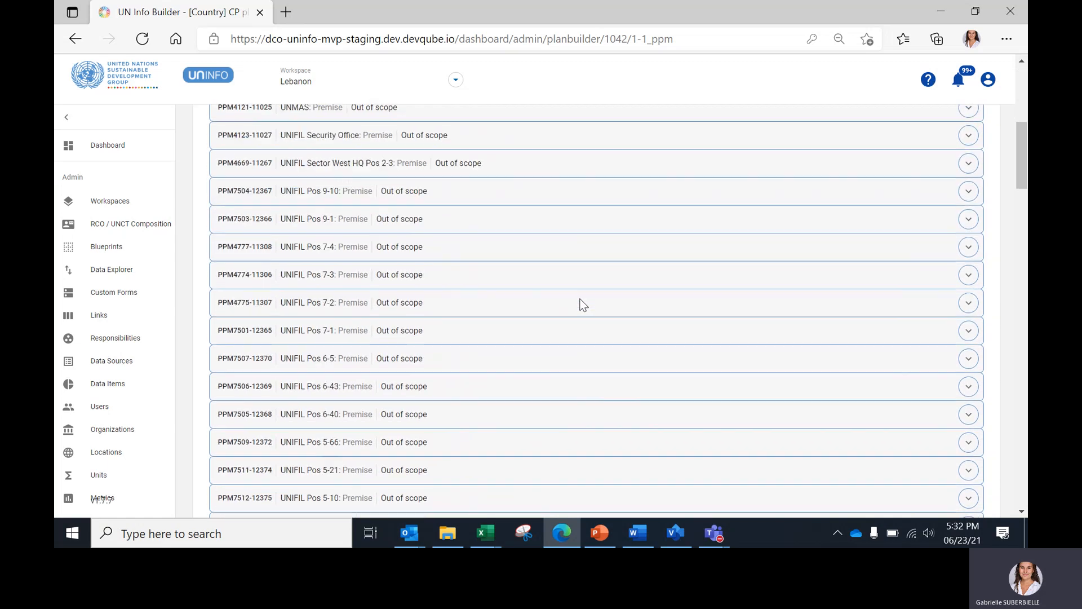
{"action": "scroll", "scroll_direction": "down", "scroll_amount": 3}
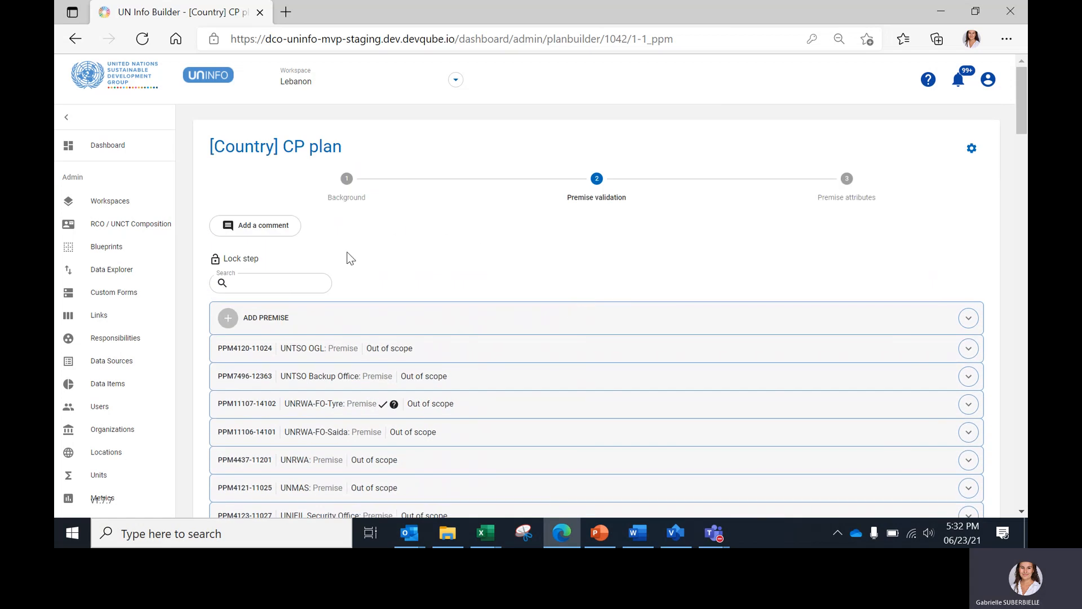
{"action": "type", "text": "WFP"}
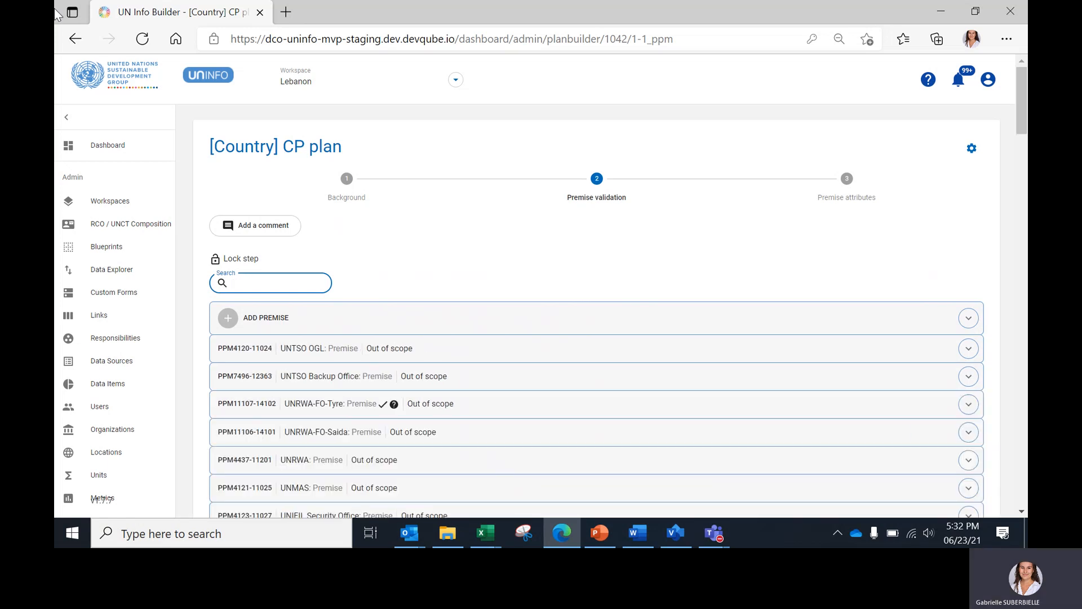
{"action": "scroll", "scroll_direction": "down", "scroll_amount": 3}
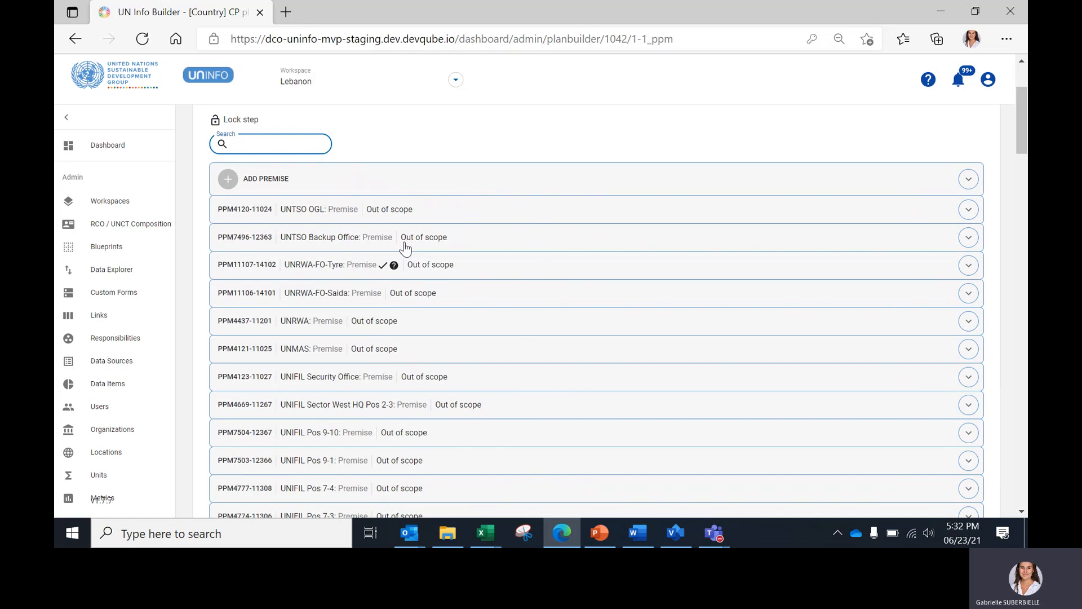
{"action": "scroll", "scroll_direction": "down", "scroll_amount": 3}
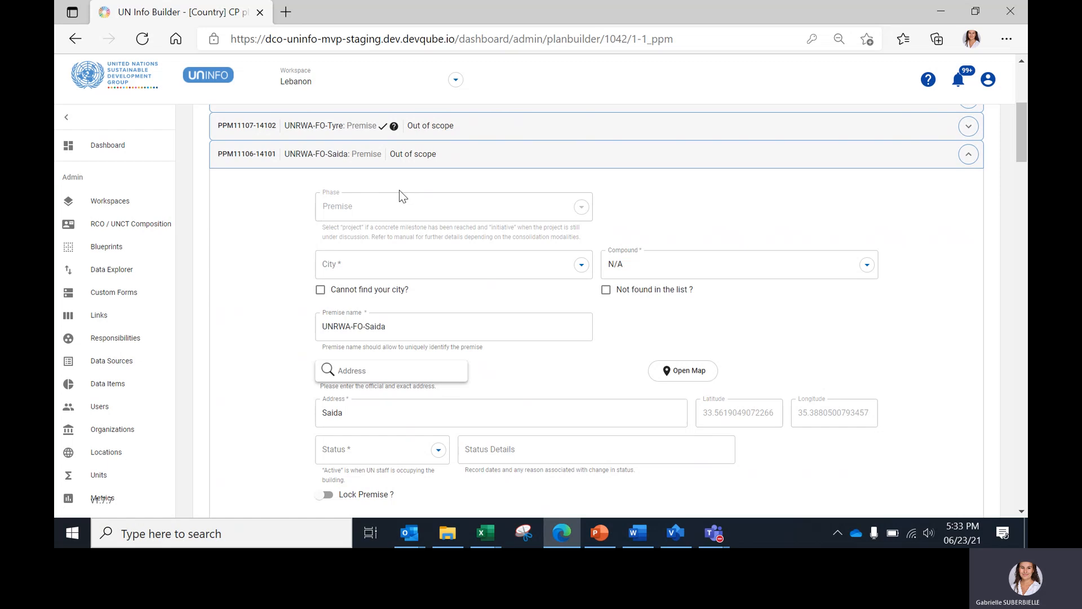
Step: Give the UNRWA-FO-Saida premise the city Beirut, re-entering it after clearing the first pick
{"action": "left_click", "coordinate": [453, 264]}
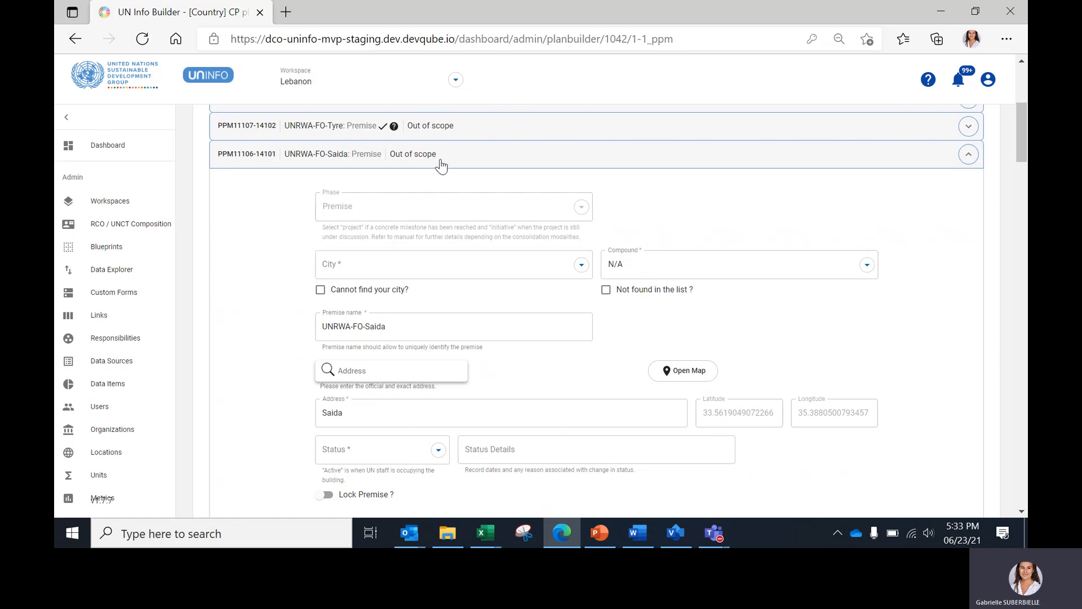
{"action": "left_click", "coordinate": [454, 264]}
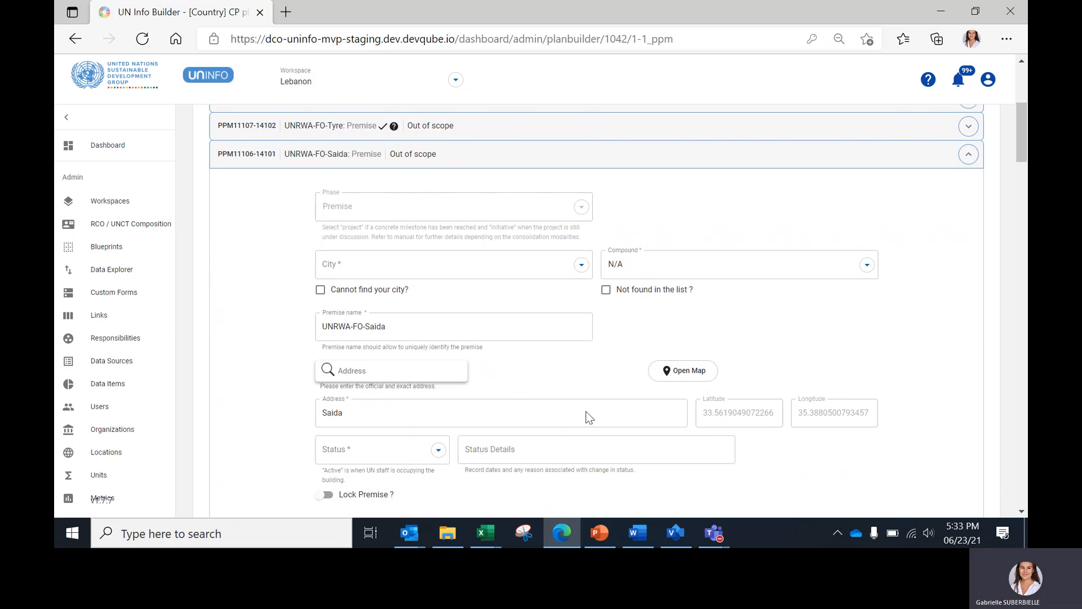
{"action": "mouse_move", "coordinate": [671, 377]}
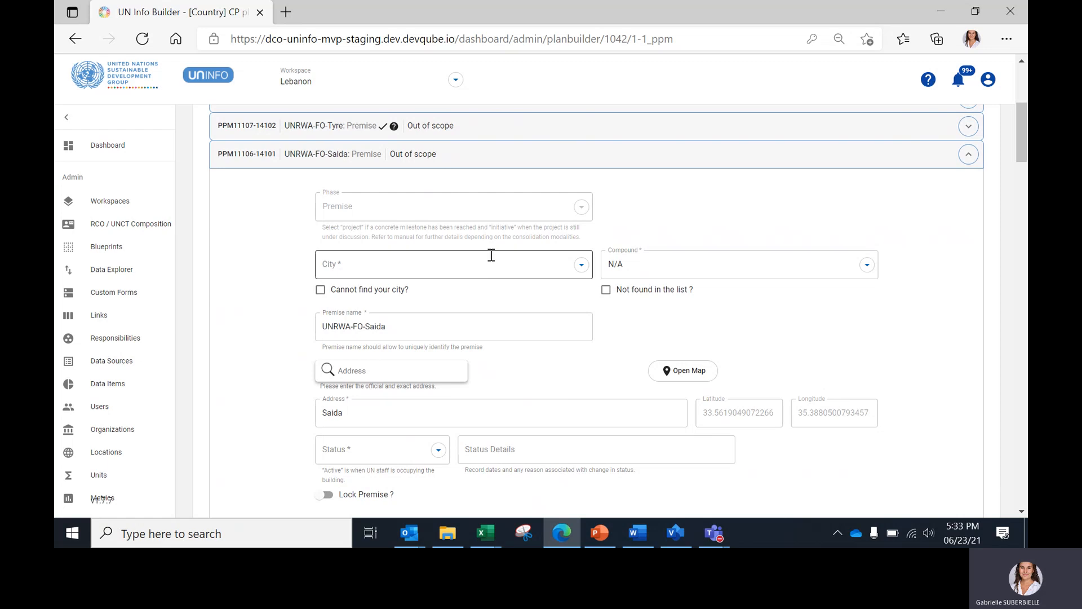
{"action": "mouse_move", "coordinate": [341, 265]}
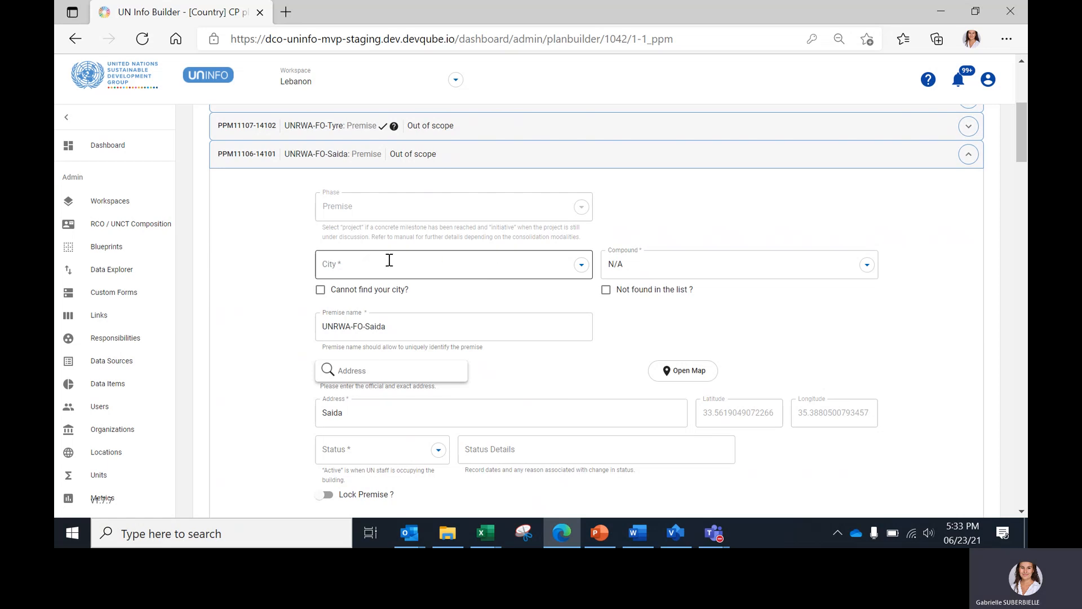
{"action": "mouse_move", "coordinate": [346, 268]}
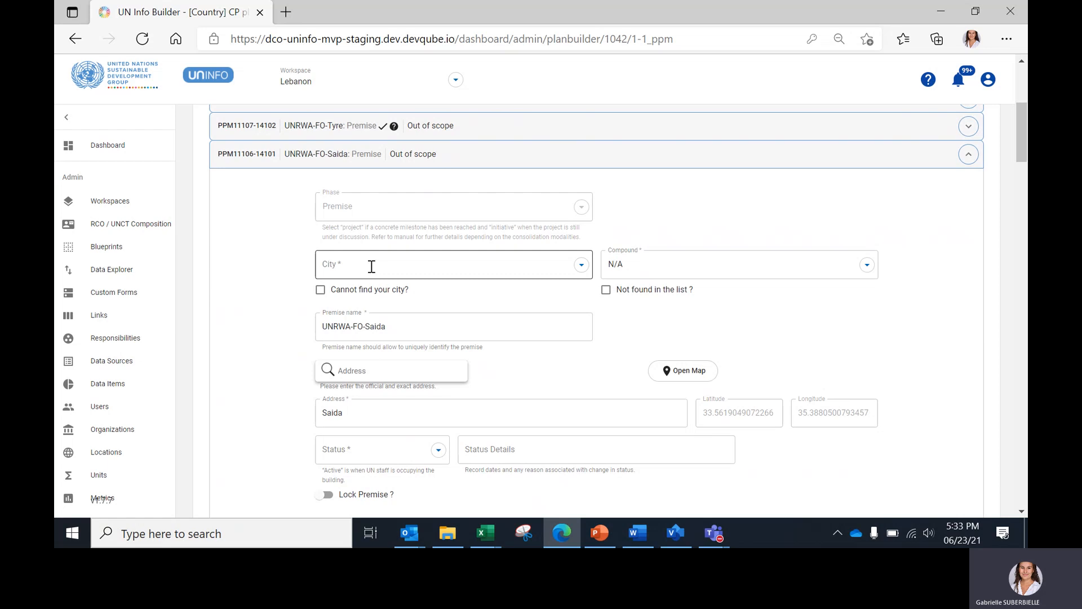
{"action": "left_click", "coordinate": [453, 264]}
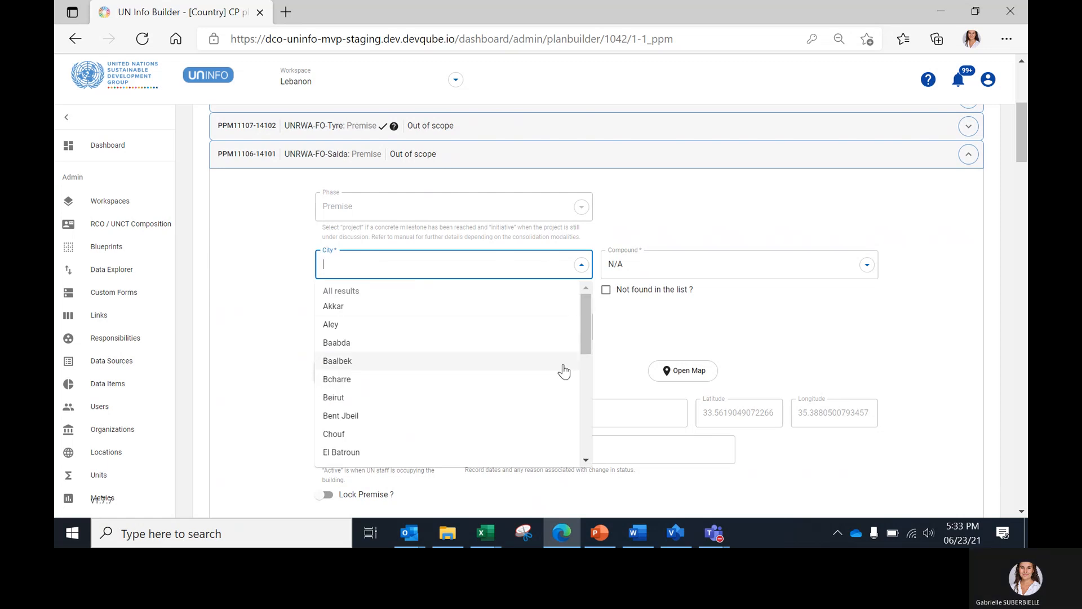
{"action": "mouse_move", "coordinate": [534, 458]}
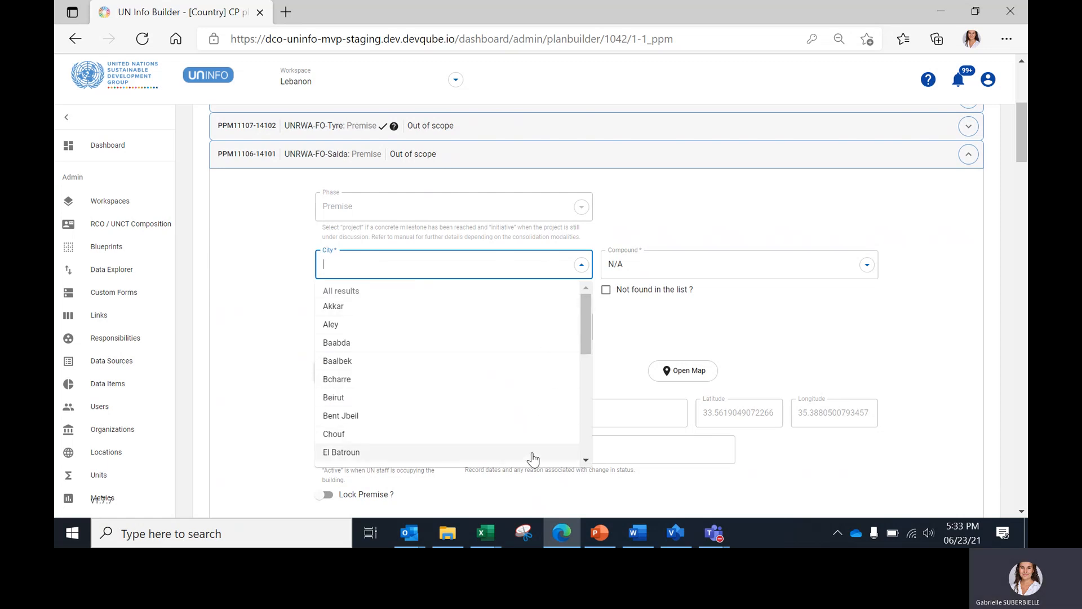
{"action": "left_click", "coordinate": [333, 397]}
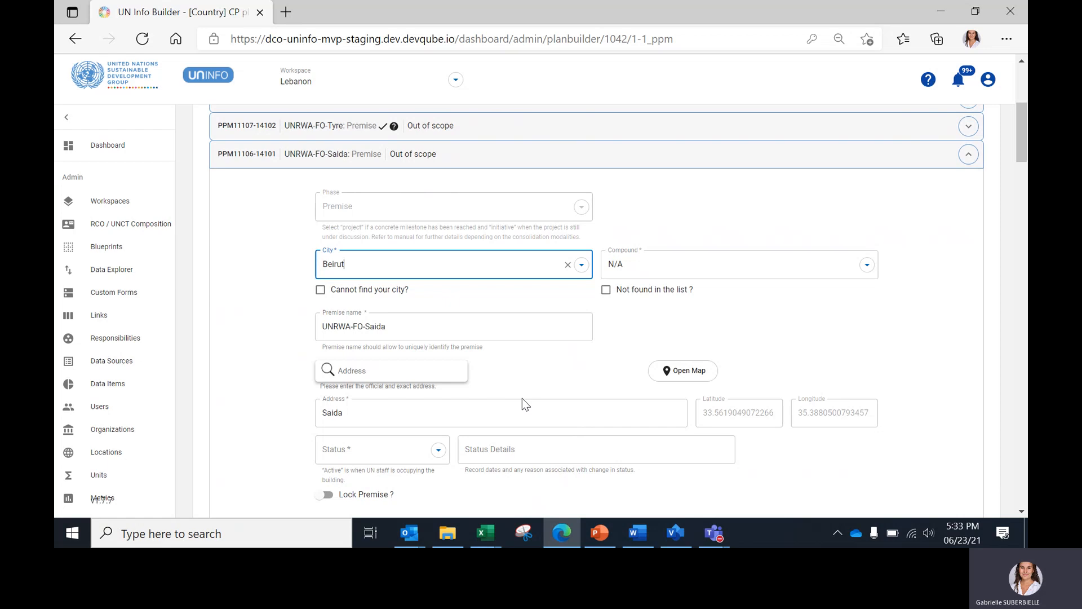
{"action": "left_click", "coordinate": [454, 264]}
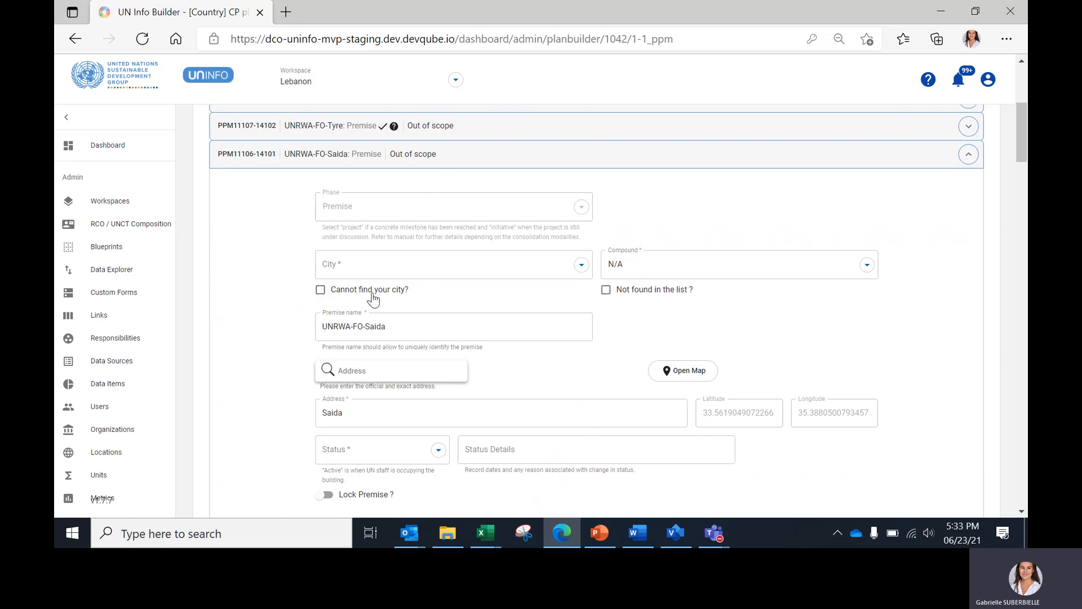
{"action": "left_click", "coordinate": [320, 289]}
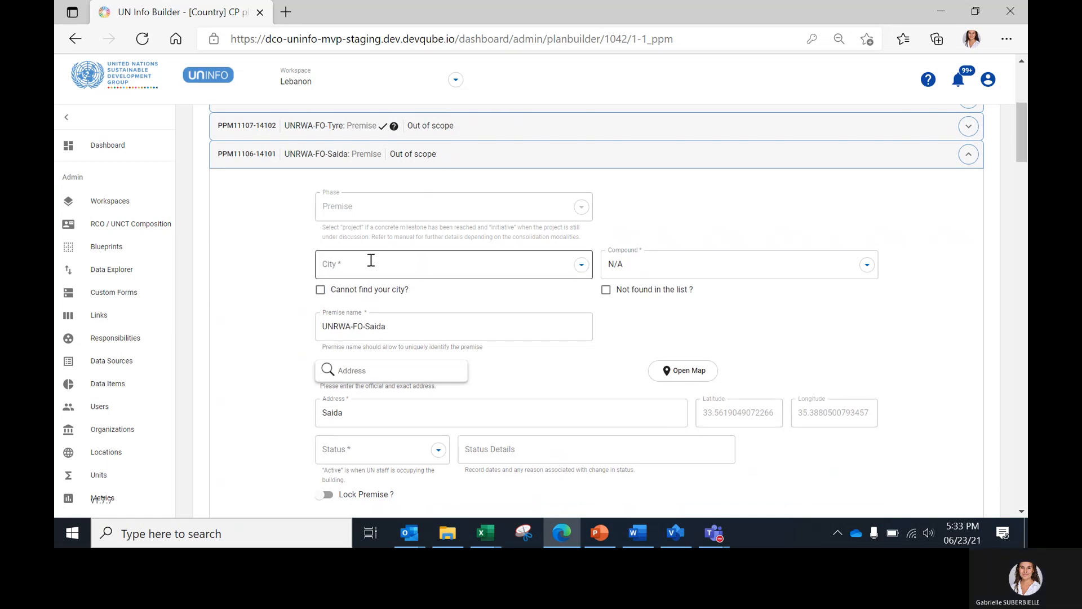
{"action": "type", "text": "Beirut"}
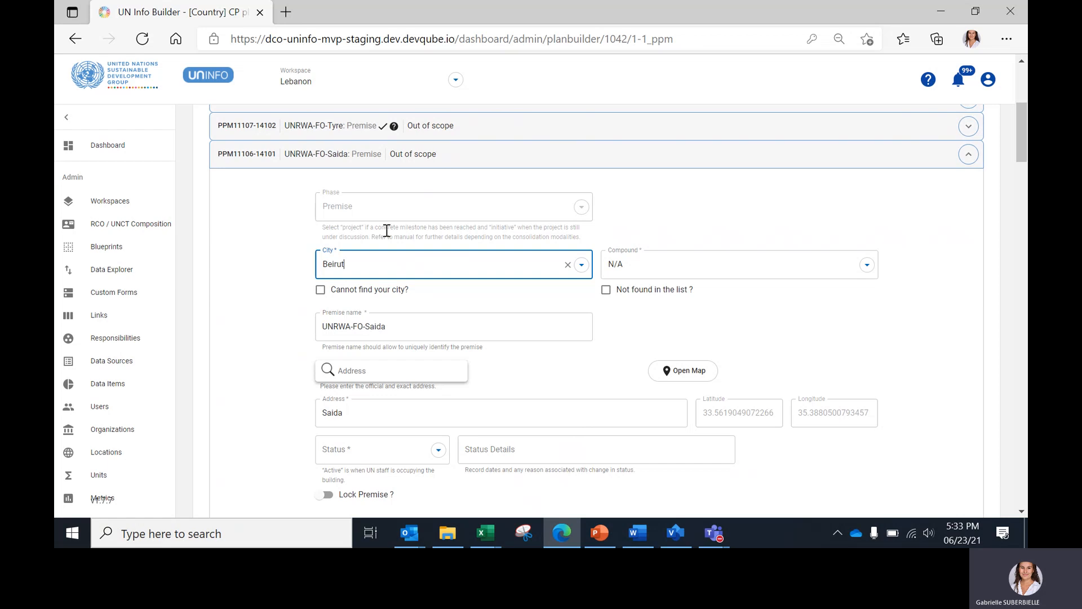
{"action": "left_click", "coordinate": [731, 264]}
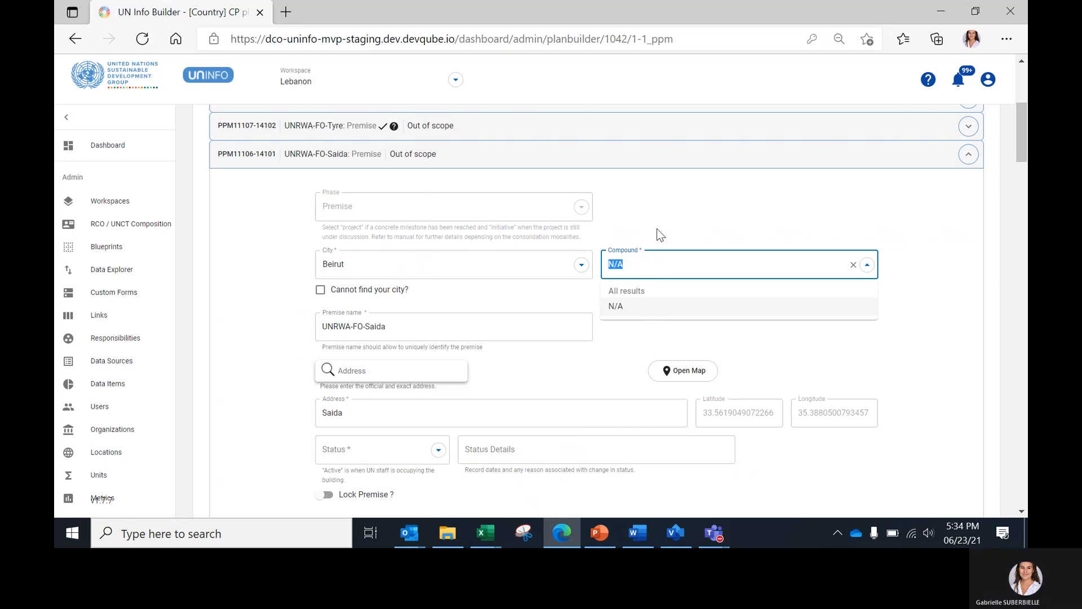
{"action": "left_click", "coordinate": [615, 306]}
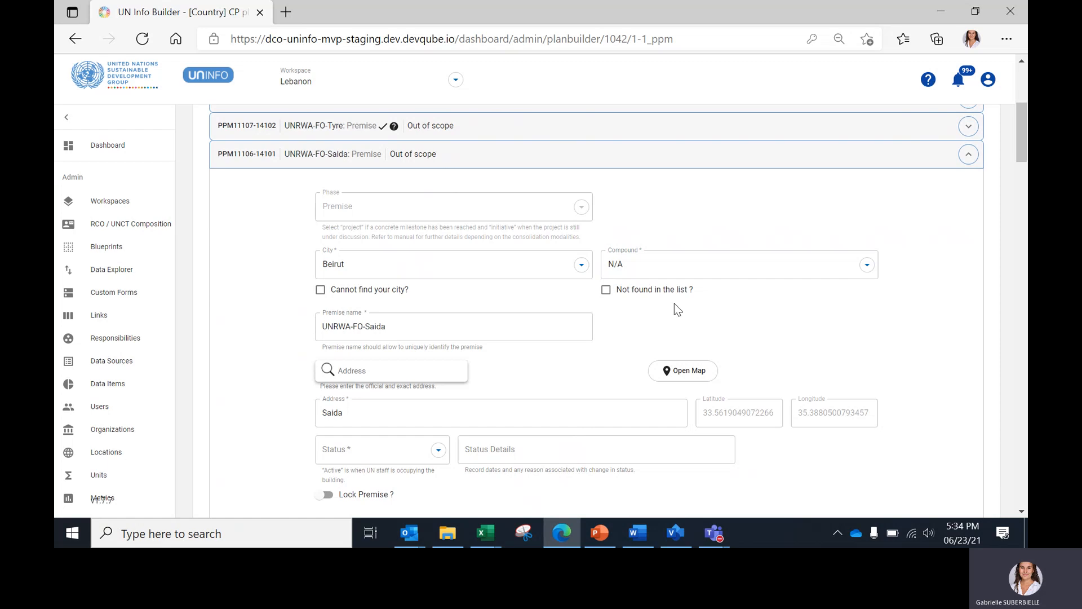
{"action": "mouse_move", "coordinate": [615, 300]}
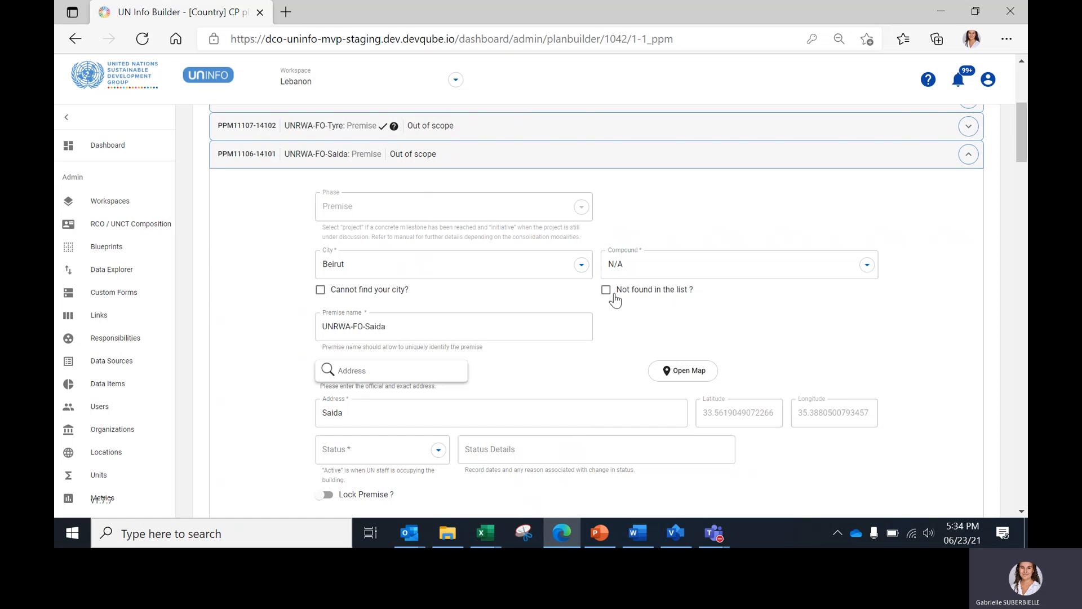
{"action": "mouse_move", "coordinate": [658, 302]}
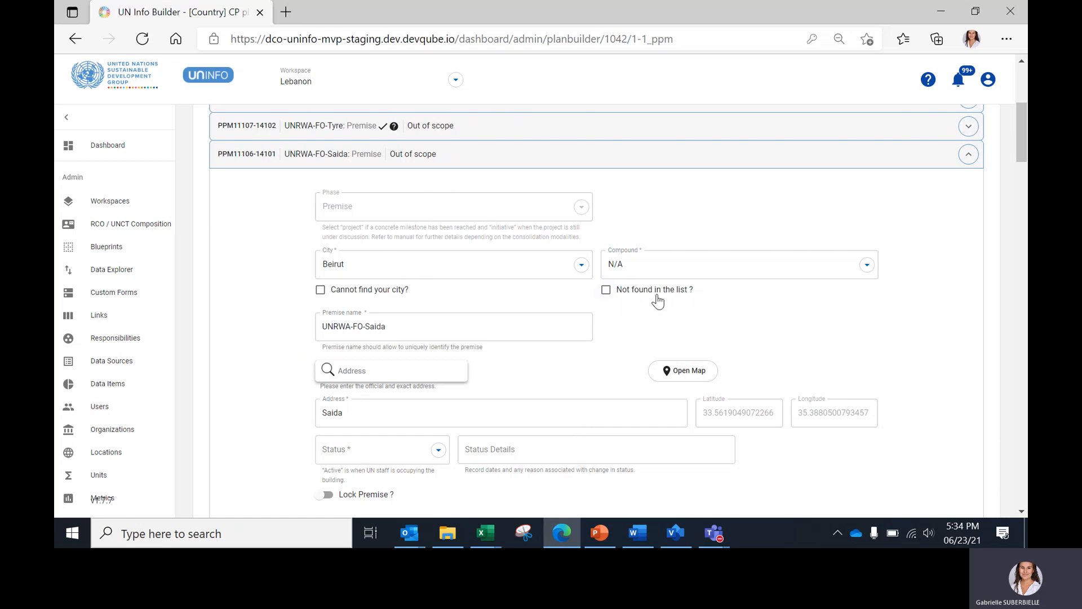
{"action": "mouse_move", "coordinate": [686, 295]}
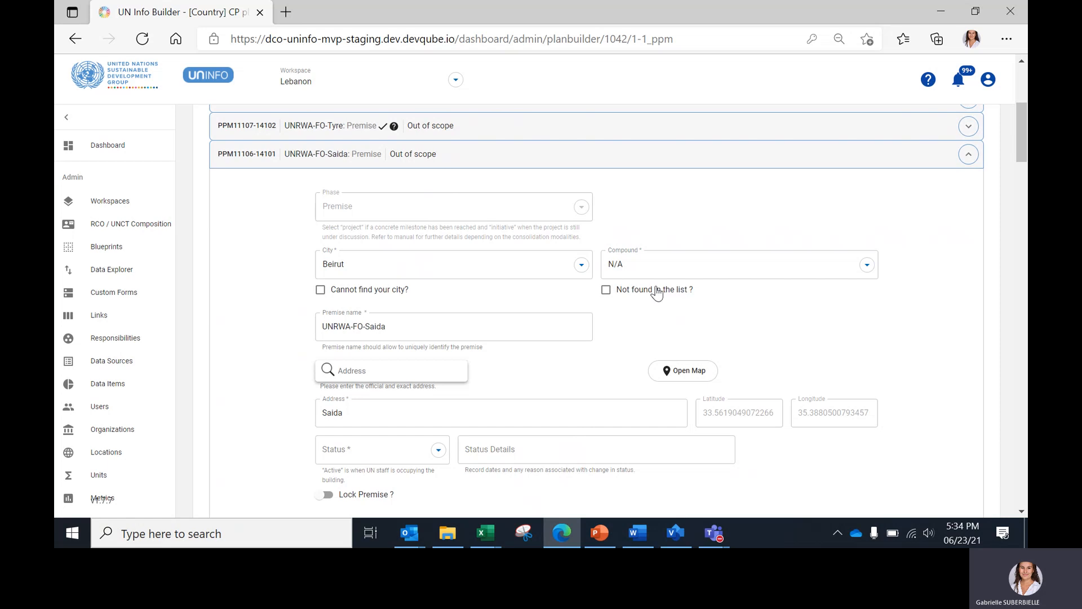
{"action": "left_click", "coordinate": [453, 264]}
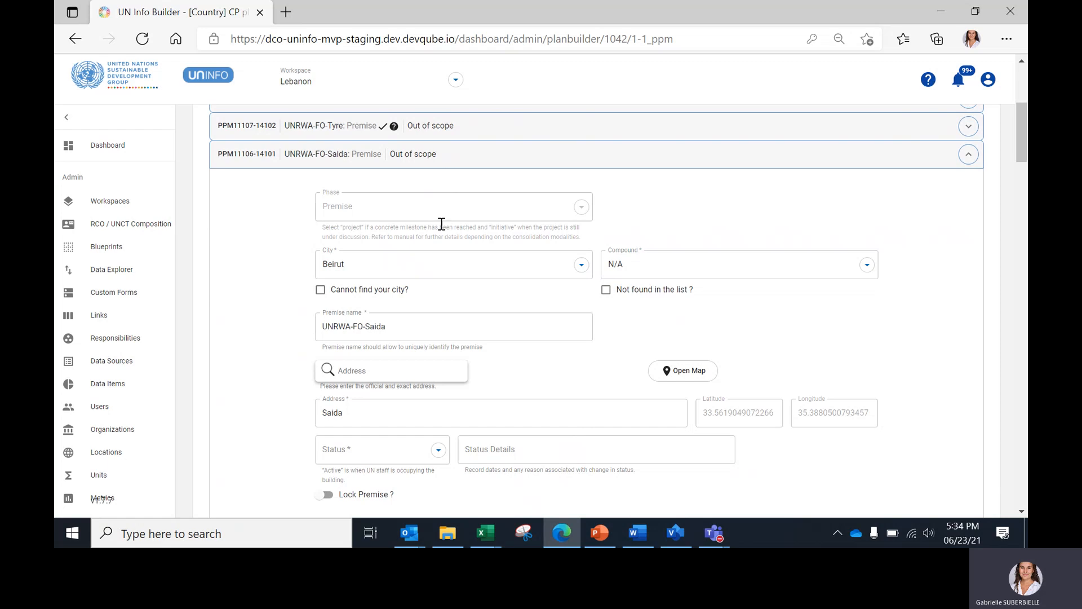
{"action": "left_click", "coordinate": [739, 264]}
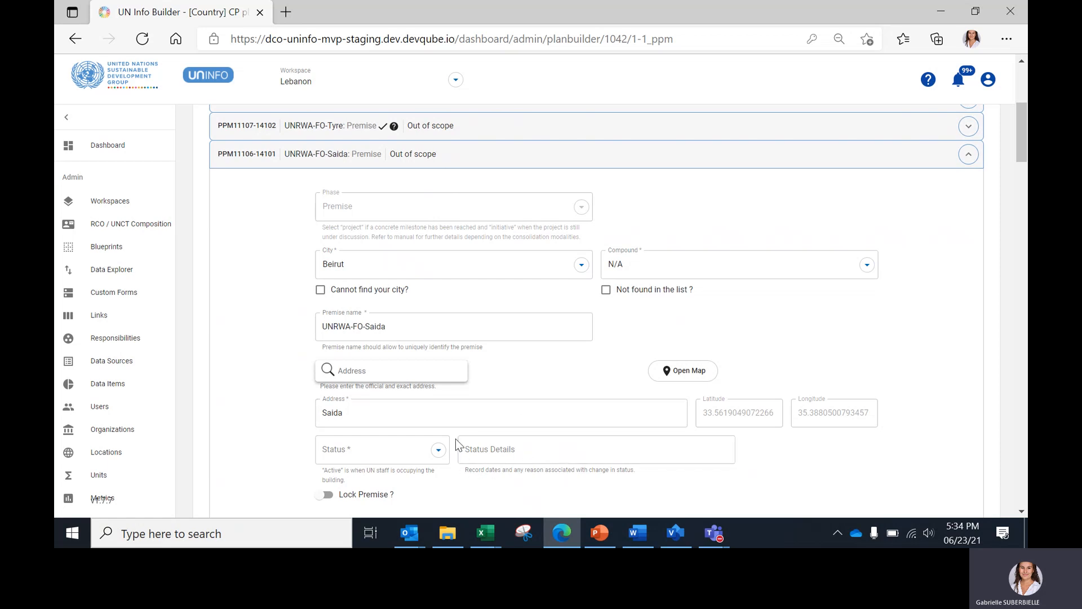
{"action": "left_click", "coordinate": [593, 448]}
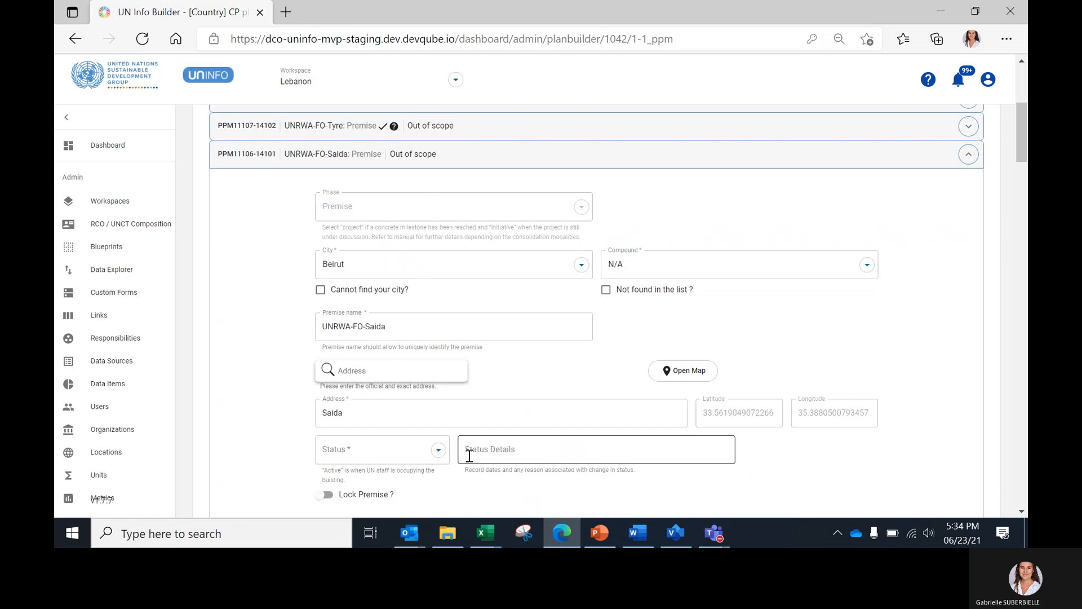
{"action": "left_click", "coordinate": [453, 326]}
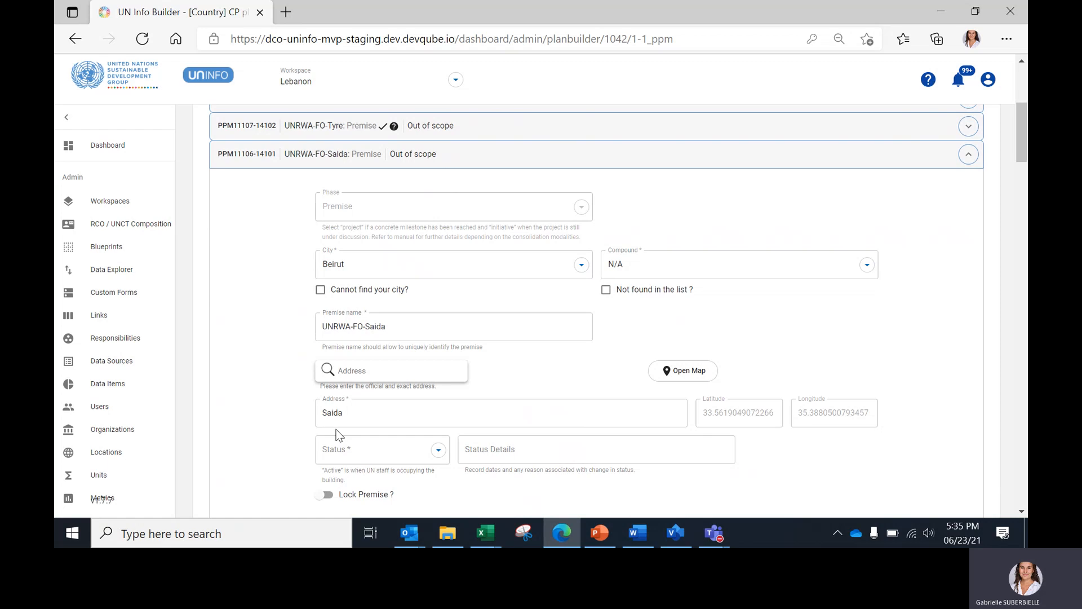
{"action": "mouse_move", "coordinate": [835, 365]}
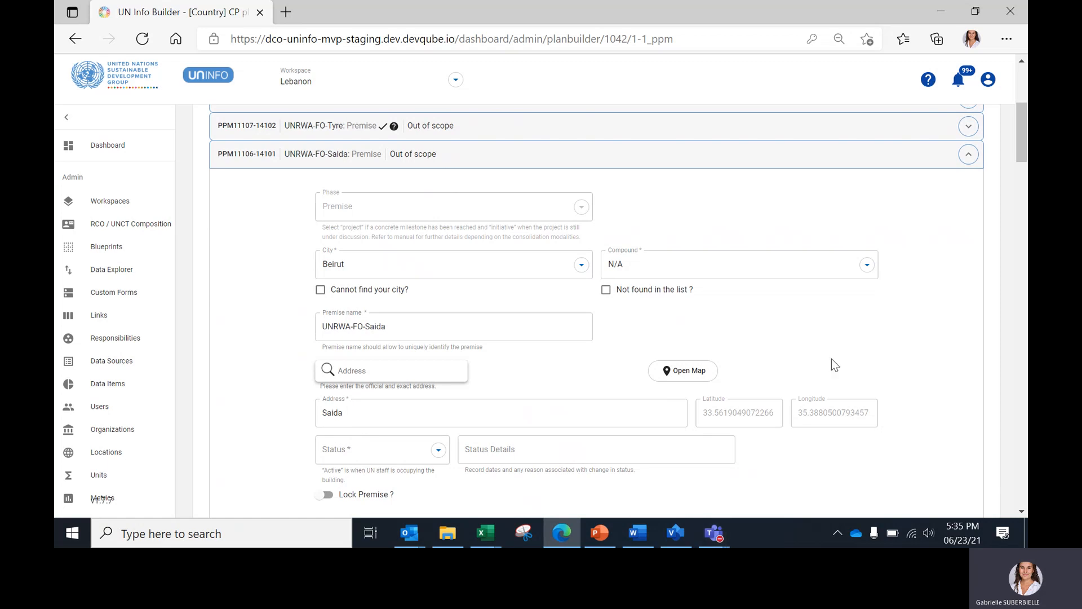
{"action": "mouse_move", "coordinate": [885, 416]}
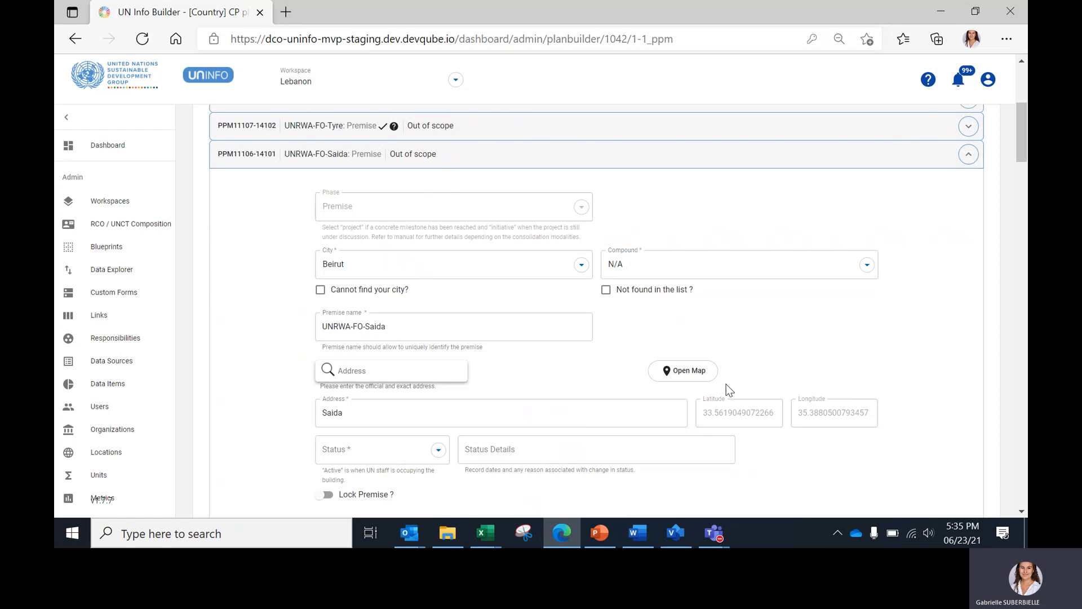
{"action": "mouse_move", "coordinate": [683, 371]}
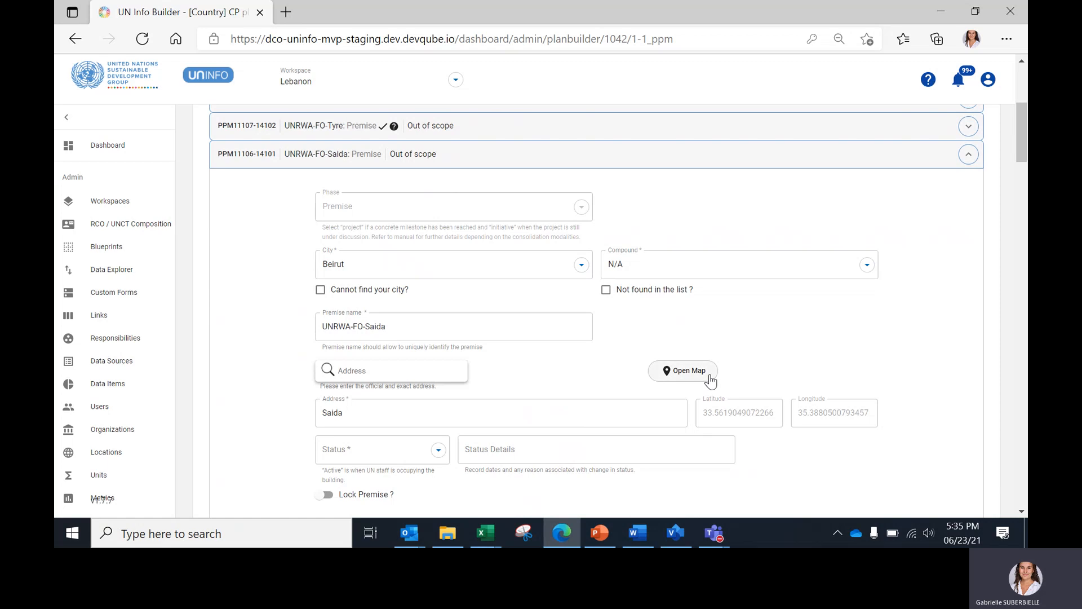
{"action": "mouse_move", "coordinate": [723, 385]}
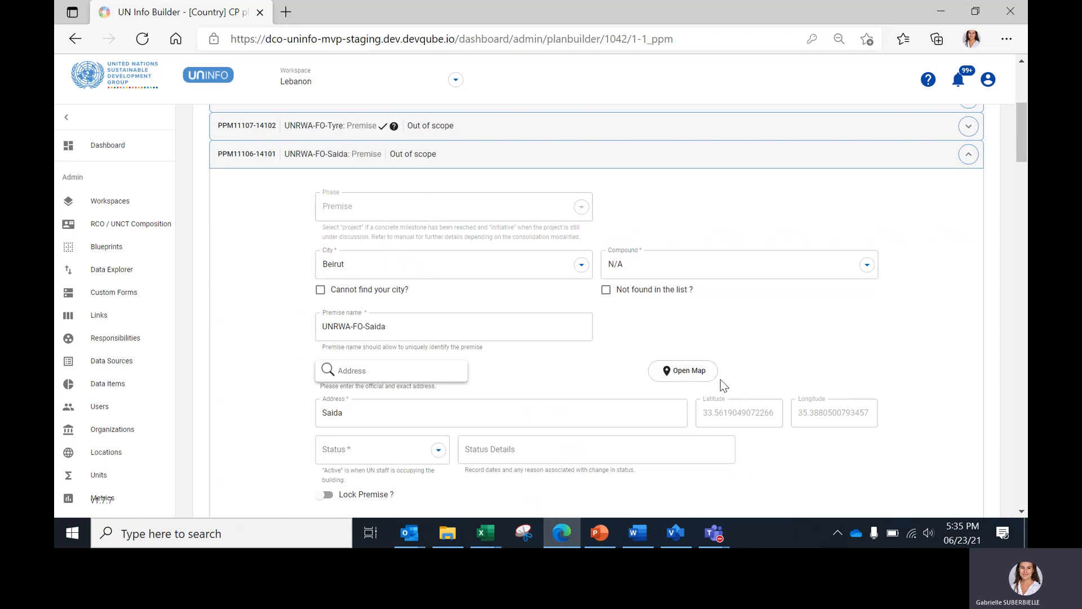
Step: Move the Saida premise pin on the map to update its latitude and longitude
{"action": "left_click", "coordinate": [683, 371]}
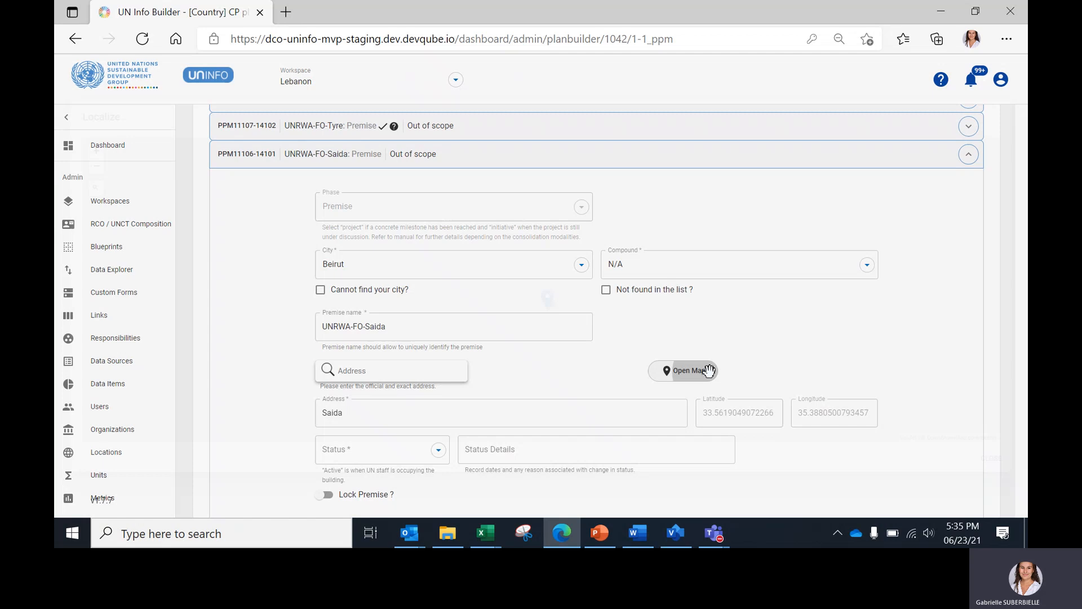
{"action": "left_click", "coordinate": [684, 370]}
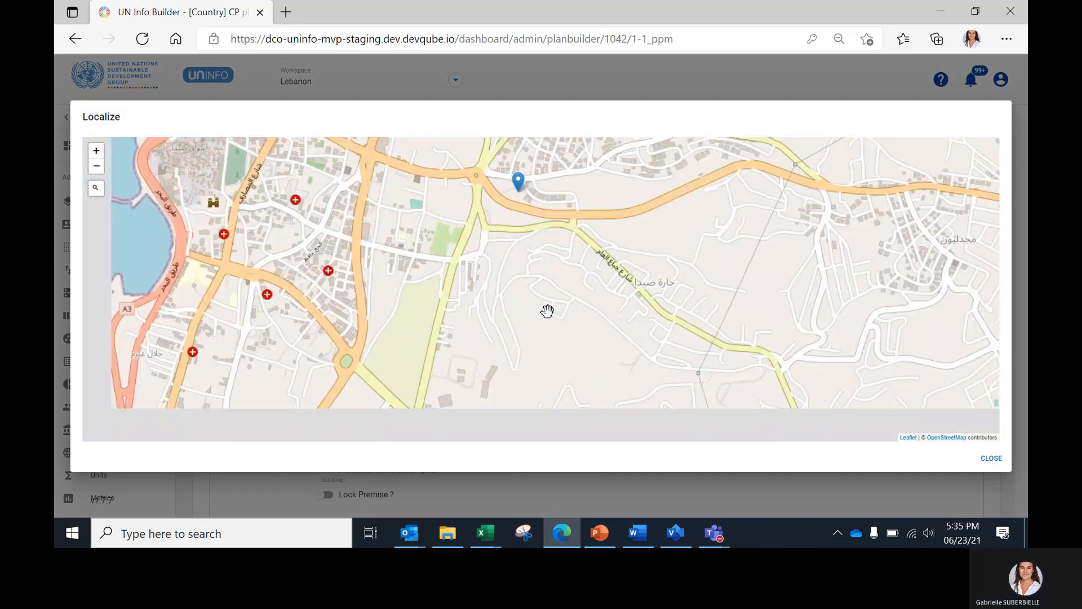
{"action": "left_click_drag", "start_coordinate": [547, 310], "coordinate": [445, 387]}
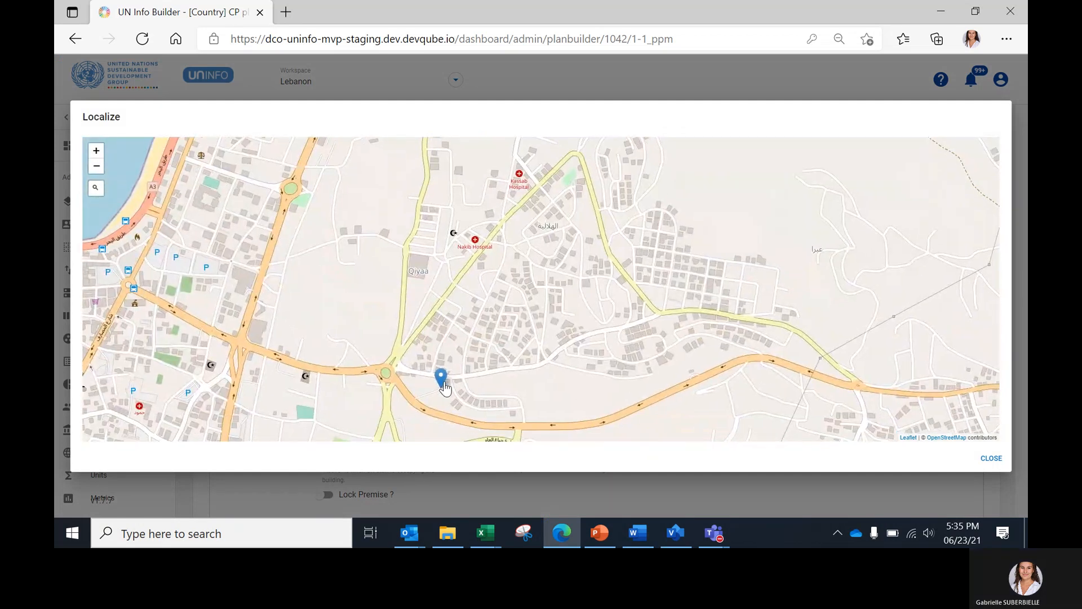
{"action": "left_click_drag", "start_coordinate": [442, 378], "coordinate": [459, 297]}
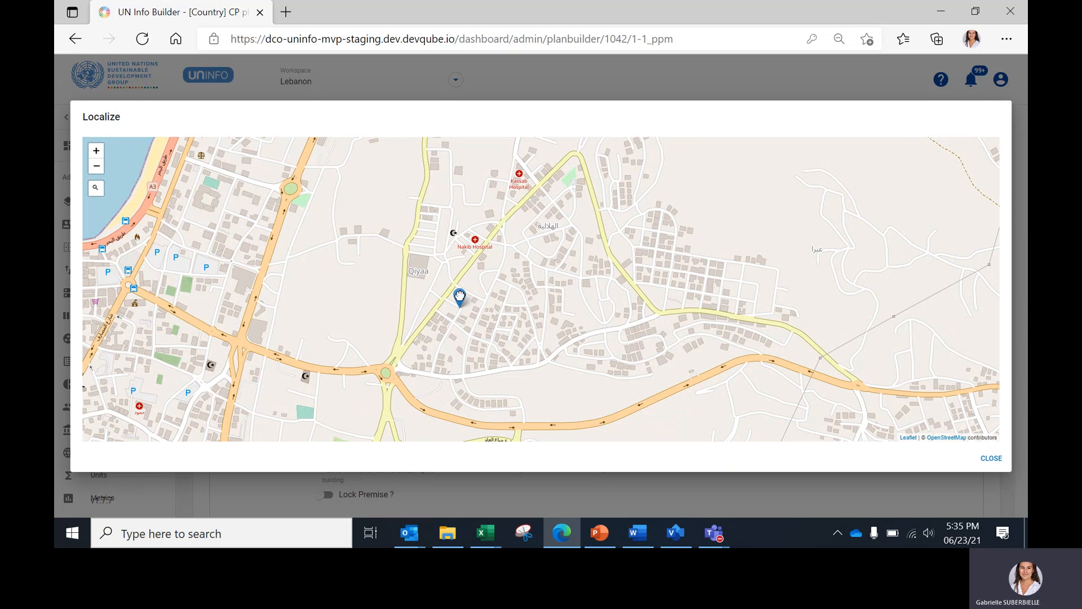
{"action": "left_click", "coordinate": [990, 458]}
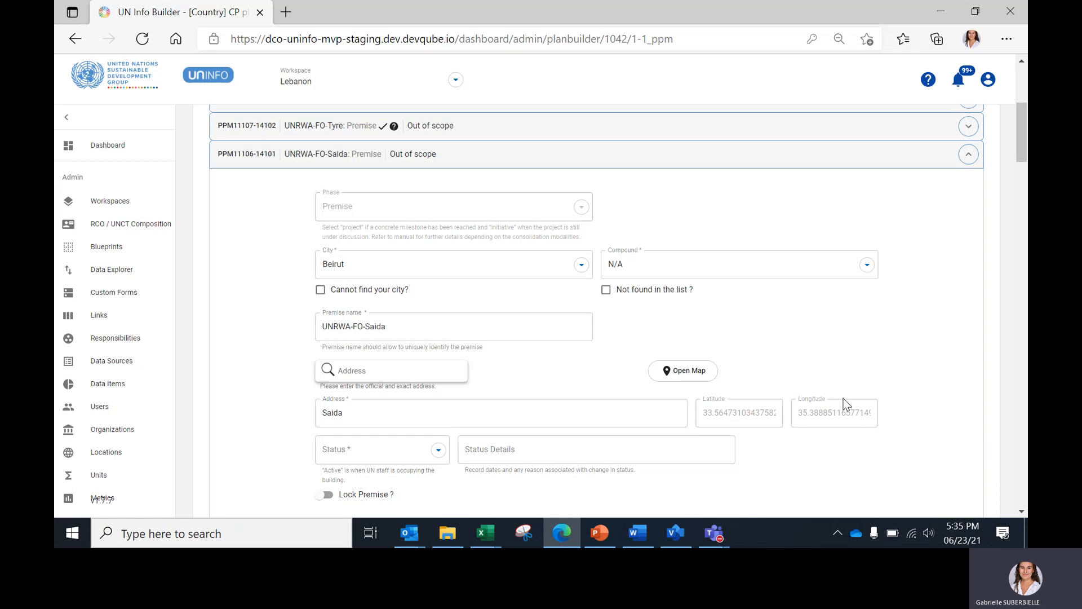
Step: Set the Saida premise status to Active
{"action": "scroll", "scroll_direction": "down", "scroll_amount": 3}
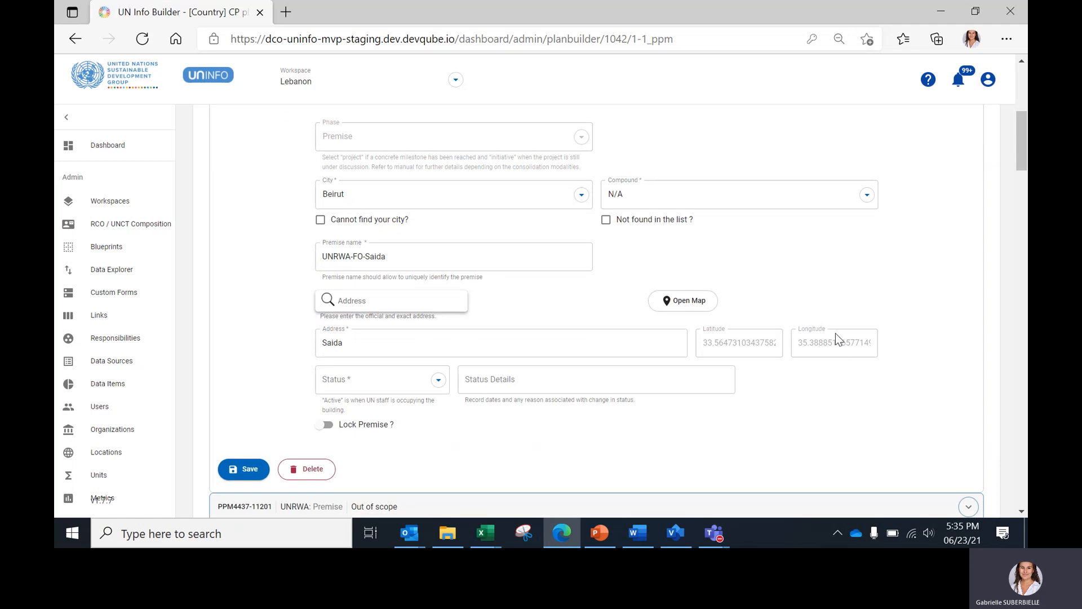
{"action": "mouse_move", "coordinate": [637, 373]}
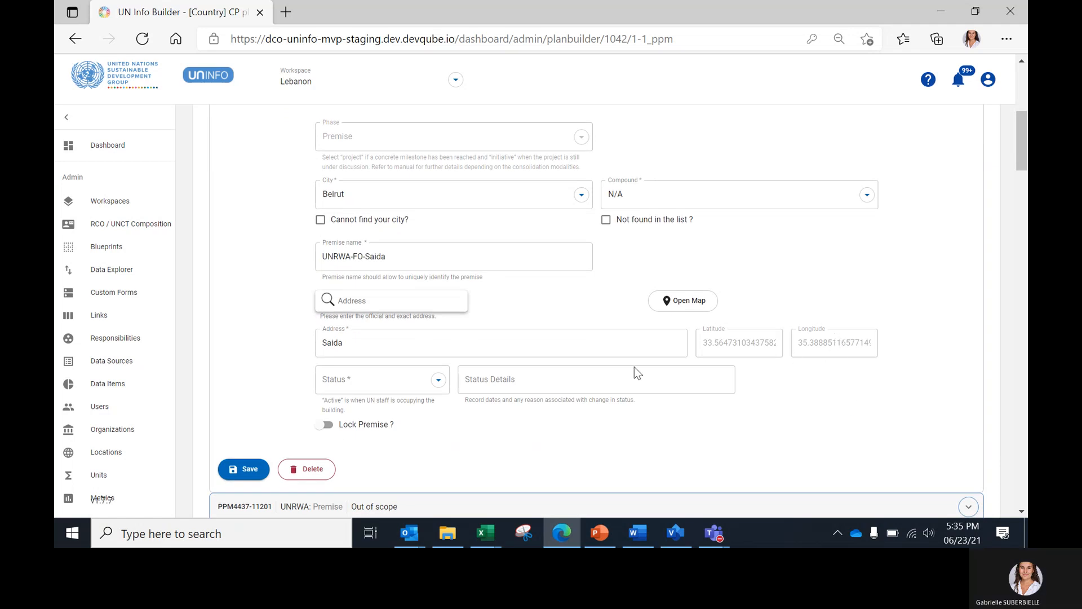
{"action": "left_click", "coordinate": [373, 379]}
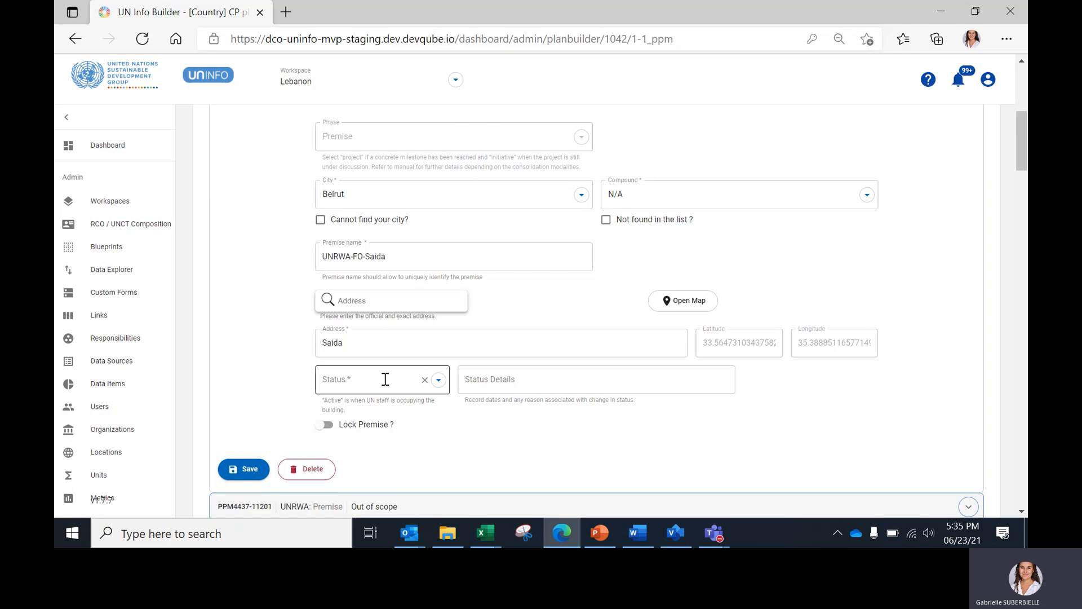
{"action": "left_click", "coordinate": [382, 379]}
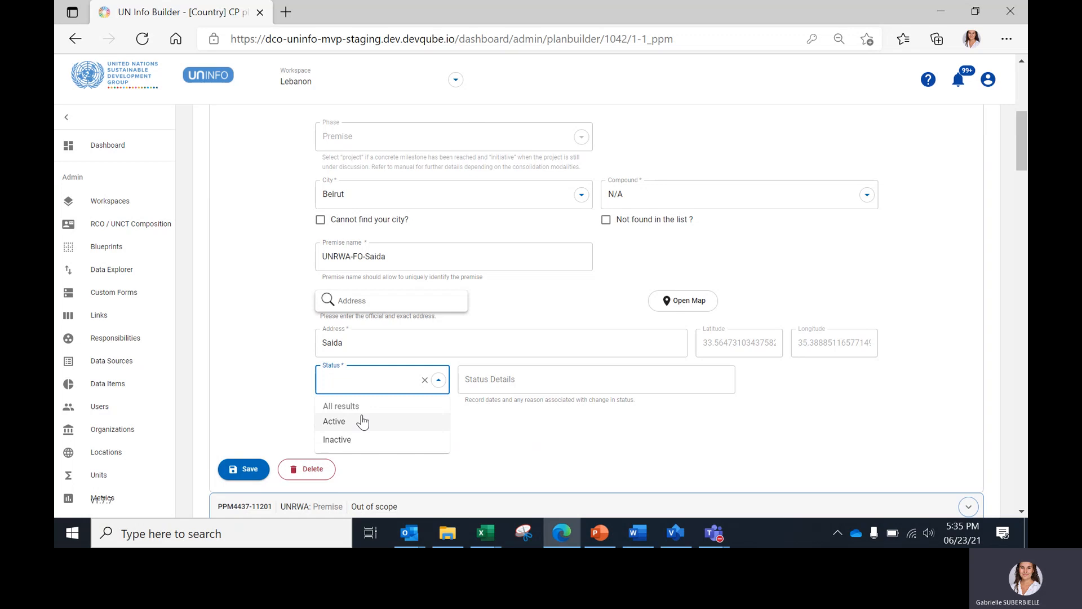
{"action": "mouse_move", "coordinate": [383, 421]}
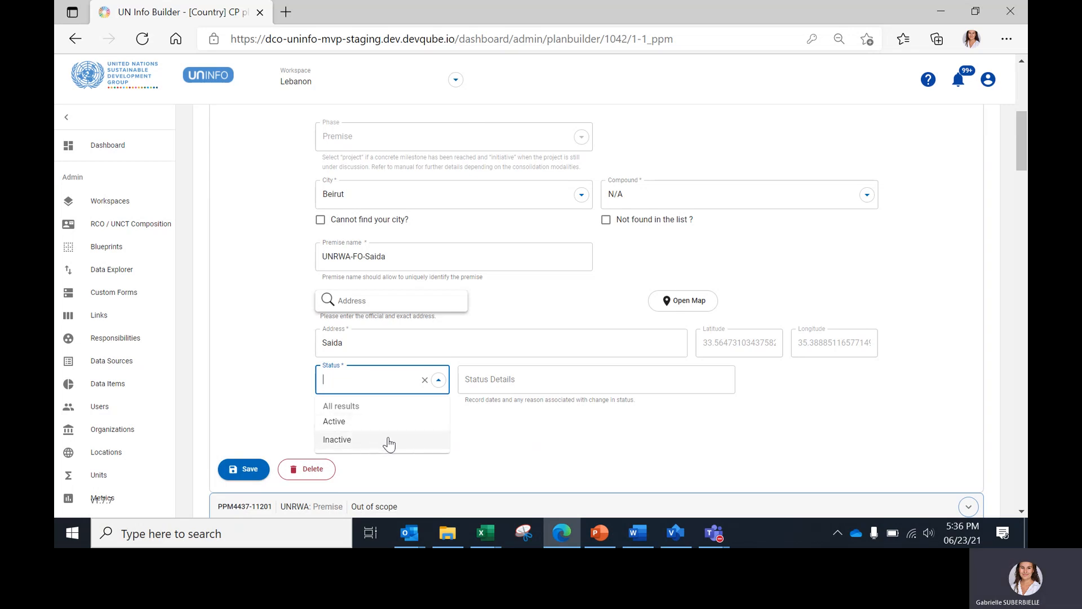
{"action": "left_click", "coordinate": [334, 422]}
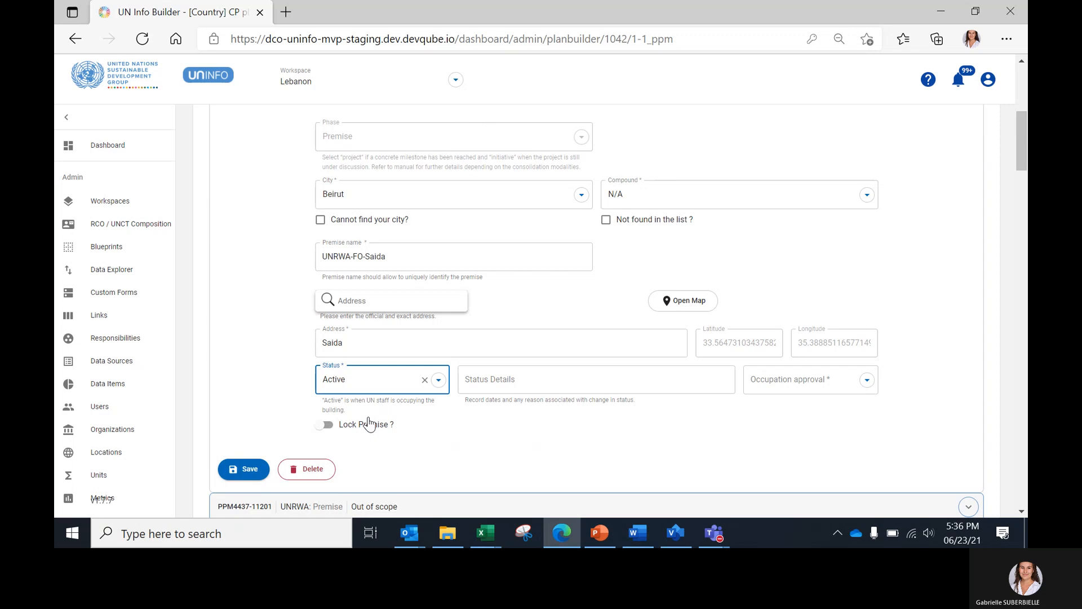
{"action": "left_click", "coordinate": [595, 379]}
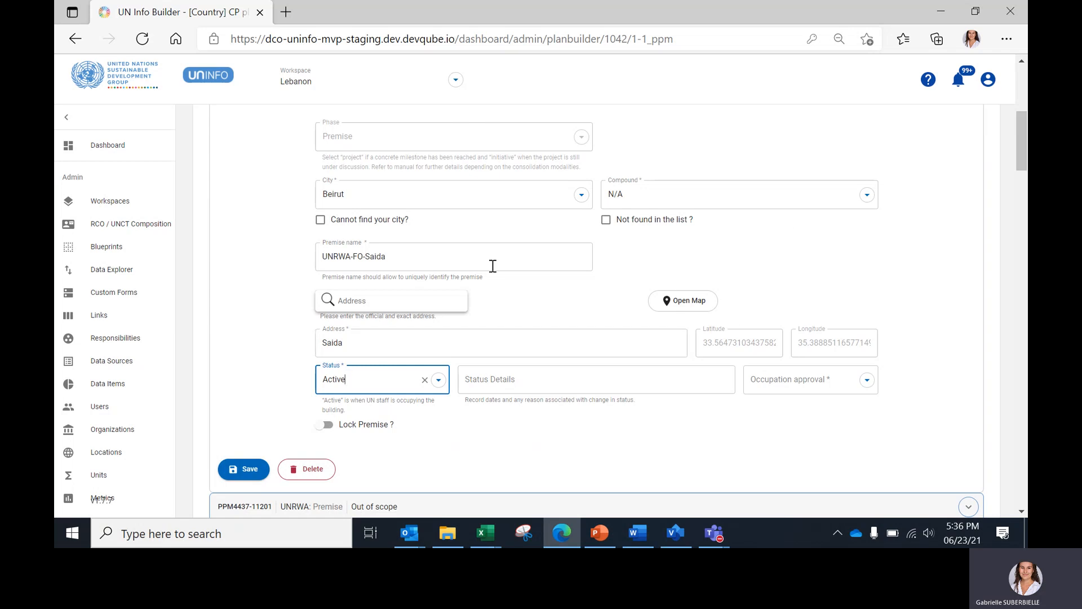
{"action": "mouse_move", "coordinate": [941, 122]}
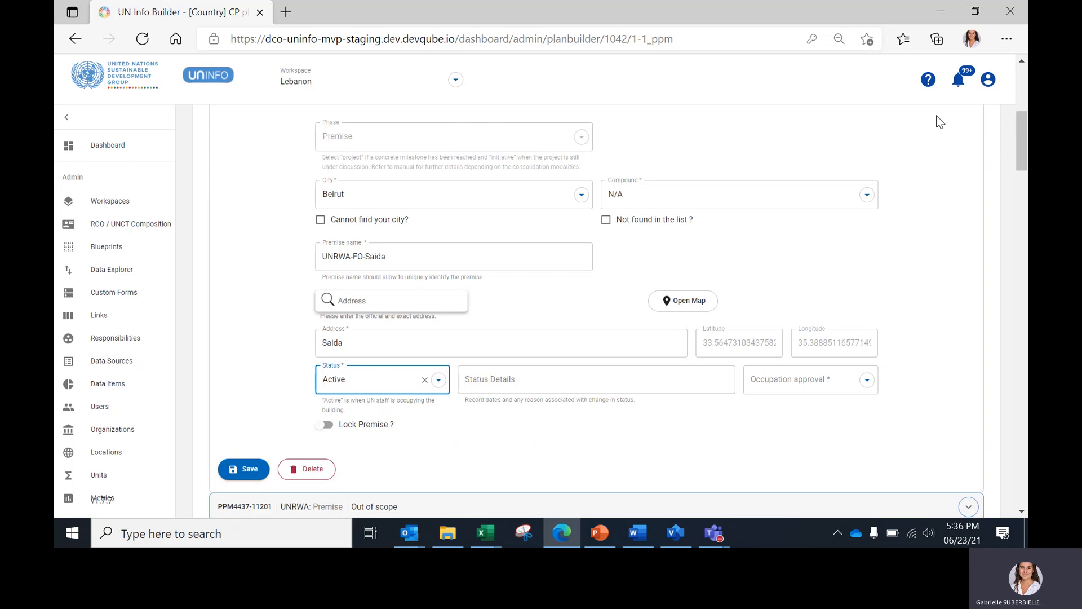
Step: Set the premise's occupation approval to Approved
{"action": "left_click", "coordinate": [373, 379]}
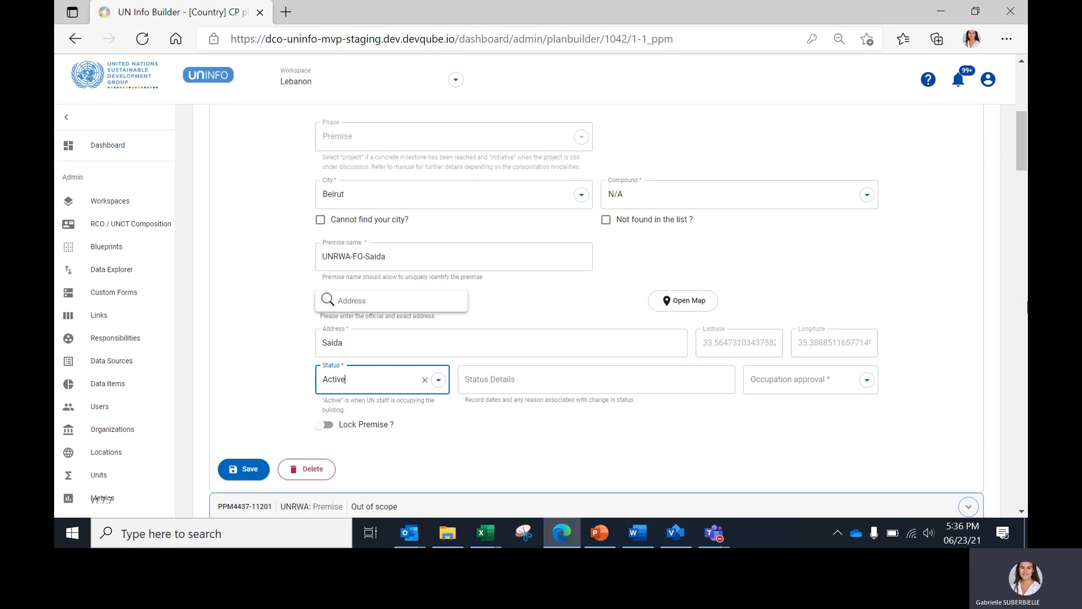
{"action": "left_click", "coordinate": [808, 380]}
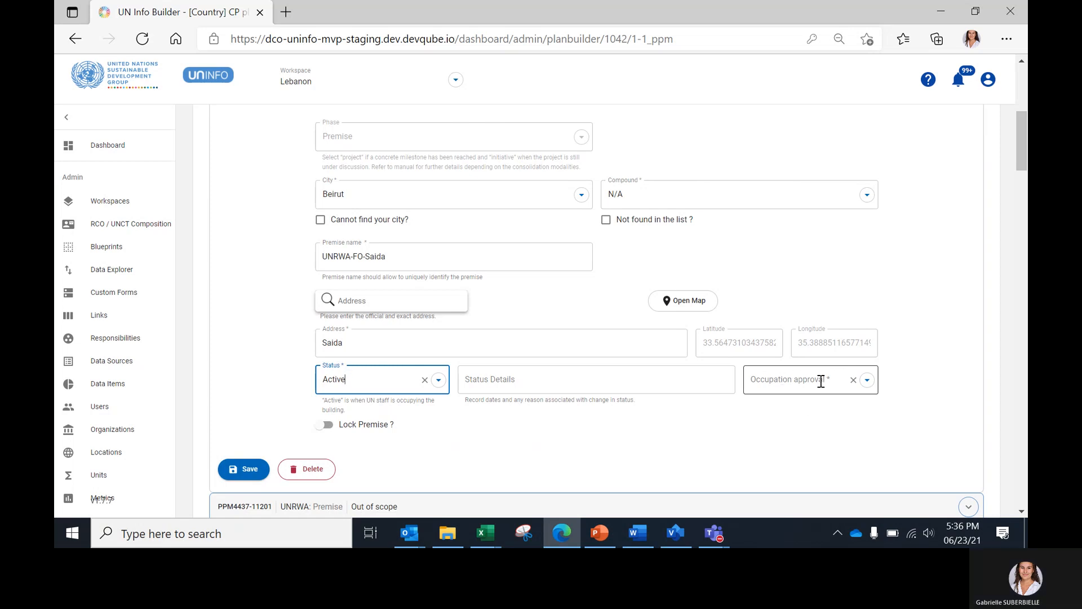
{"action": "left_click", "coordinate": [812, 379]}
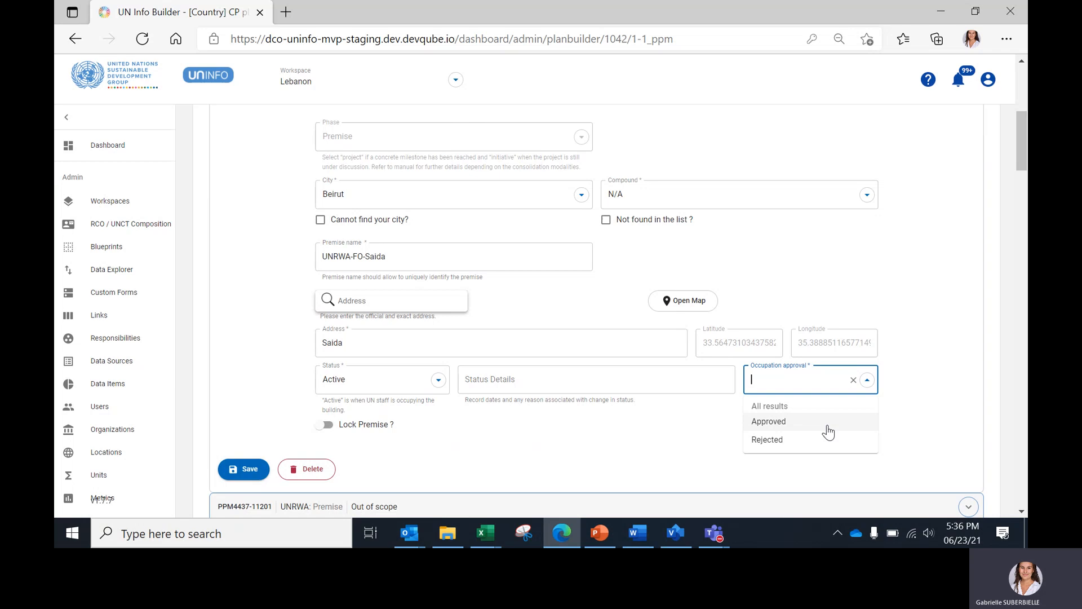
{"action": "mouse_move", "coordinate": [834, 424]}
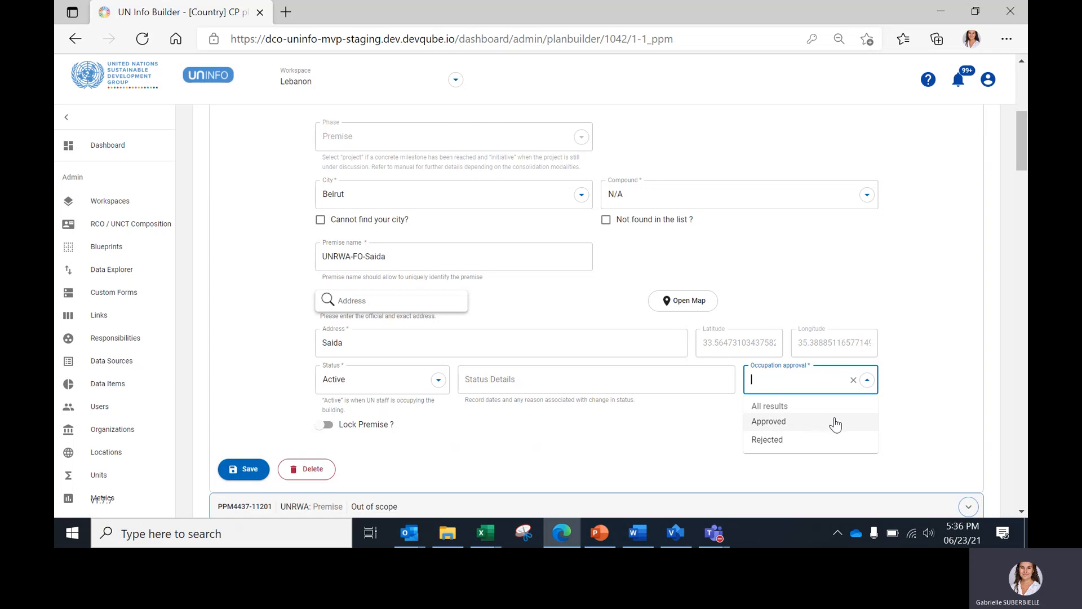
{"action": "left_click", "coordinate": [768, 421]}
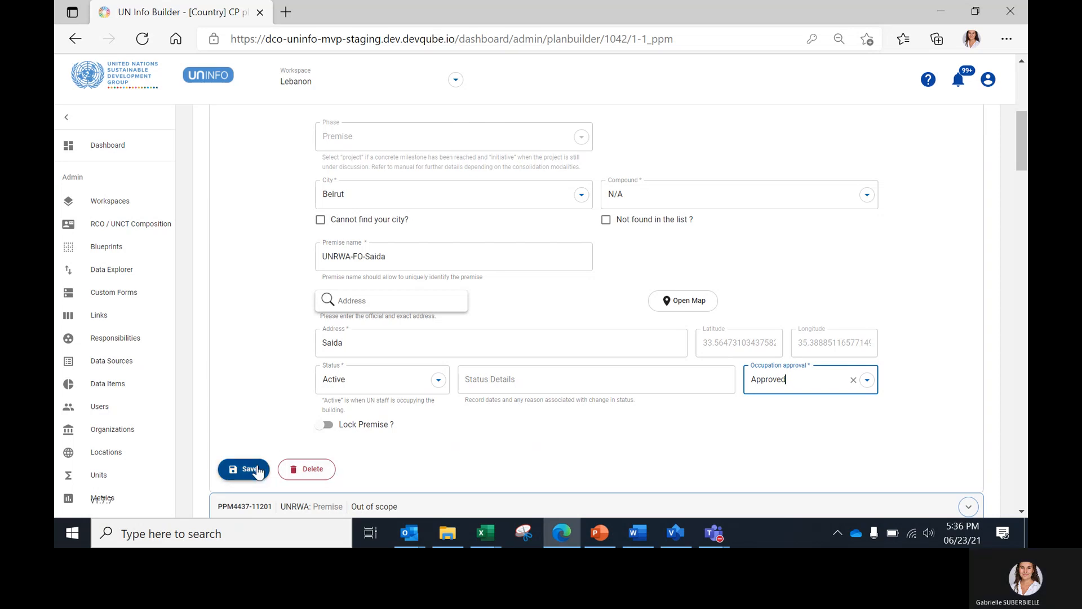
Step: Save UNRWA-FO-Saida and confirm its validated check mark in the premises list
{"action": "left_click", "coordinate": [243, 469]}
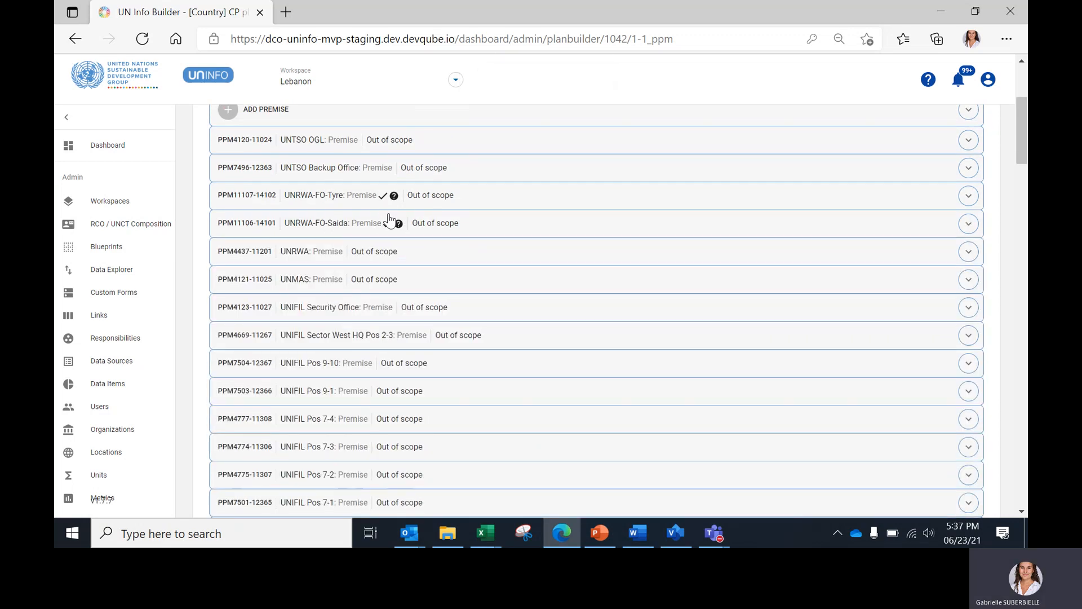
{"action": "left_click", "coordinate": [384, 223]}
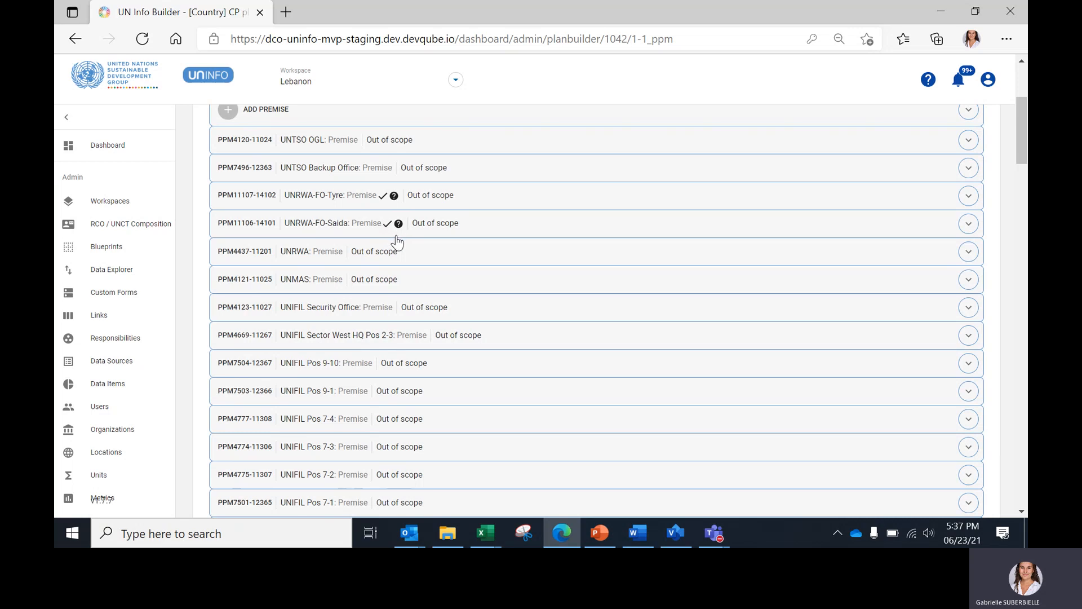
{"action": "mouse_move", "coordinate": [405, 245]}
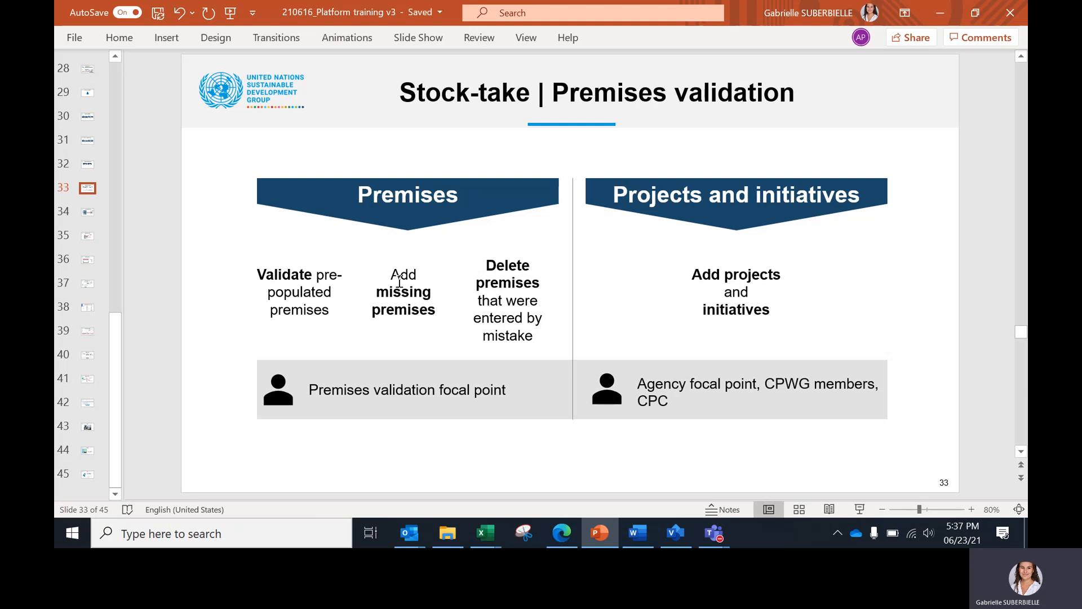
{"action": "mouse_move", "coordinate": [422, 326]}
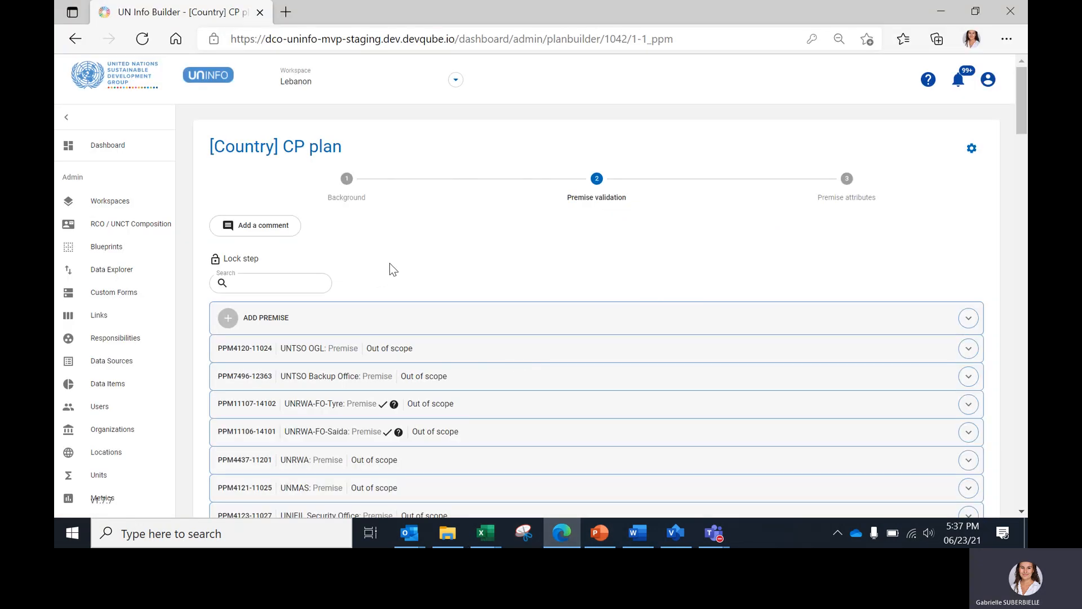
{"action": "mouse_move", "coordinate": [310, 325]}
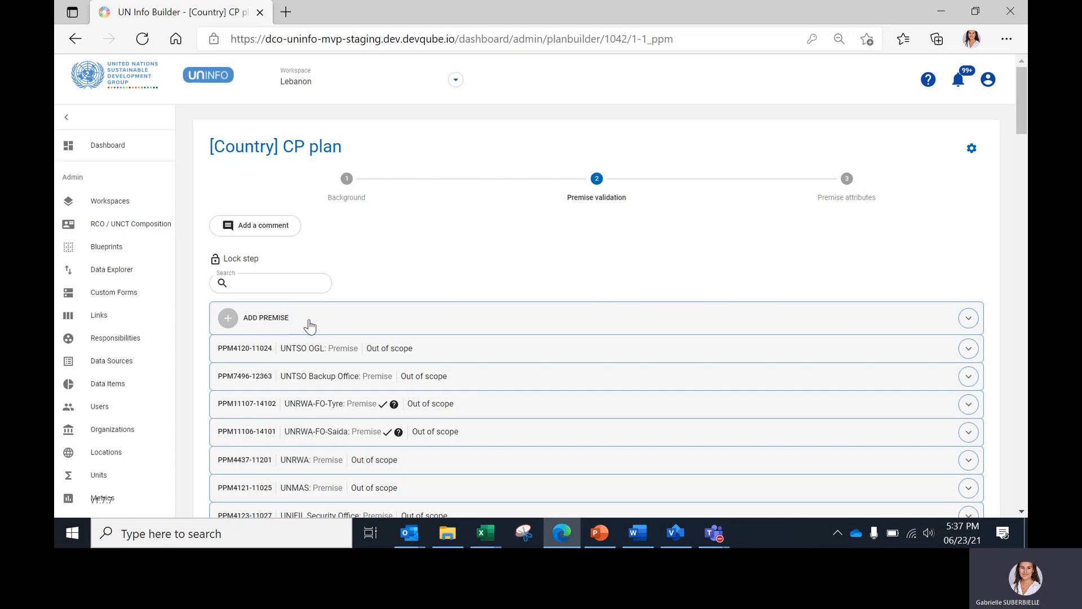
{"action": "left_click", "coordinate": [265, 318]}
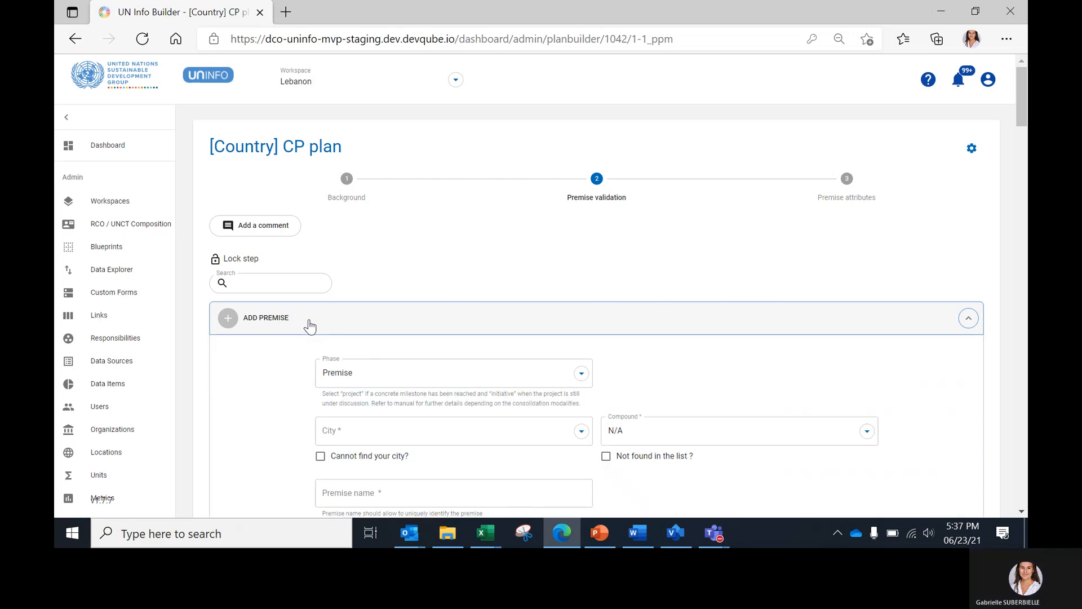
{"action": "scroll", "scroll_direction": "down", "scroll_amount": 3}
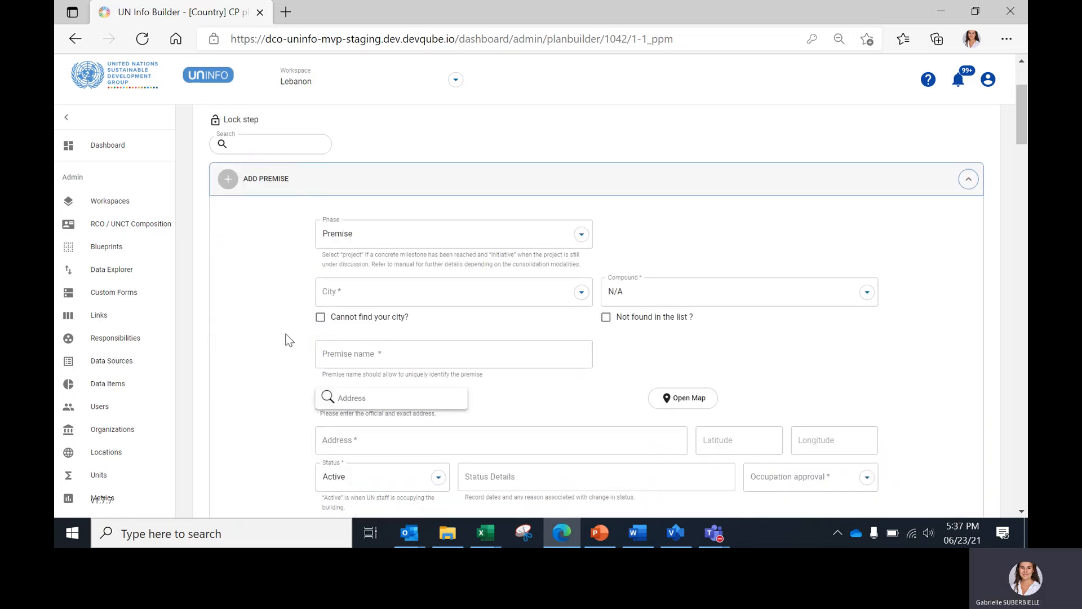
{"action": "mouse_move", "coordinate": [649, 421]}
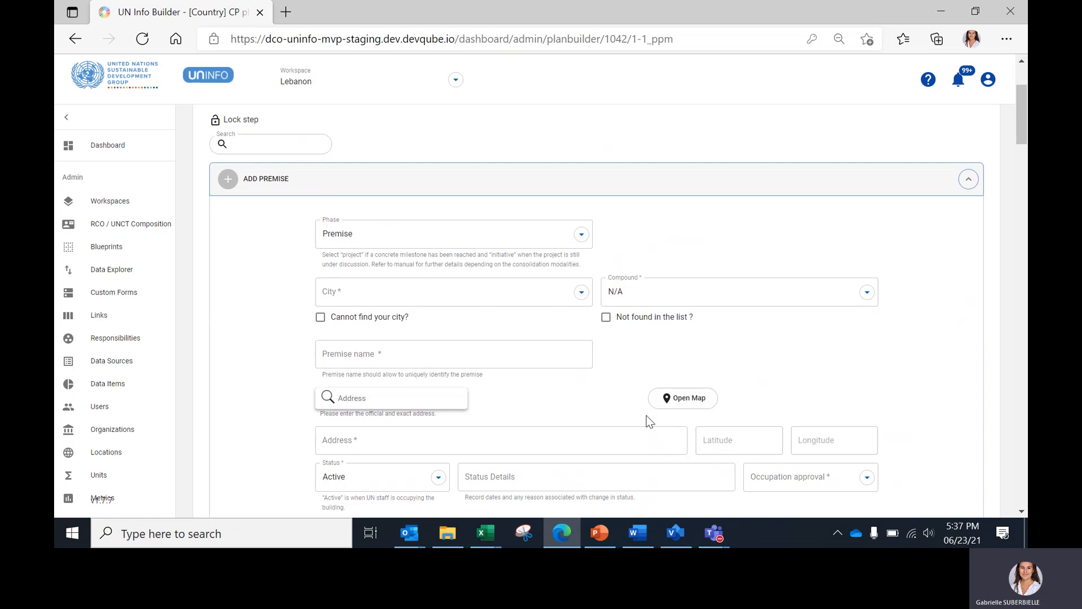
{"action": "scroll", "scroll_direction": "down", "scroll_amount": 3}
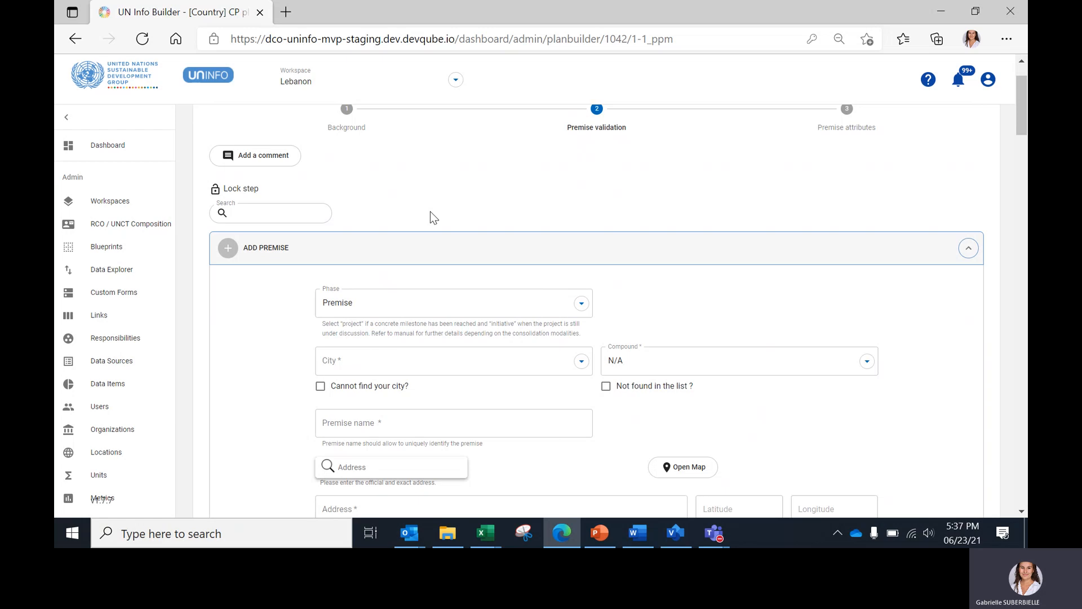
{"action": "left_click", "coordinate": [968, 247]}
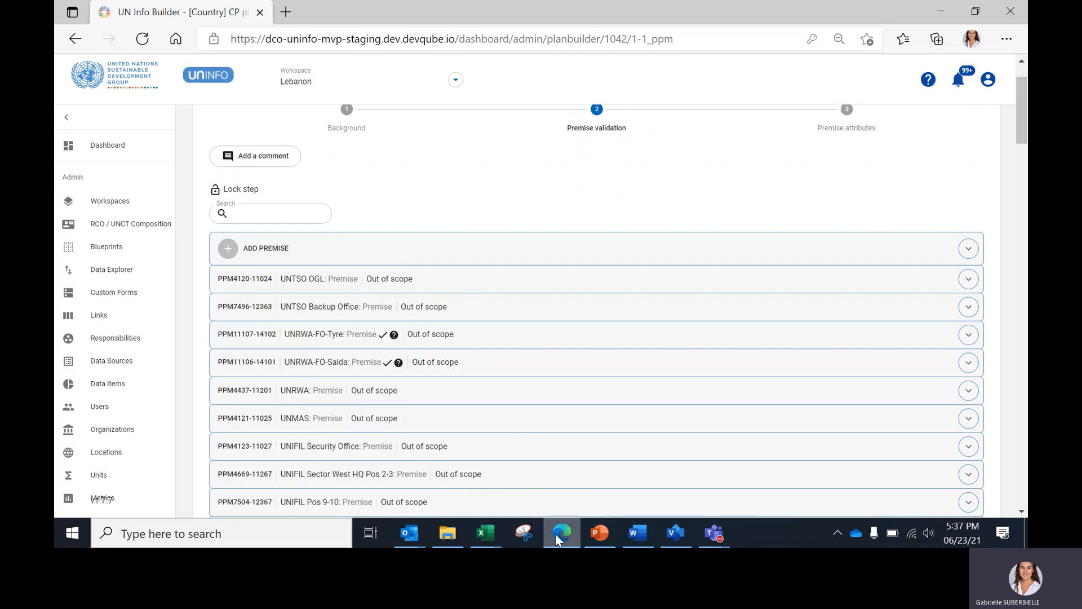
{"action": "mouse_move", "coordinate": [381, 385]}
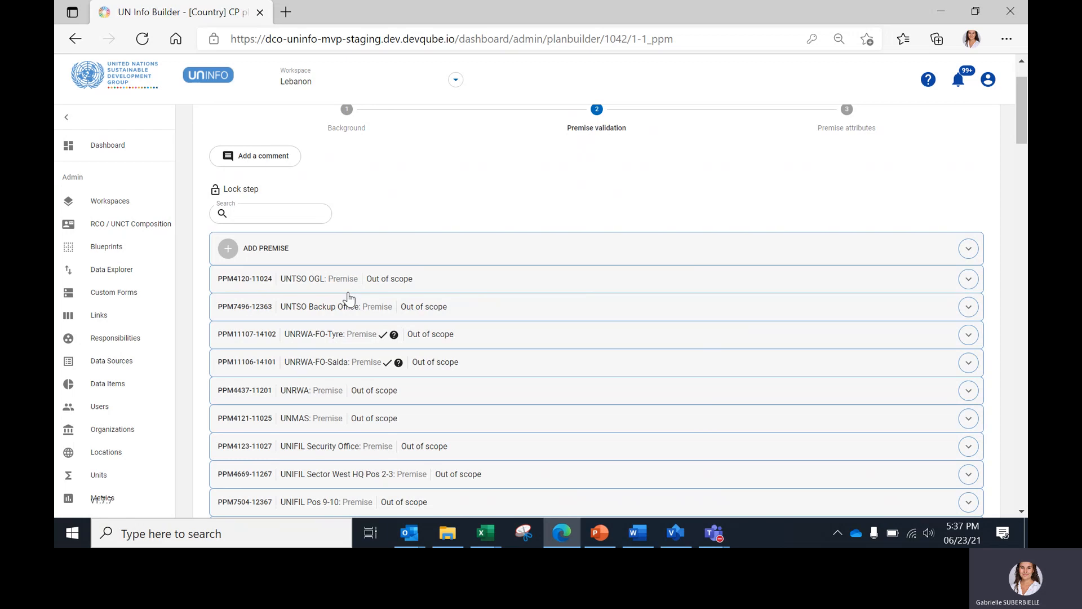
{"action": "mouse_move", "coordinate": [359, 290]}
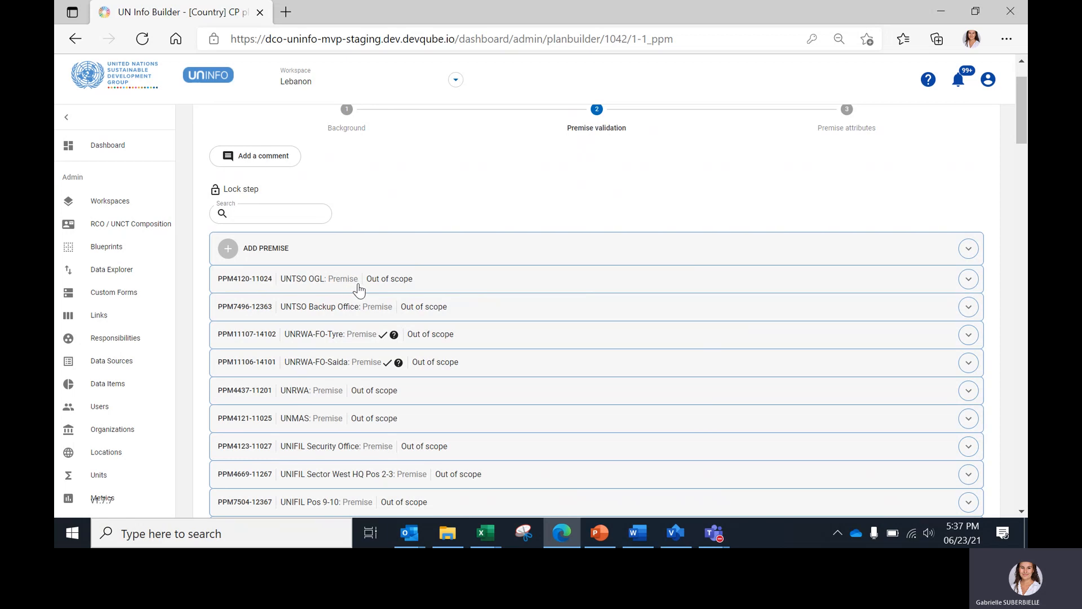
{"action": "mouse_move", "coordinate": [369, 311]}
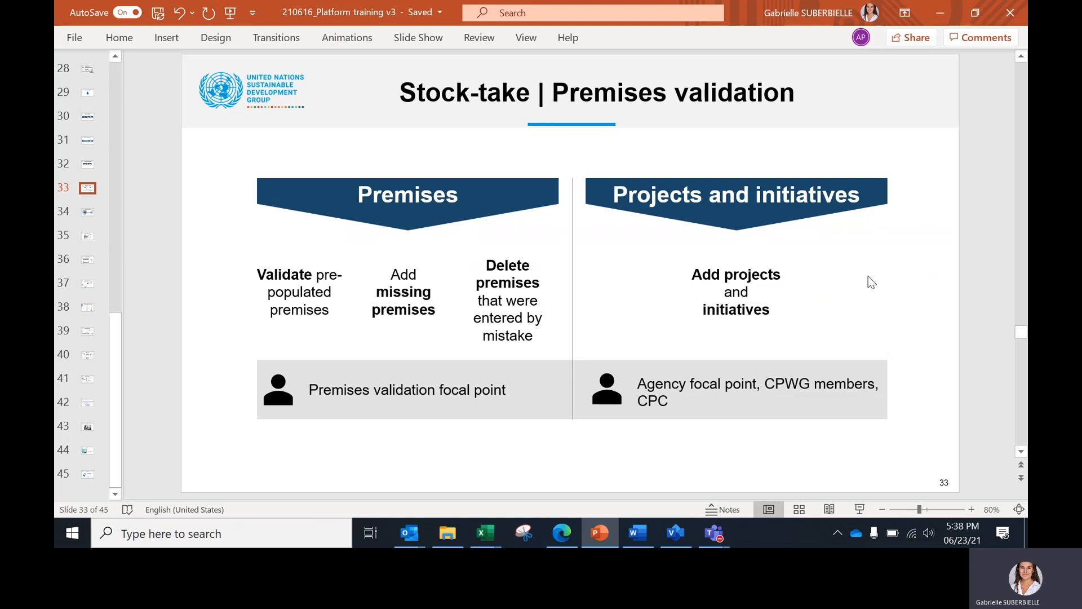
{"action": "mouse_move", "coordinate": [808, 314]}
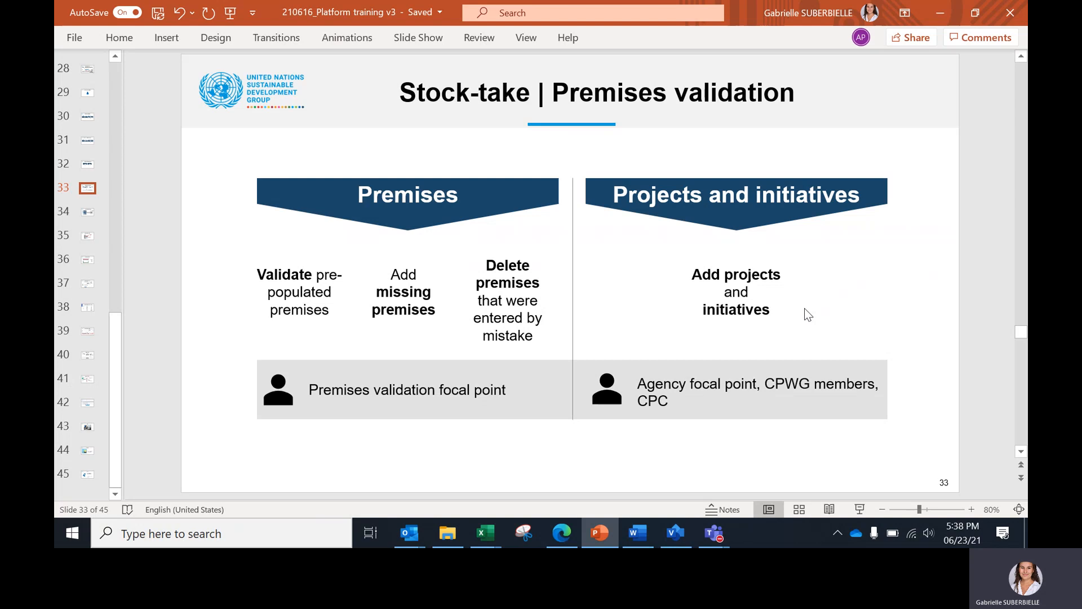
{"action": "mouse_move", "coordinate": [818, 322]}
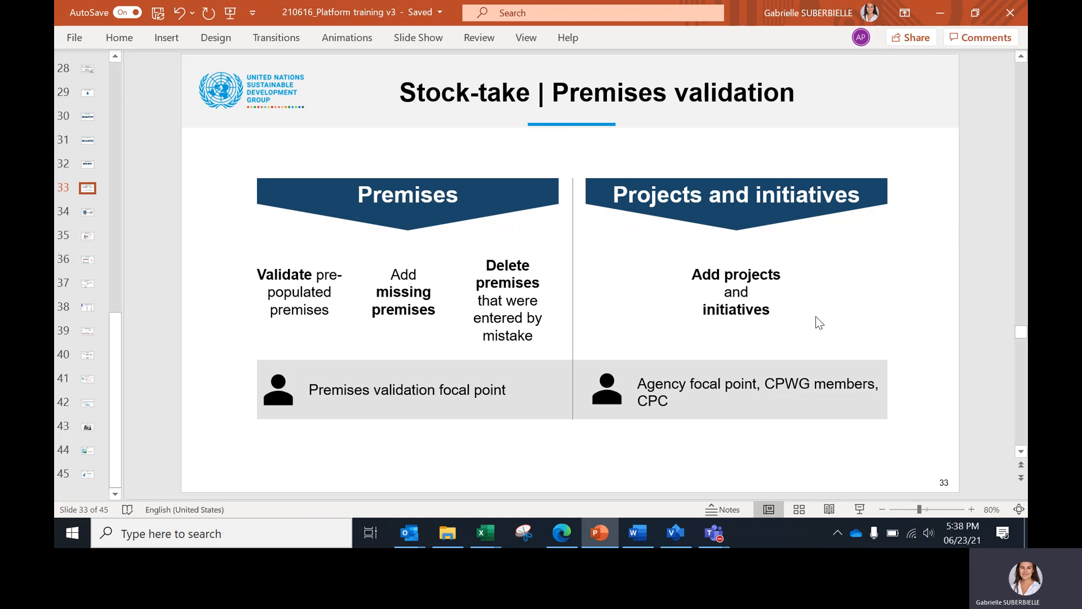
{"action": "mouse_move", "coordinate": [809, 378]}
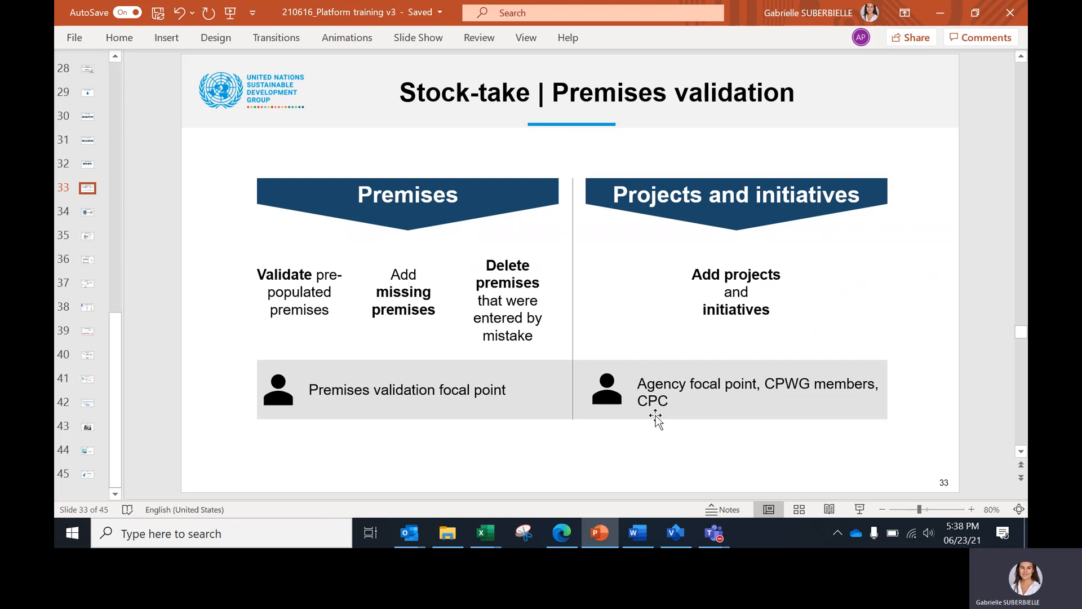
Step: Back in the builder, add a new premise and switch its phase to Project
{"action": "left_click", "coordinate": [562, 533]}
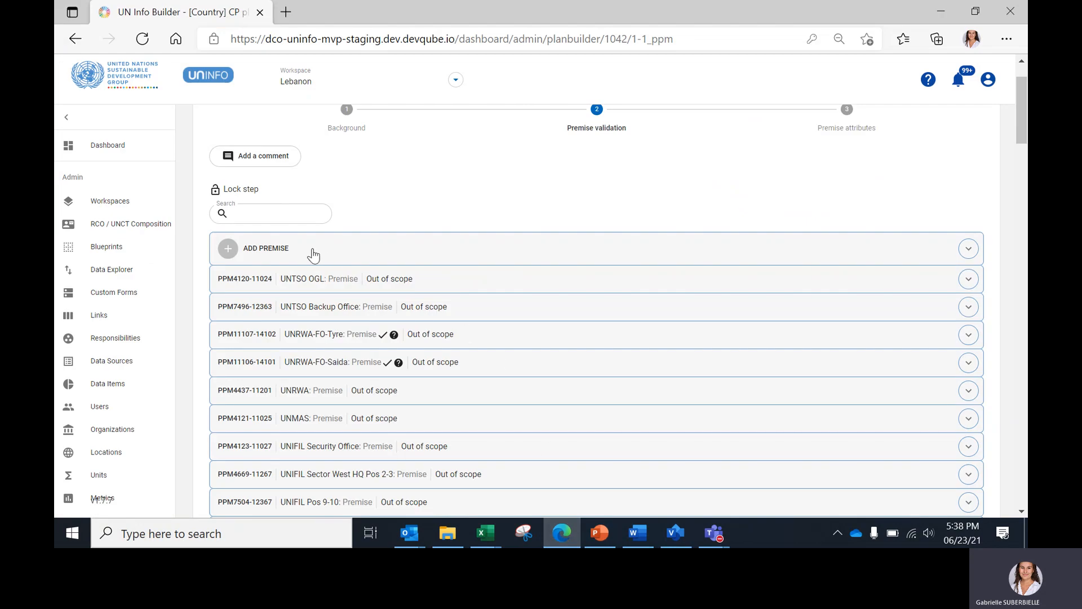
{"action": "left_click", "coordinate": [265, 248]}
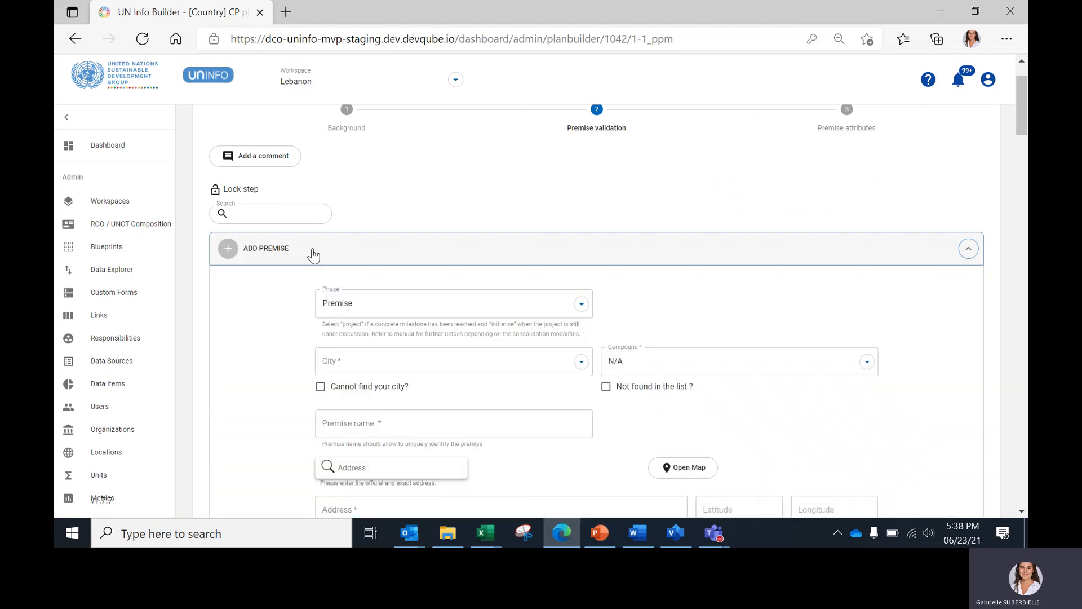
{"action": "scroll", "scroll_direction": "down", "scroll_amount": 3}
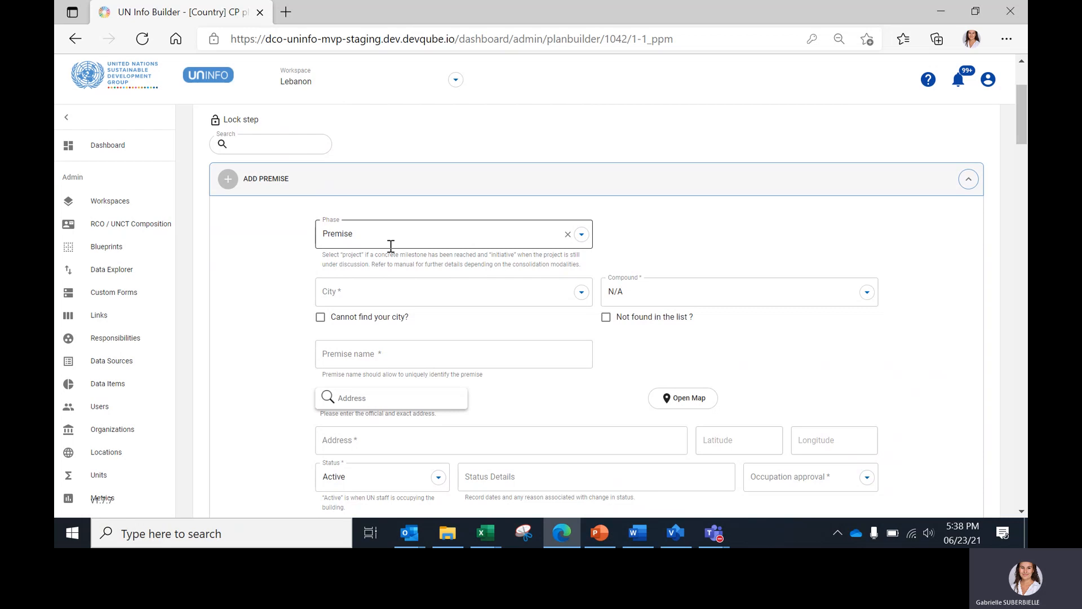
{"action": "left_click", "coordinate": [452, 234]}
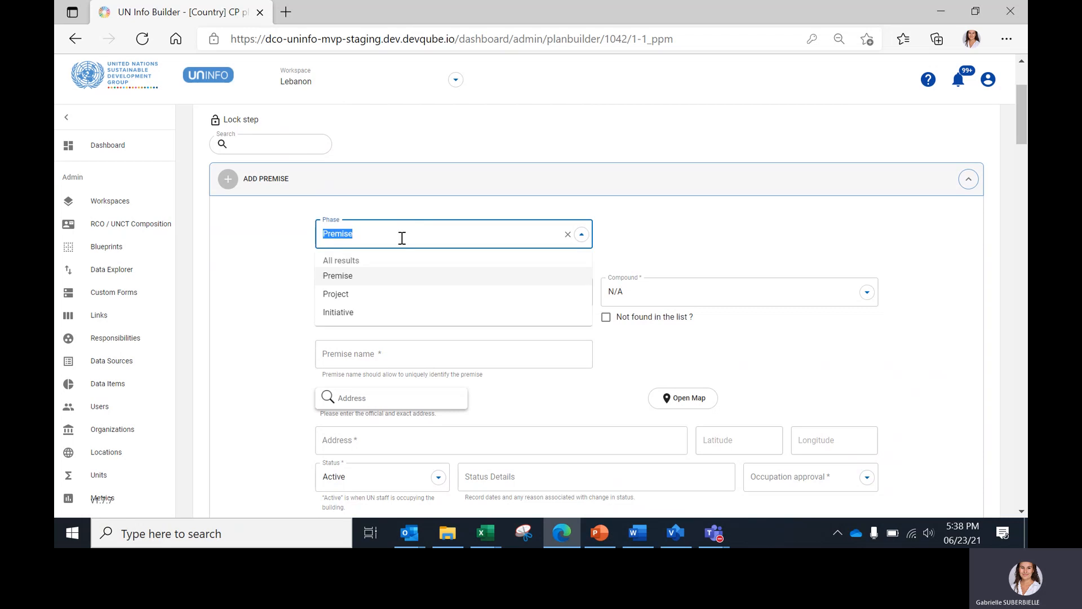
{"action": "mouse_move", "coordinate": [412, 325]}
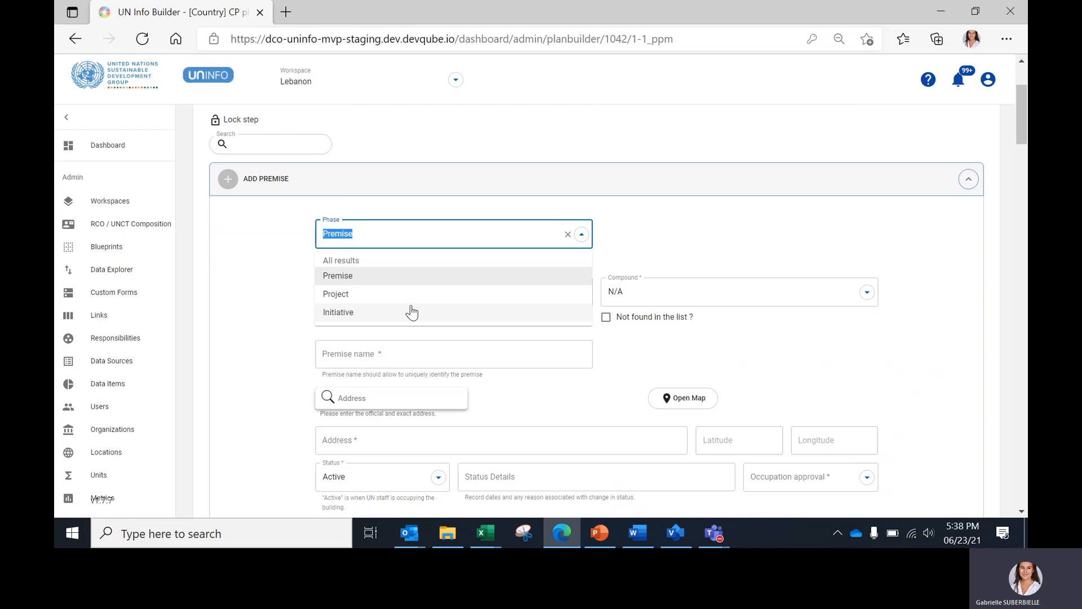
{"action": "left_click", "coordinate": [336, 293]}
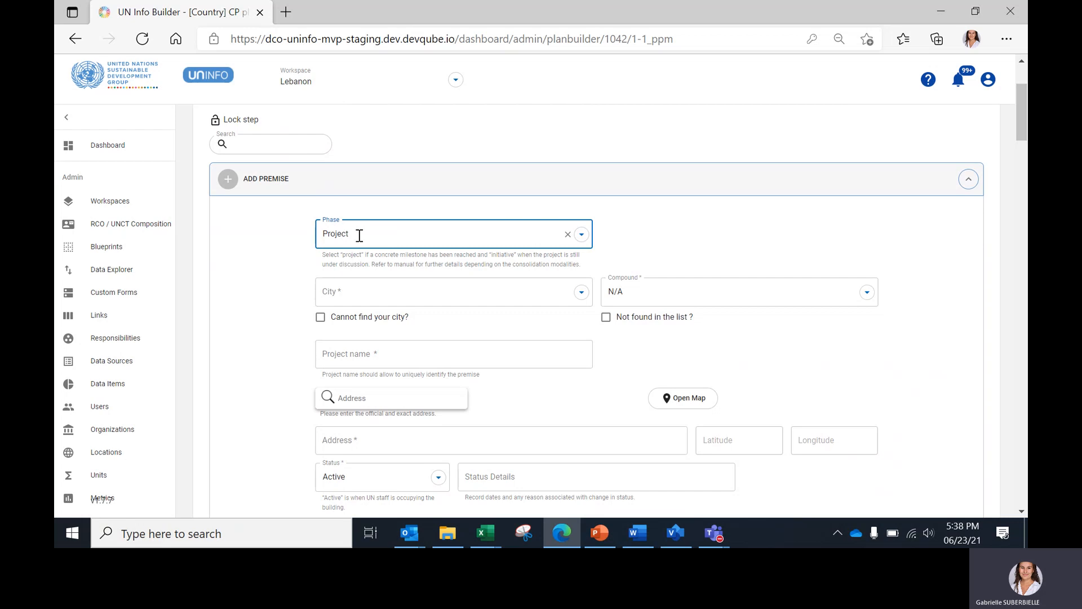
{"action": "left_click", "coordinate": [581, 234]}
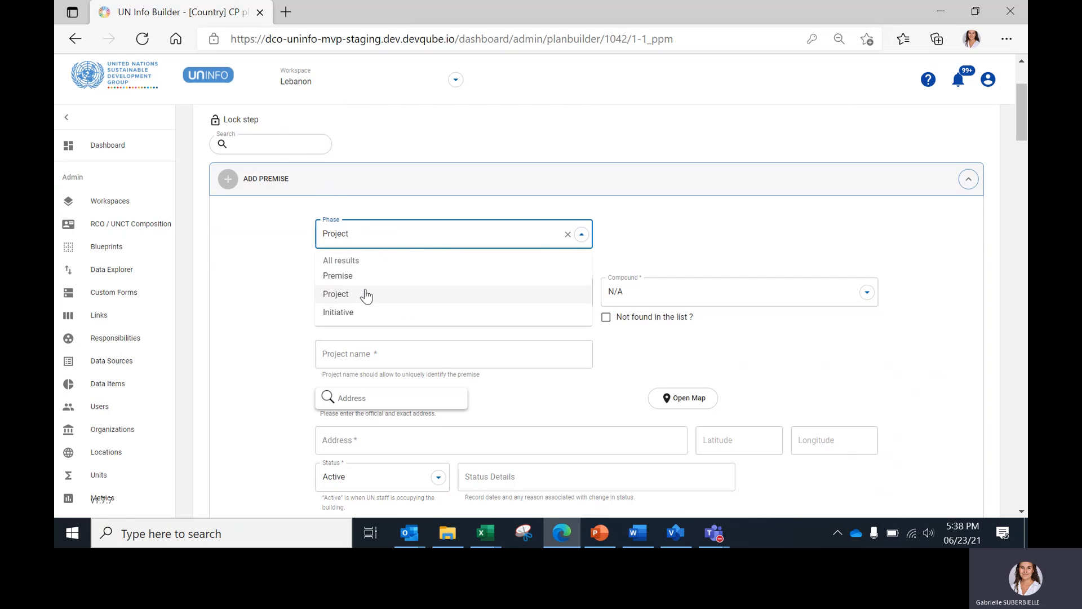
{"action": "mouse_move", "coordinate": [366, 316]}
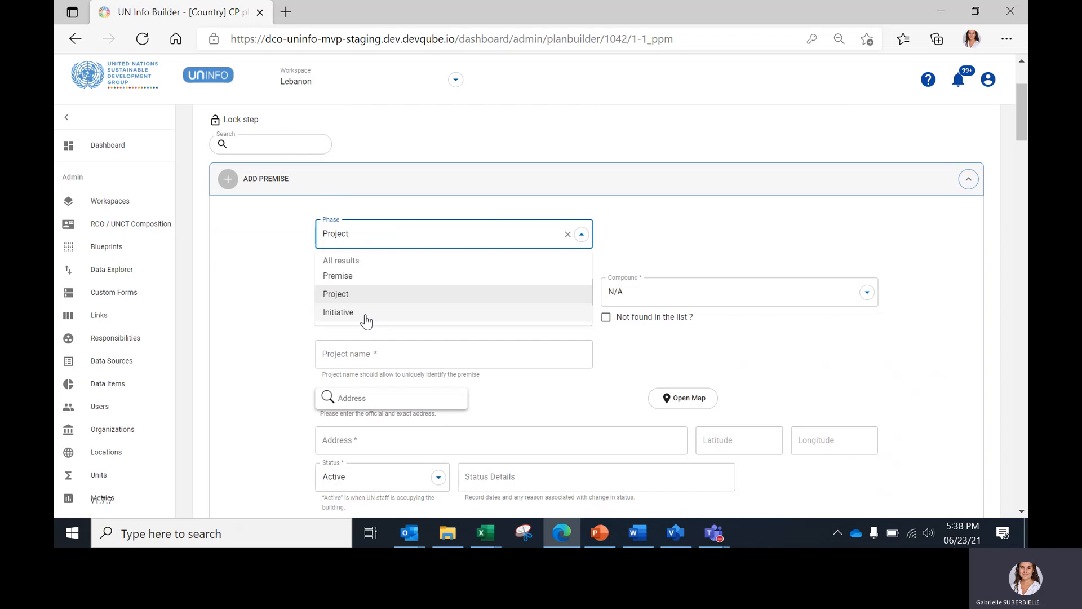
{"action": "left_click", "coordinate": [449, 233]}
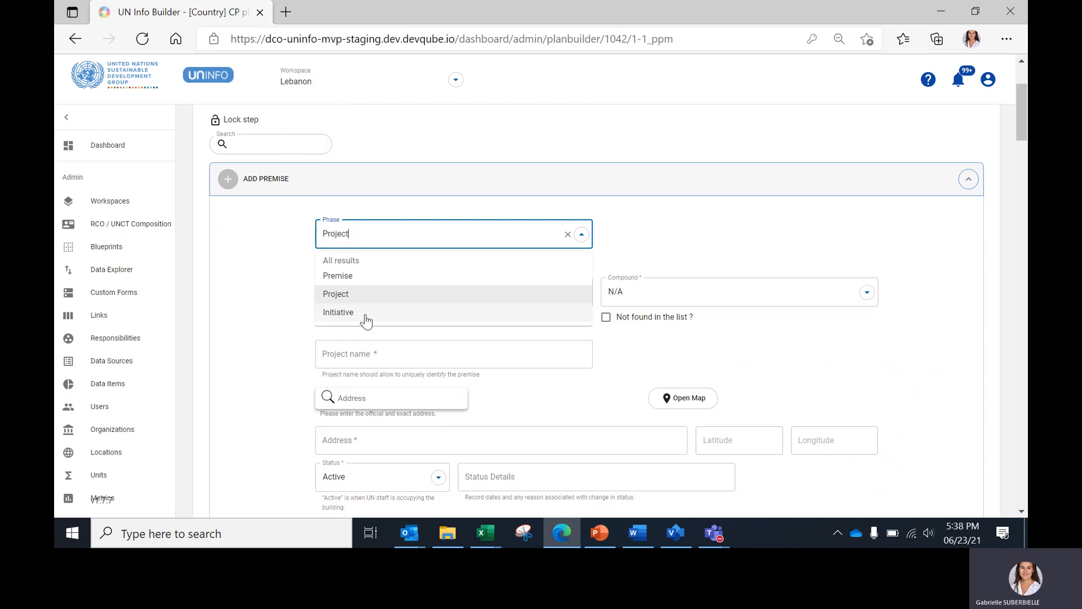
{"action": "mouse_move", "coordinate": [559, 520]}
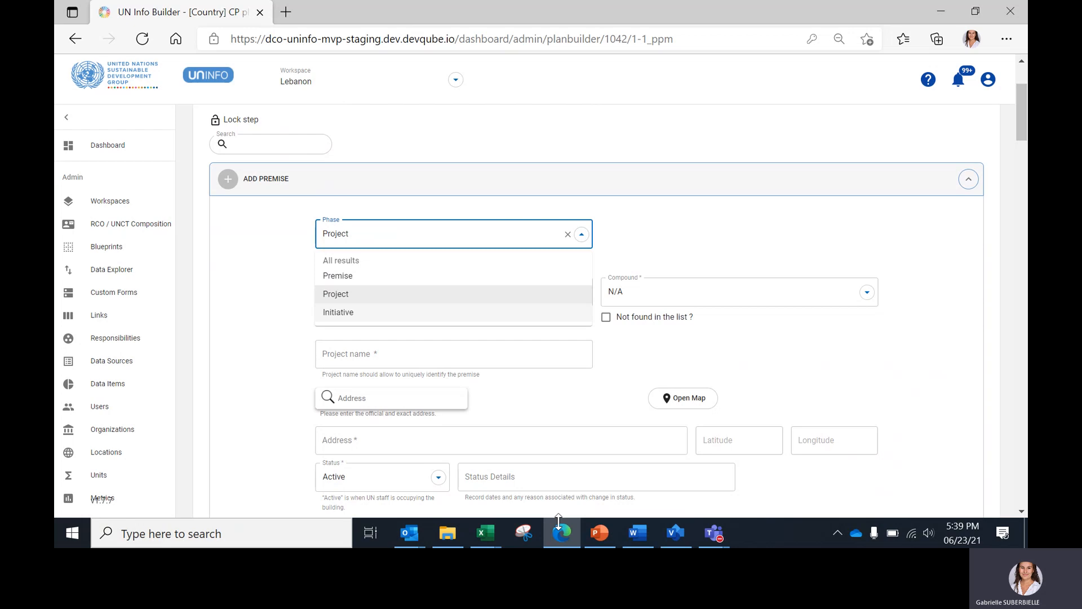
Step: Choose Government-provided rent-free building as the new project's category
{"action": "left_click", "coordinate": [335, 293]}
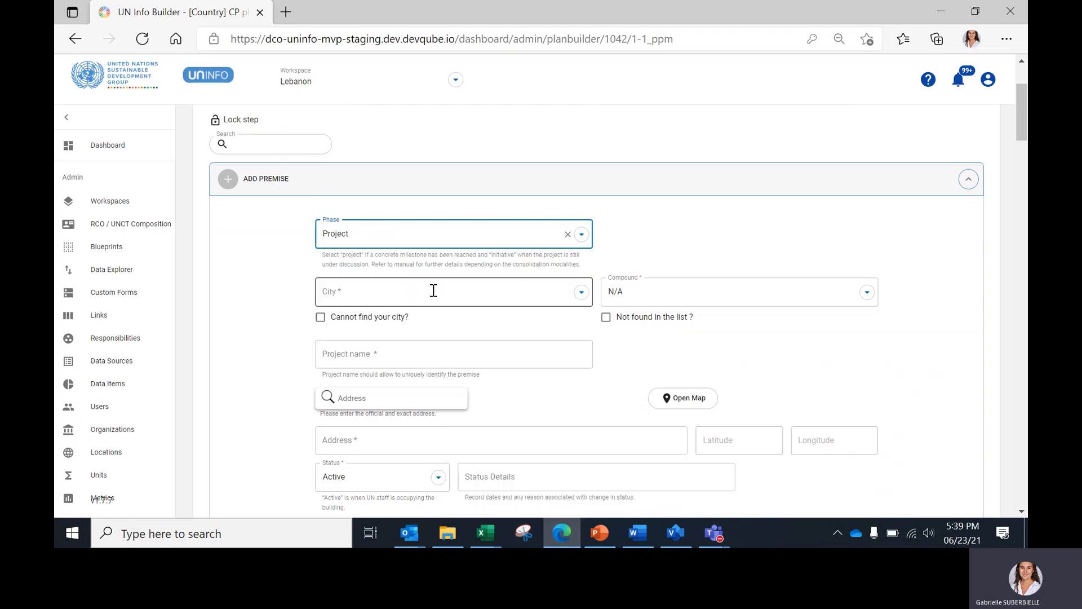
{"action": "scroll", "scroll_direction": "down", "scroll_amount": 3}
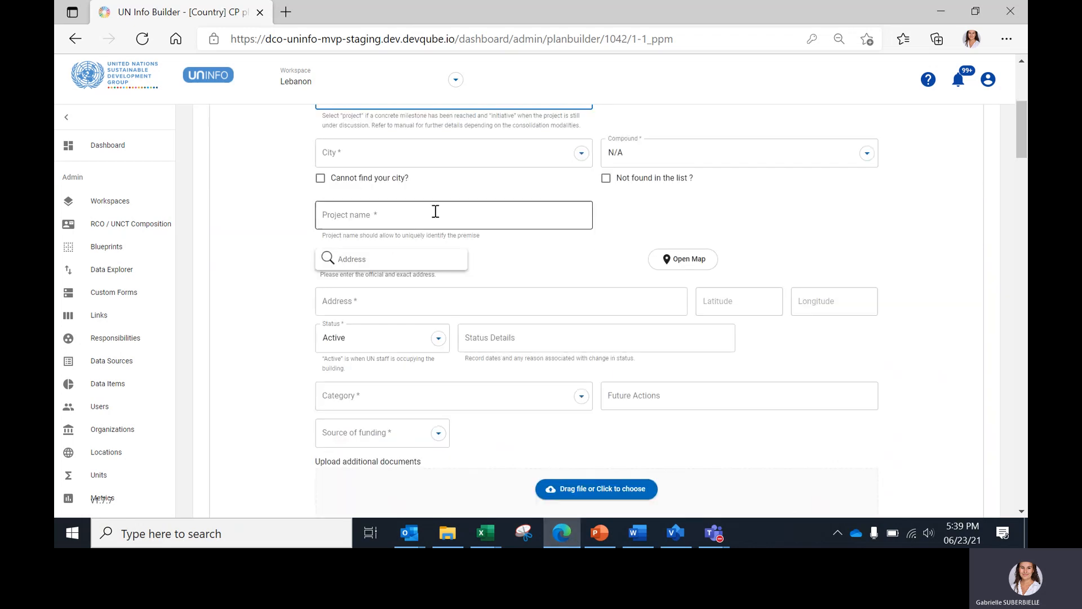
{"action": "left_click", "coordinate": [449, 396]}
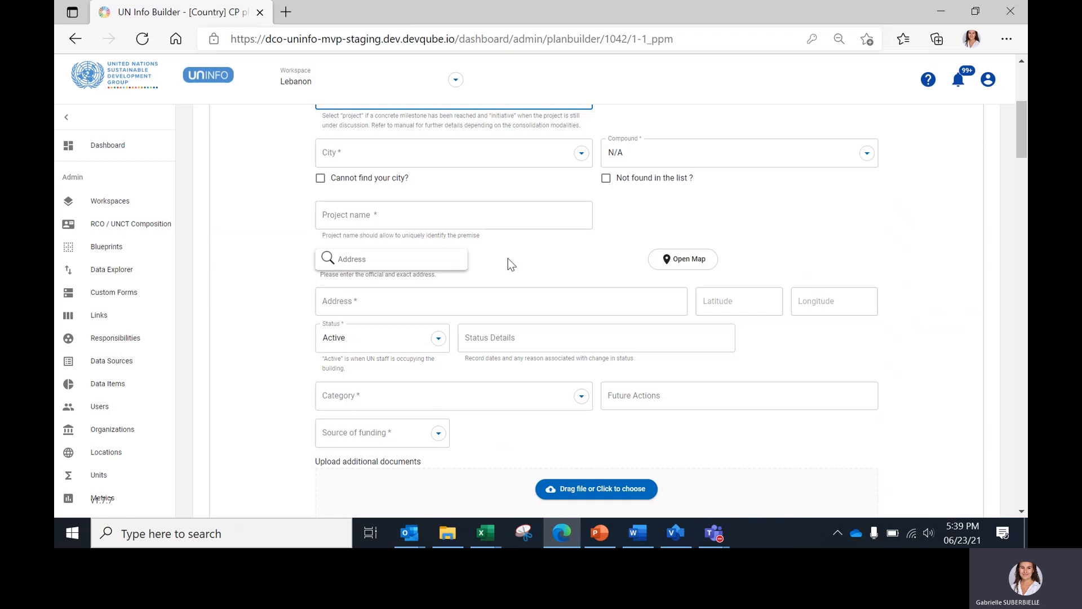
{"action": "mouse_move", "coordinate": [450, 173]}
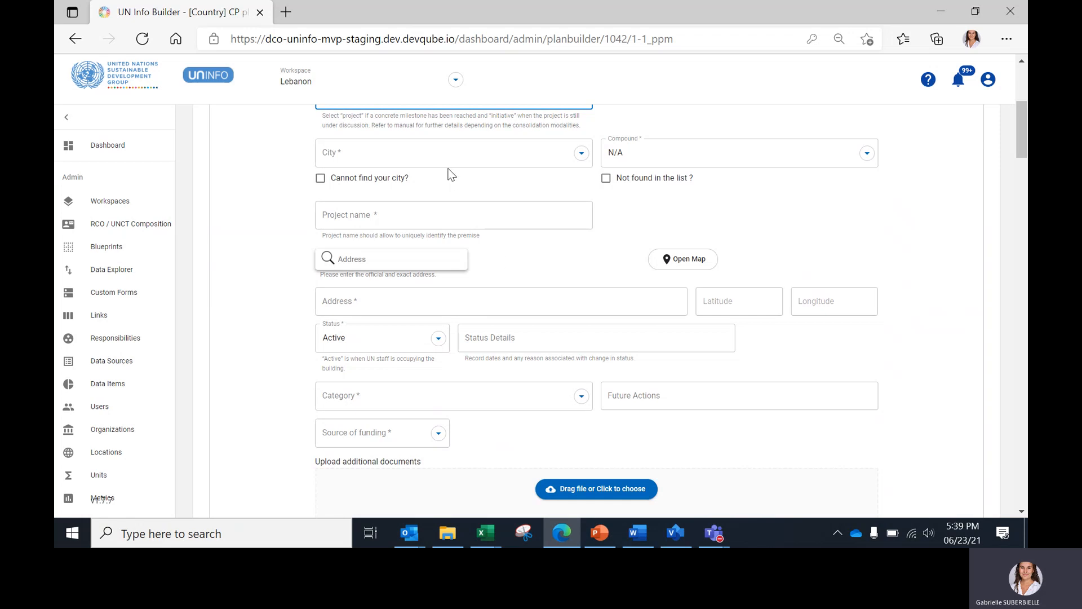
{"action": "mouse_move", "coordinate": [461, 348]}
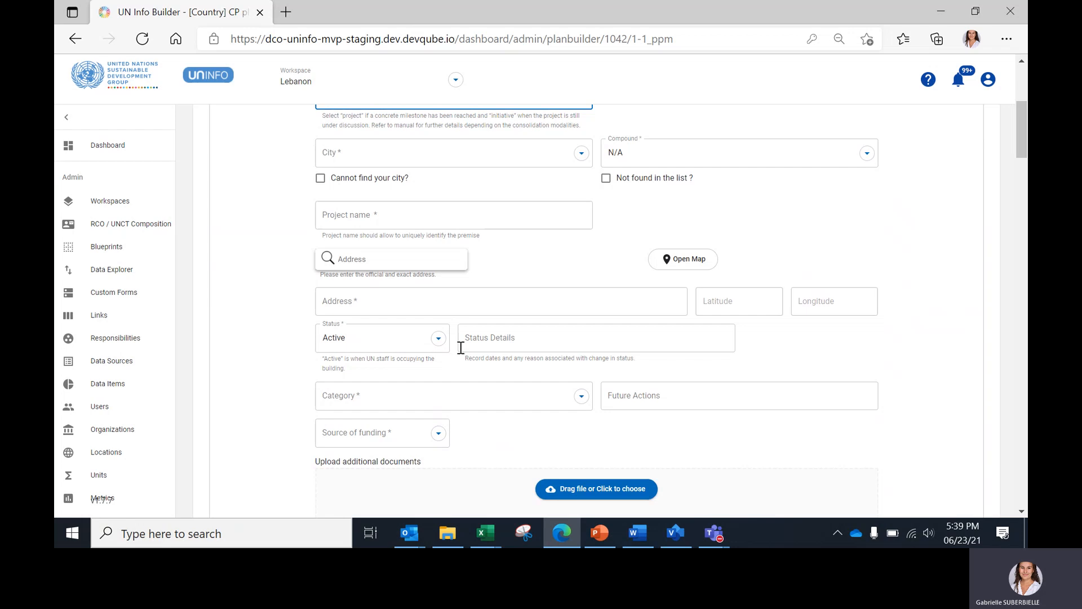
{"action": "left_click", "coordinate": [433, 396]}
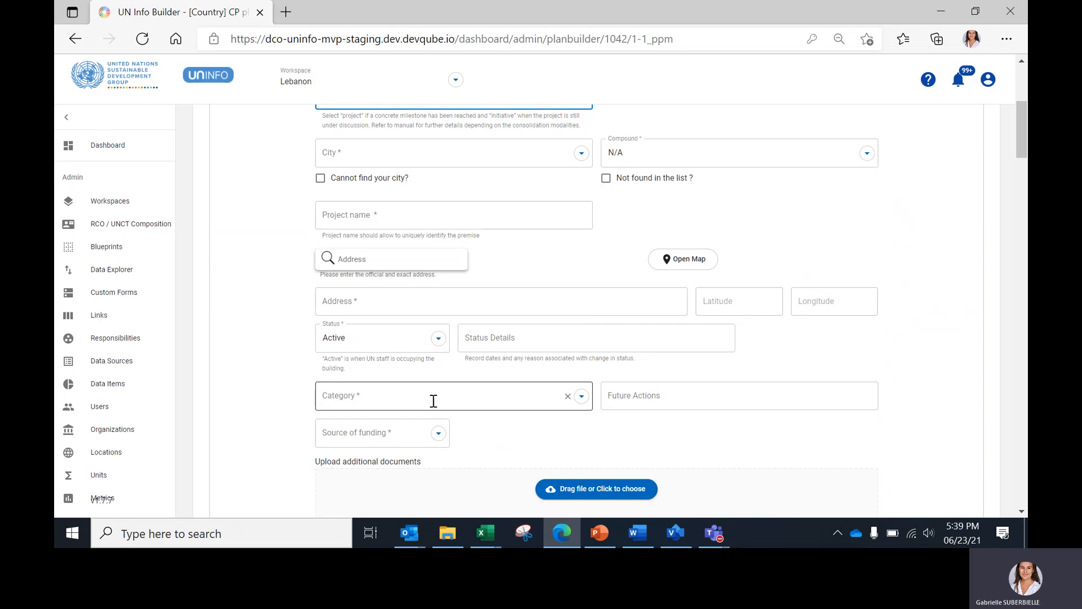
{"action": "left_click", "coordinate": [453, 396]}
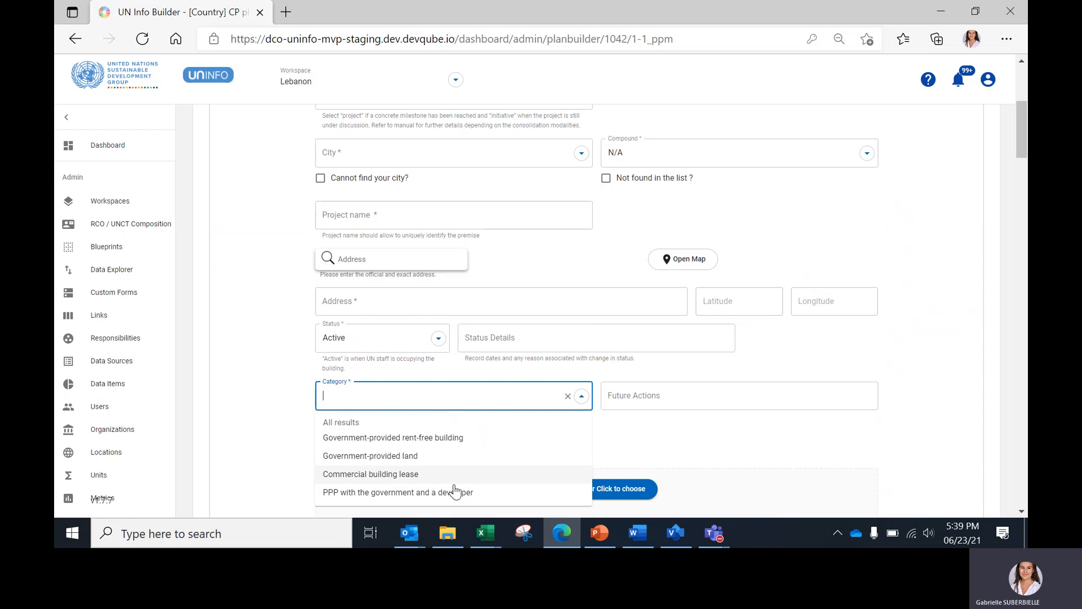
{"action": "mouse_move", "coordinate": [462, 440]}
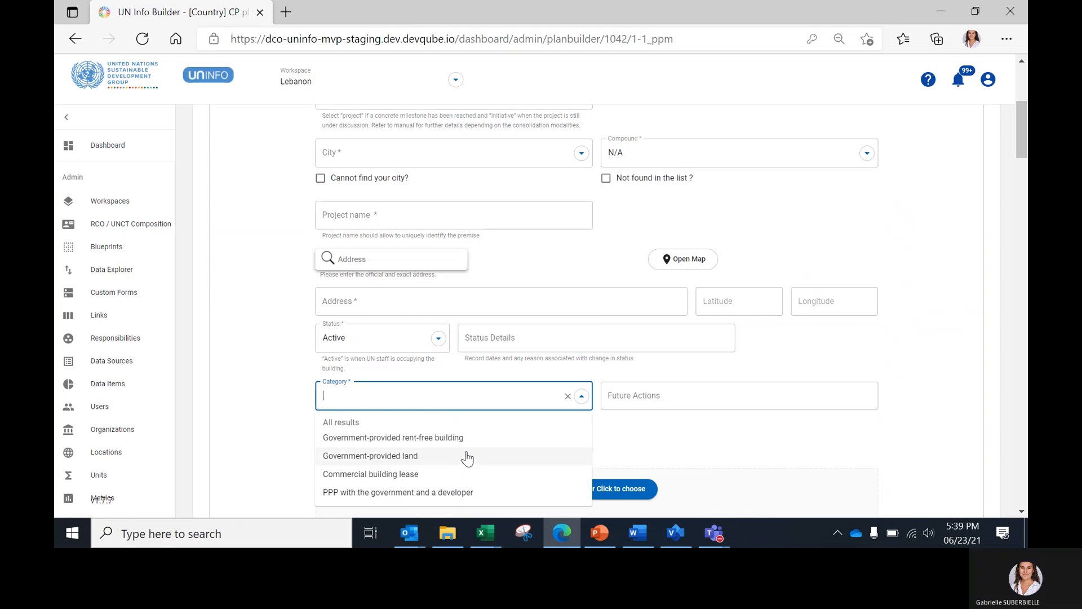
{"action": "left_click", "coordinate": [393, 437]}
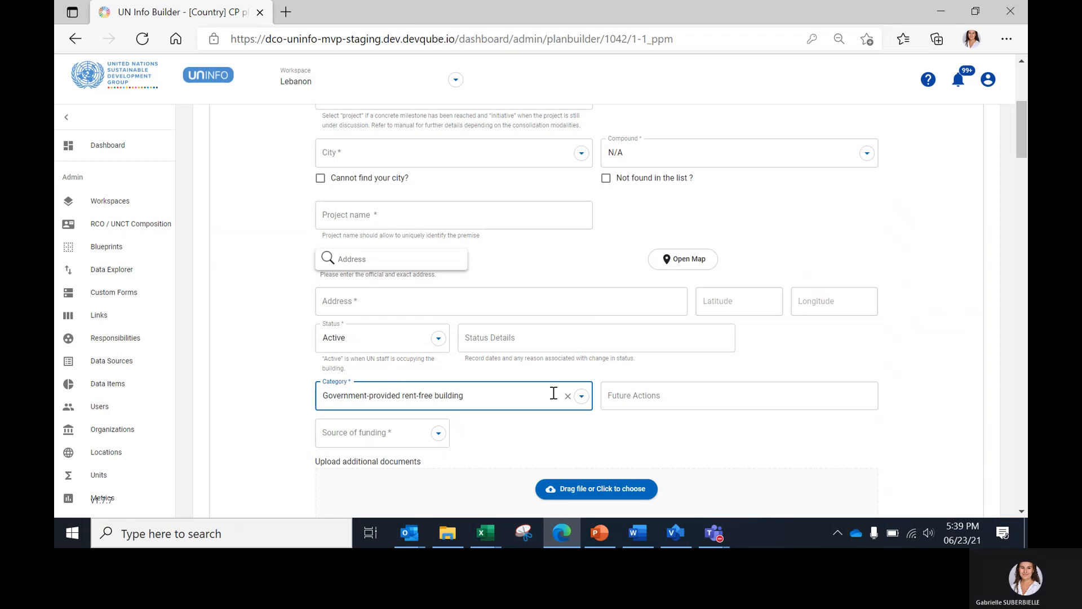
{"action": "left_click", "coordinate": [739, 395]}
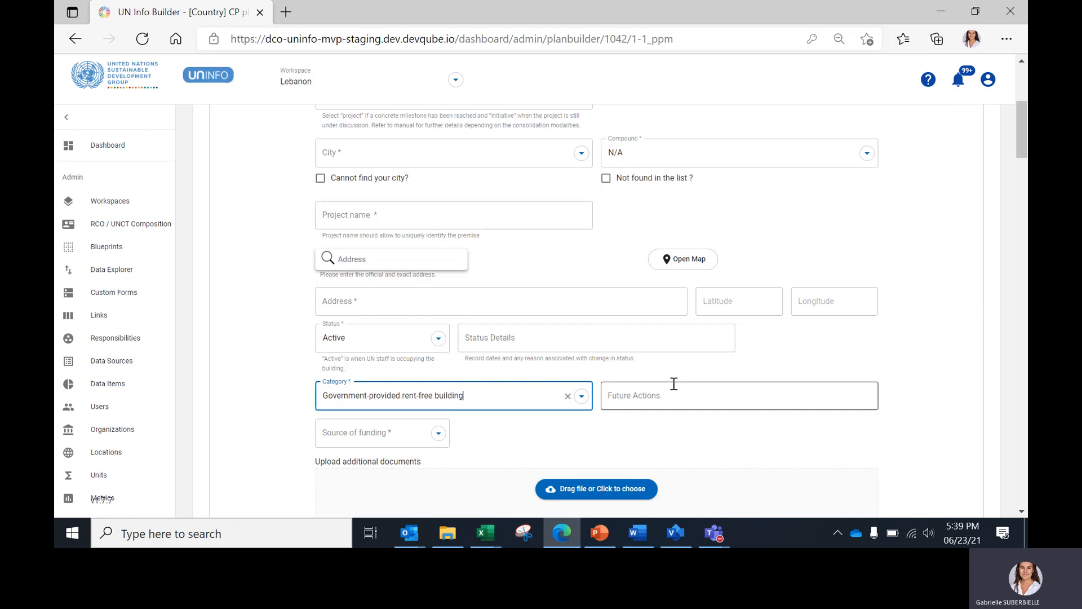
{"action": "scroll", "scroll_direction": "down", "scroll_amount": 3}
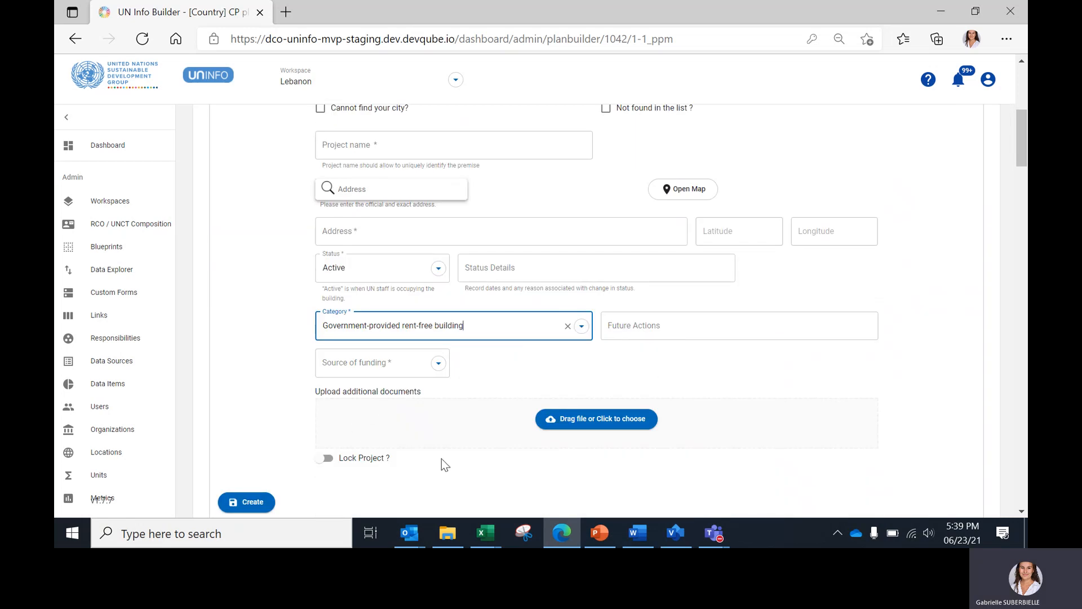
{"action": "mouse_move", "coordinate": [523, 416]}
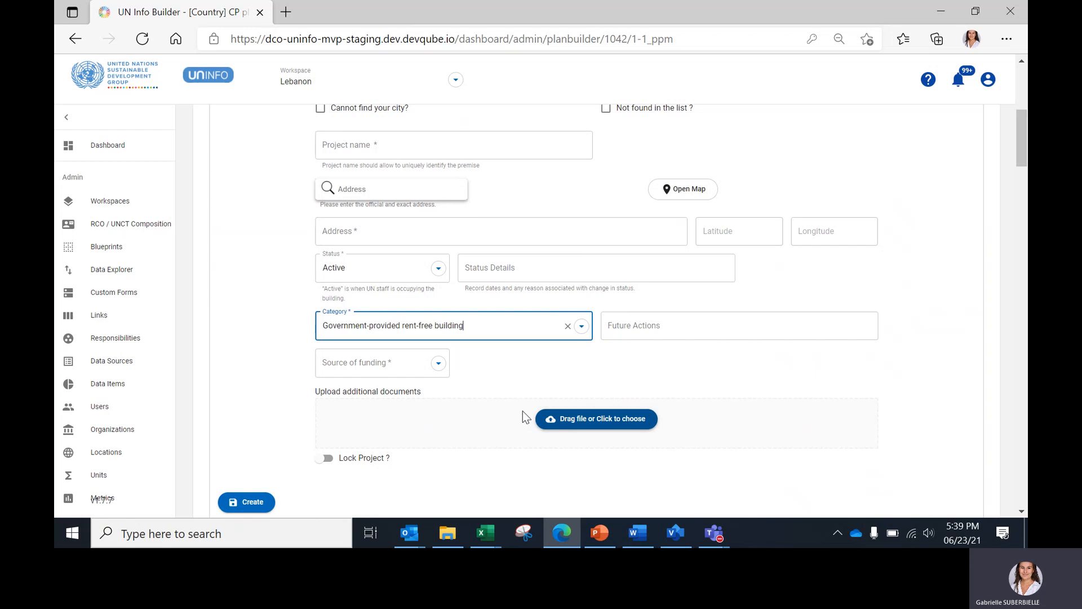
{"action": "mouse_move", "coordinate": [474, 473]}
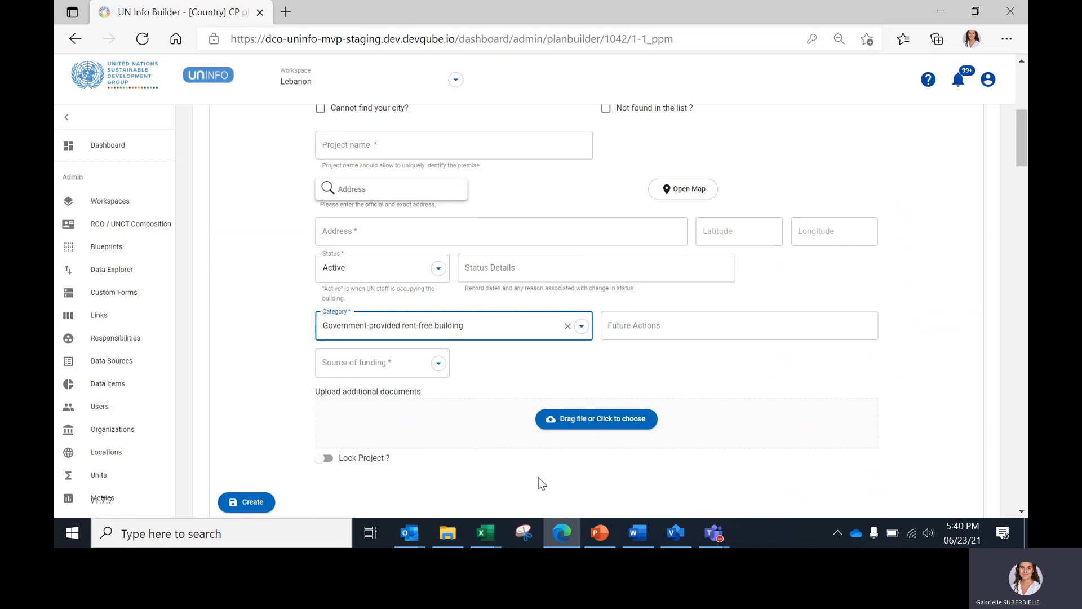
Step: Scroll through the unsaved project form past the Create button
{"action": "scroll", "scroll_direction": "down", "scroll_amount": 3}
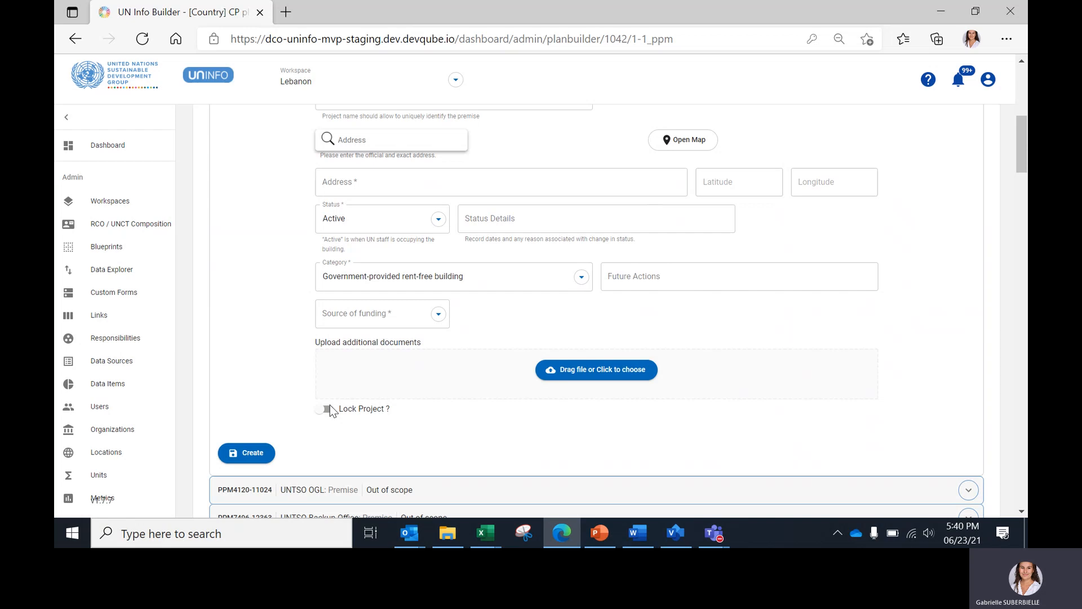
{"action": "scroll", "scroll_direction": "down", "scroll_amount": 3}
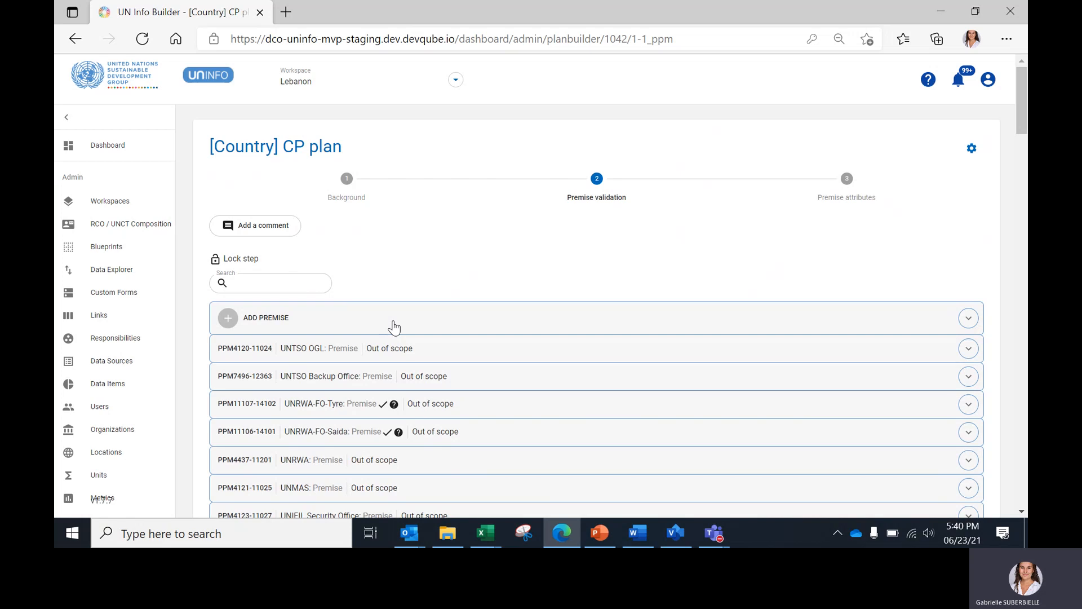
{"action": "mouse_move", "coordinate": [624, 215]}
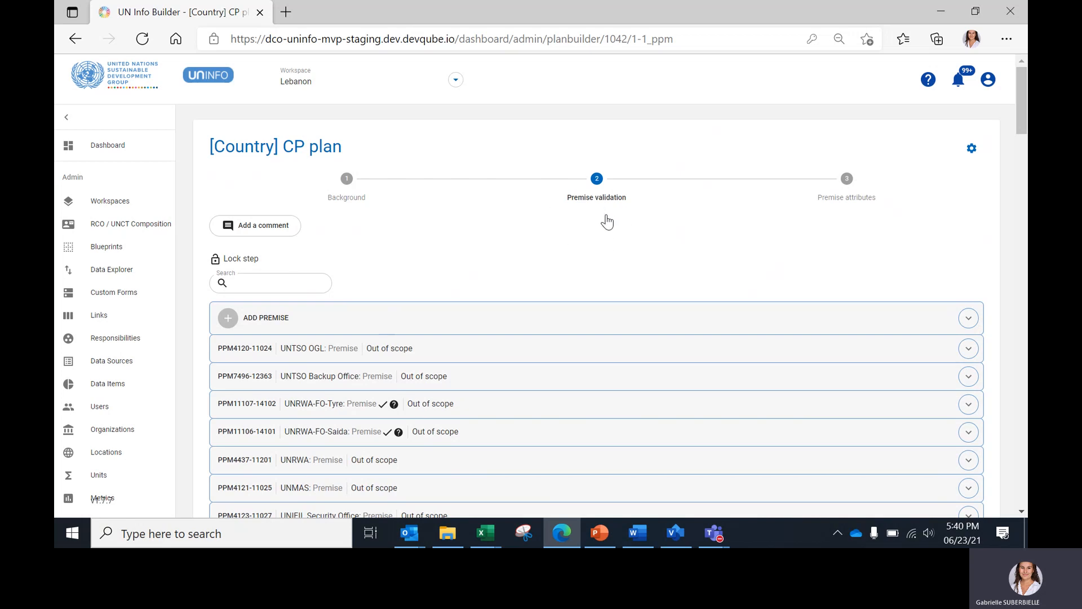
{"action": "mouse_move", "coordinate": [231, 258]}
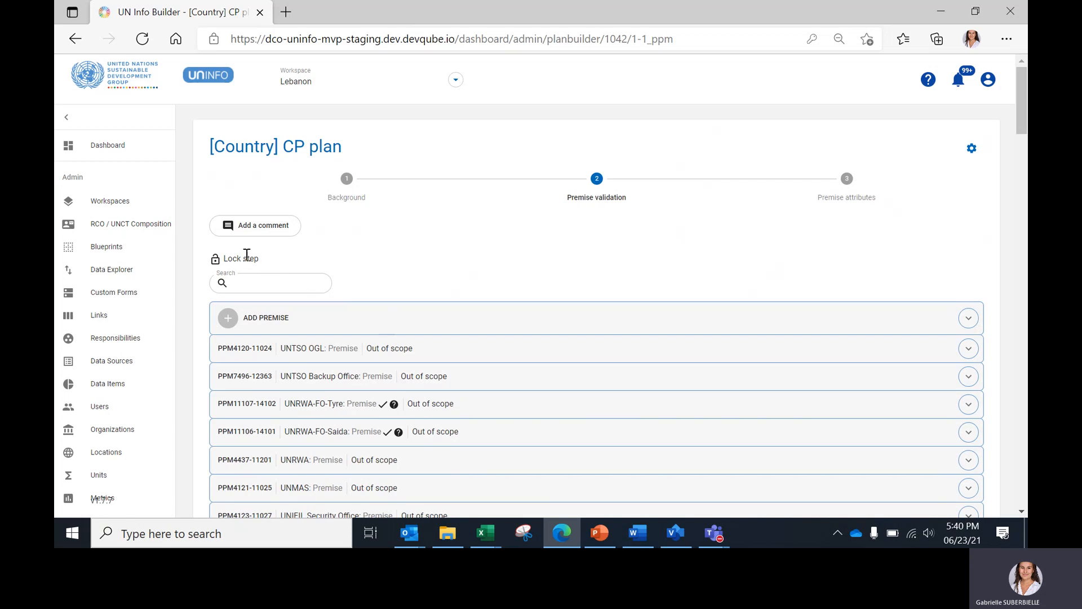
Step: Expand UNRWA-FO-Saida to show its Lock Premise toggle, collapse it, and return to PowerPoint
{"action": "left_click", "coordinate": [270, 283]}
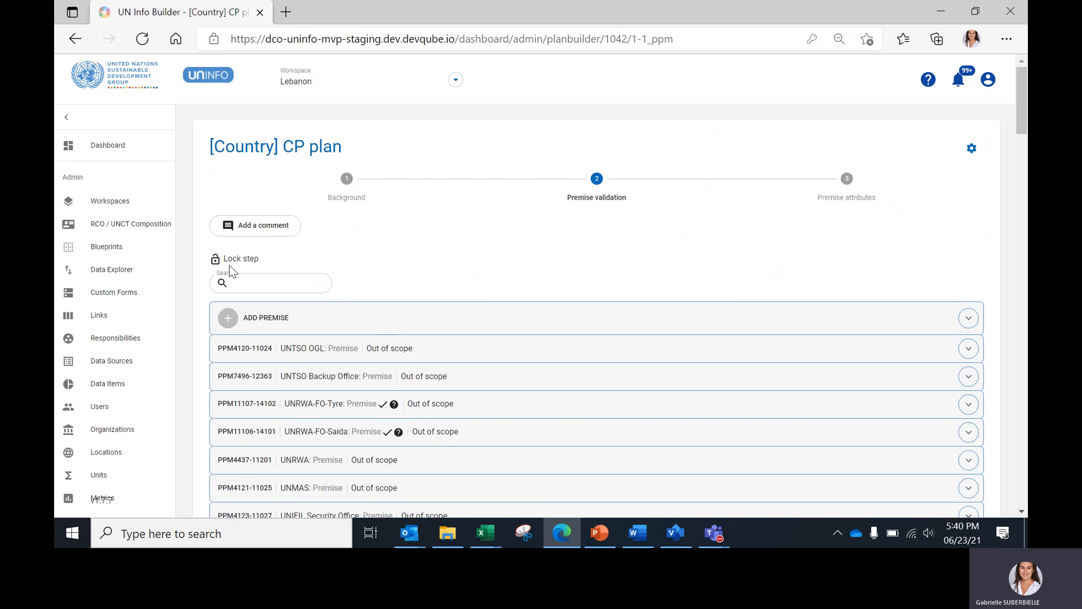
{"action": "left_click", "coordinate": [270, 282]}
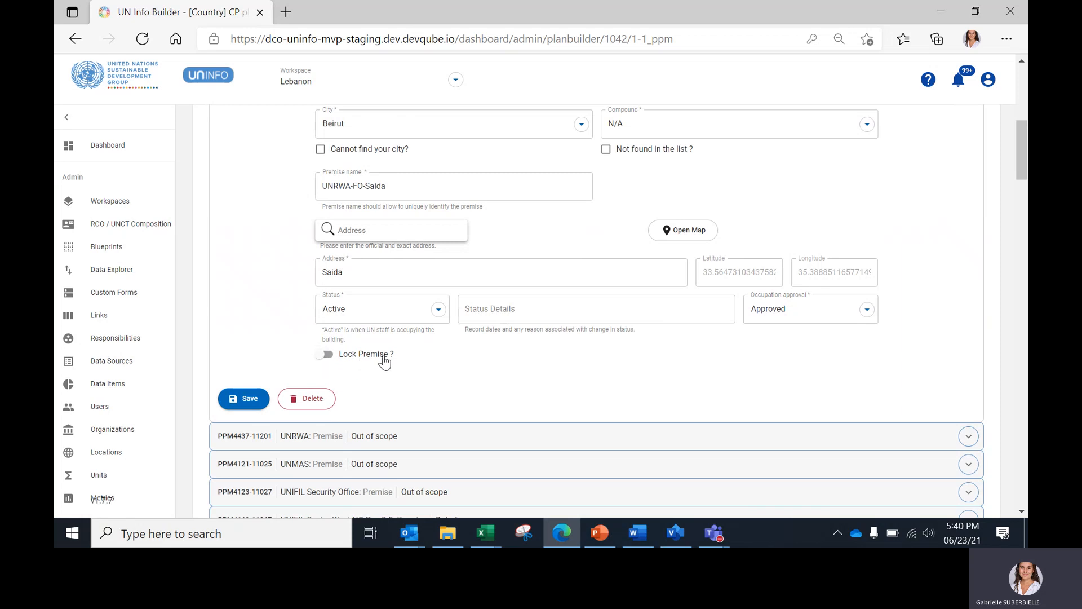
{"action": "scroll", "scroll_direction": "down", "scroll_amount": 3}
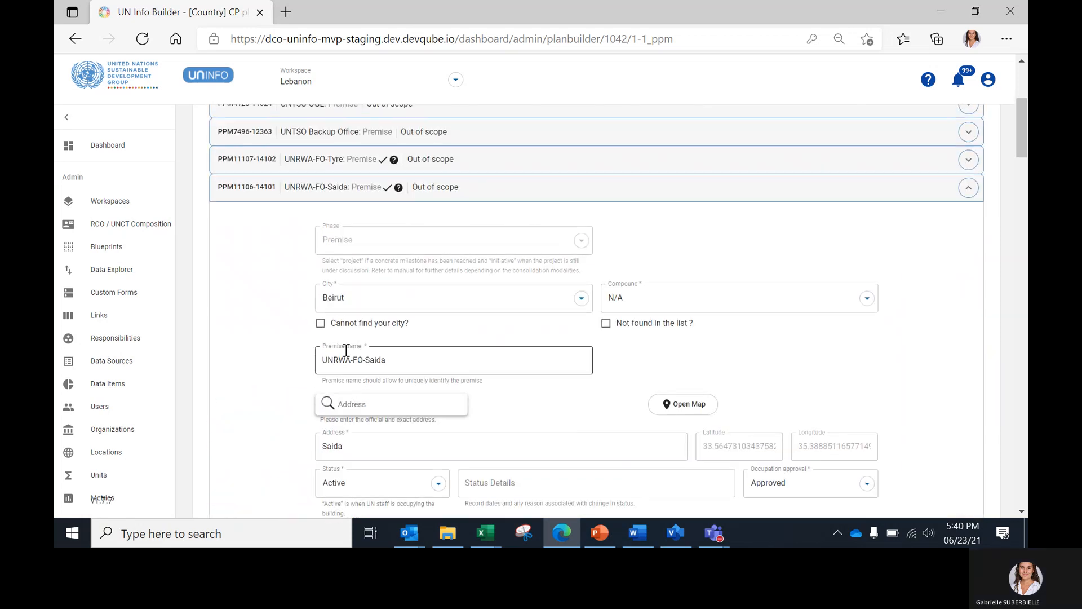
{"action": "left_click", "coordinate": [967, 187]}
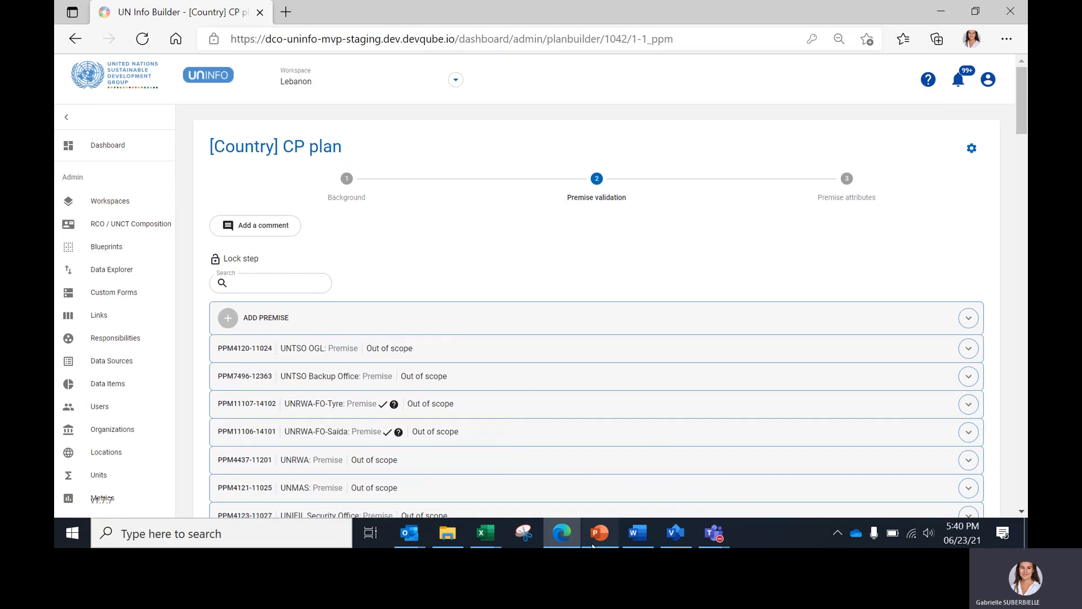
{"action": "left_click", "coordinate": [597, 533]}
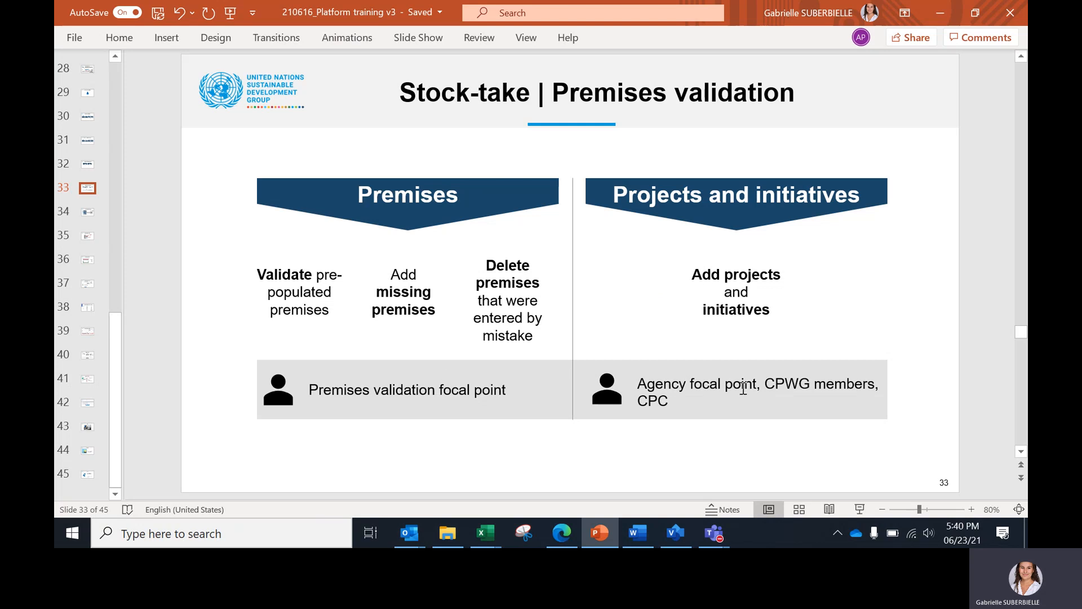
{"action": "mouse_move", "coordinate": [600, 459]}
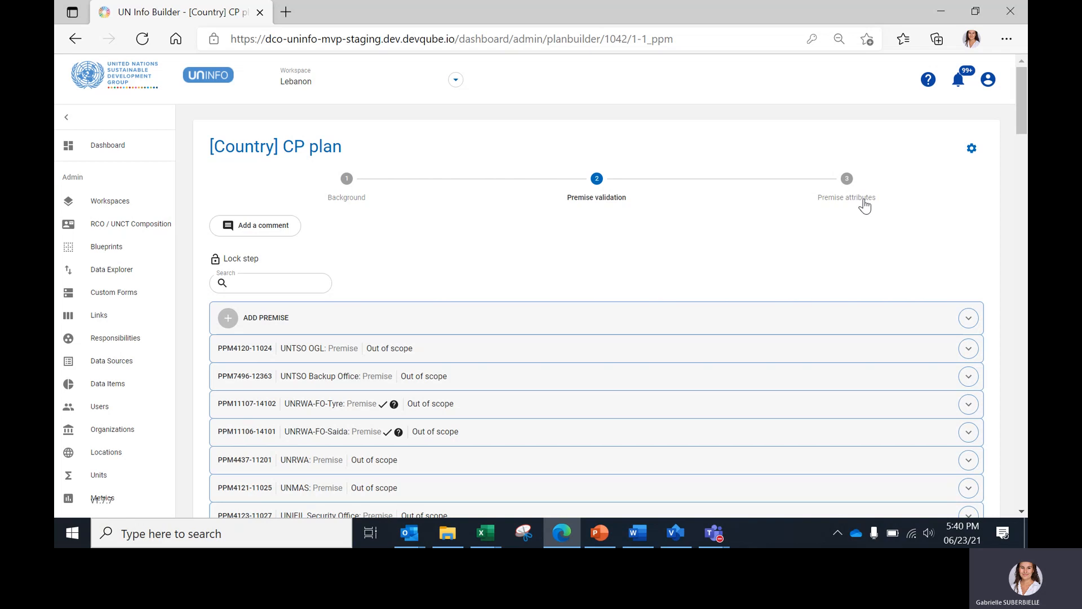
{"action": "mouse_move", "coordinate": [832, 183]}
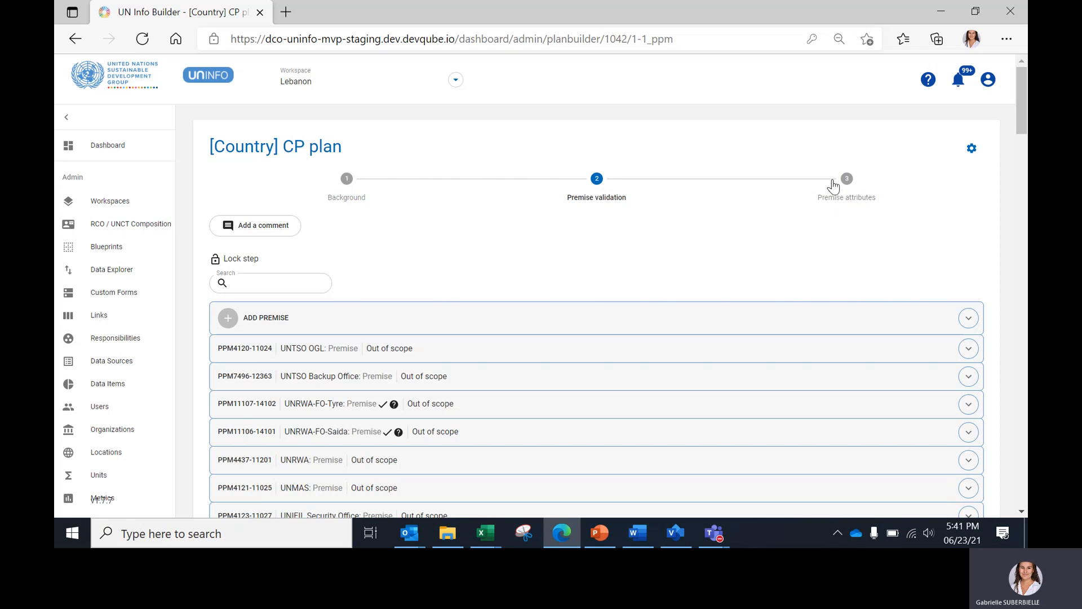
{"action": "mouse_move", "coordinate": [834, 191]}
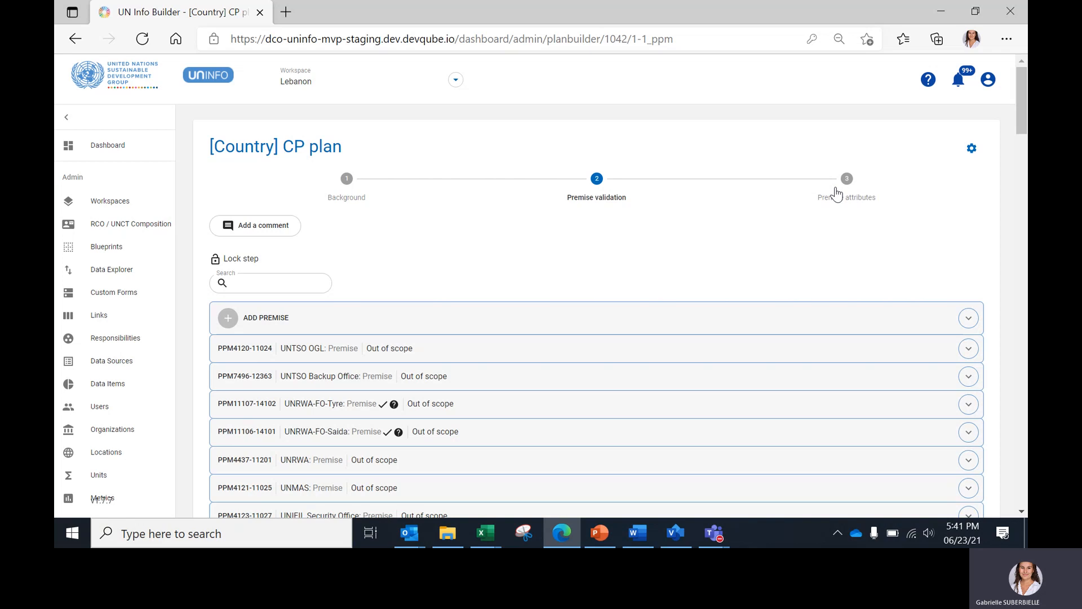
{"action": "mouse_move", "coordinate": [844, 198]}
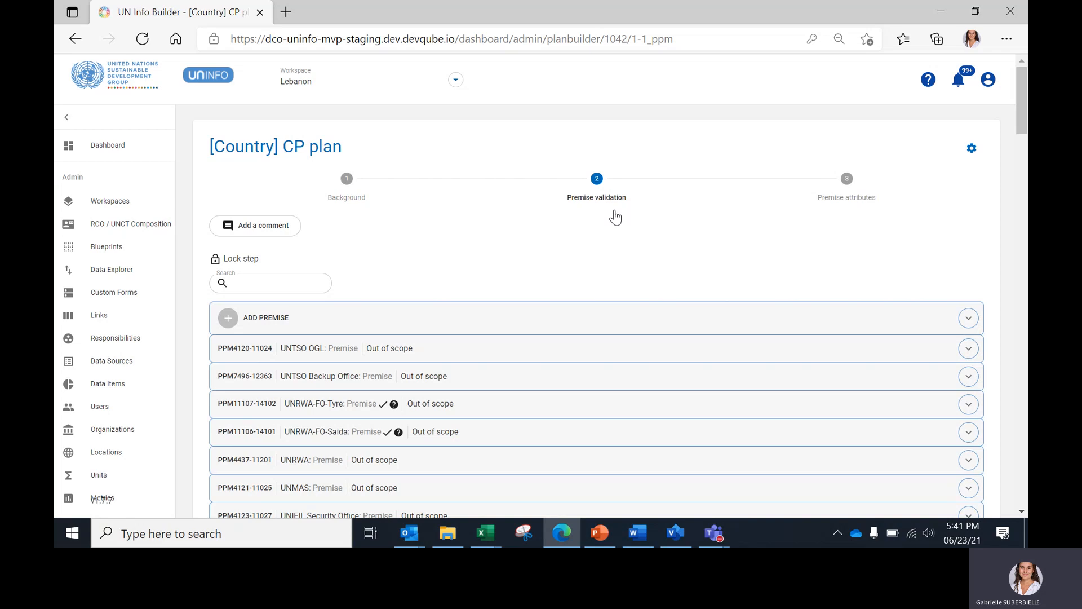
{"action": "mouse_move", "coordinate": [538, 186]}
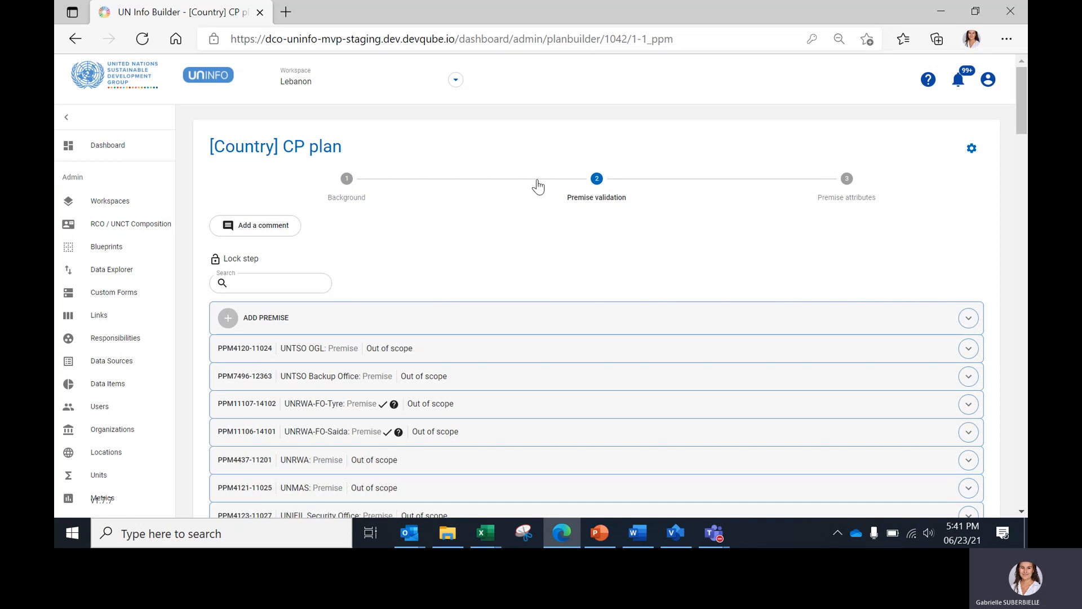